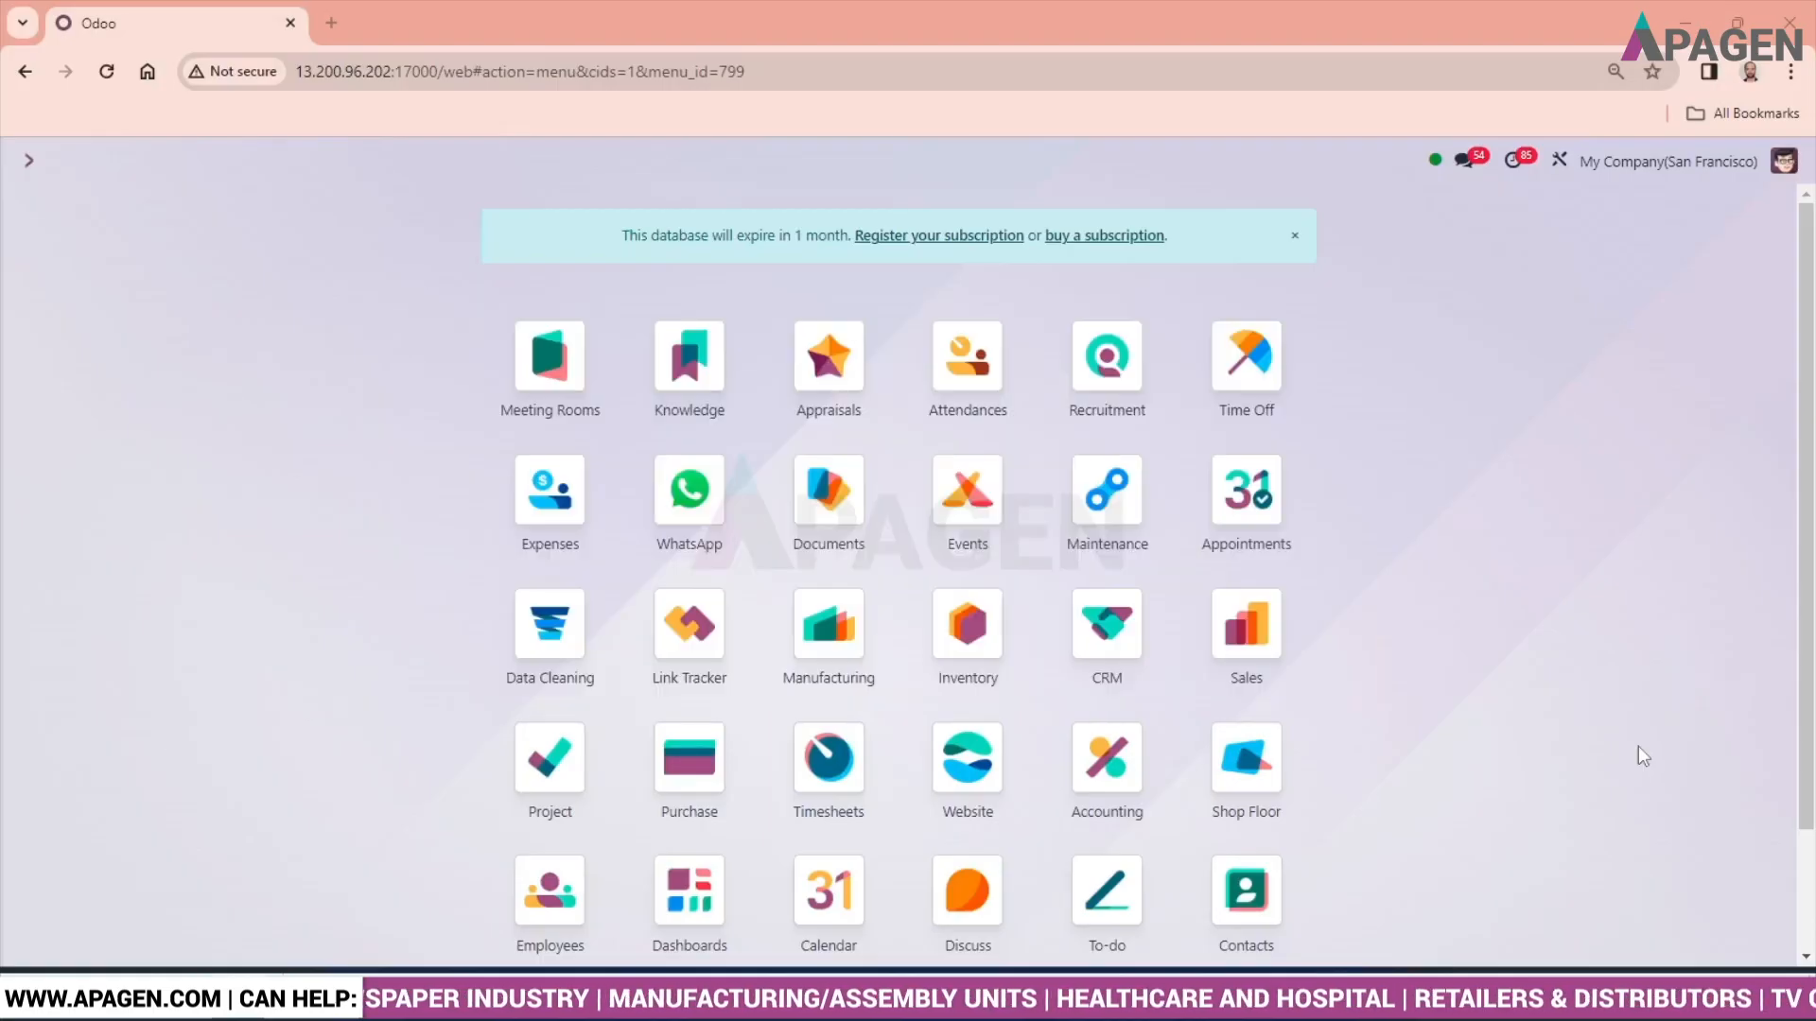
pyautogui.moveTo(1246, 490)
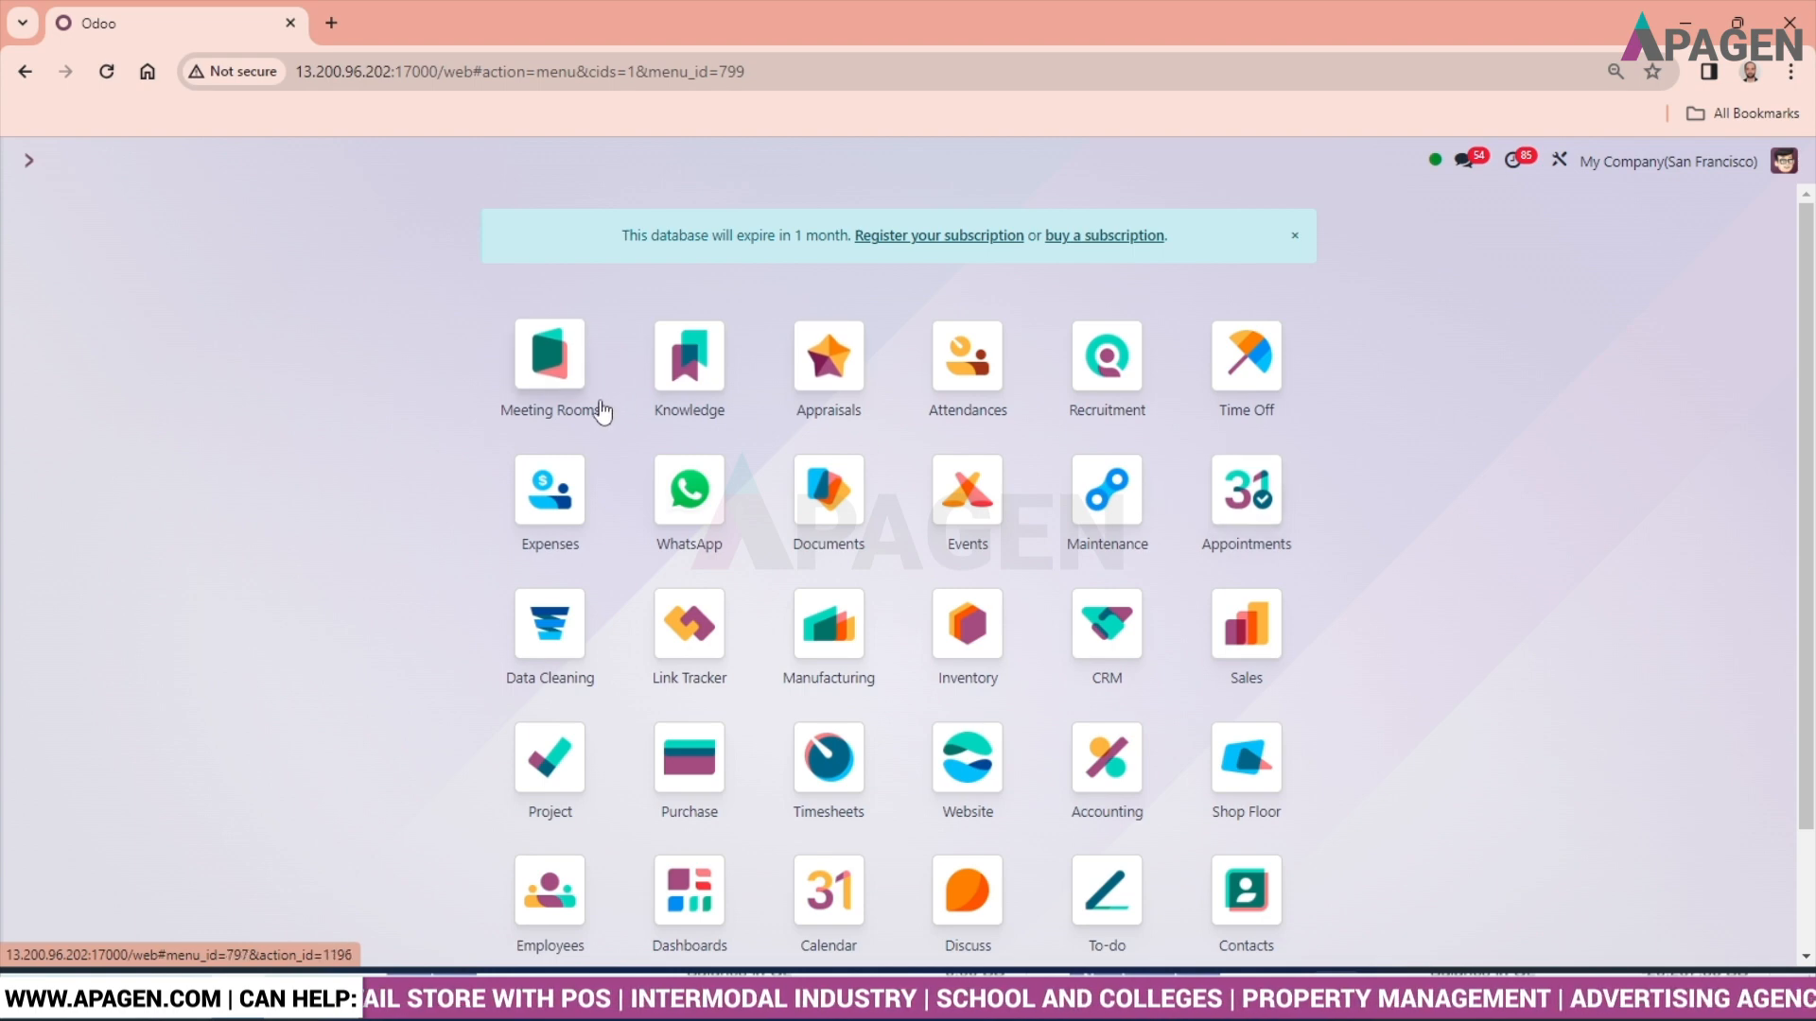
# Step: Open the Meeting Rooms app and show its Rooms list of five rooms
pyautogui.click(547, 359)
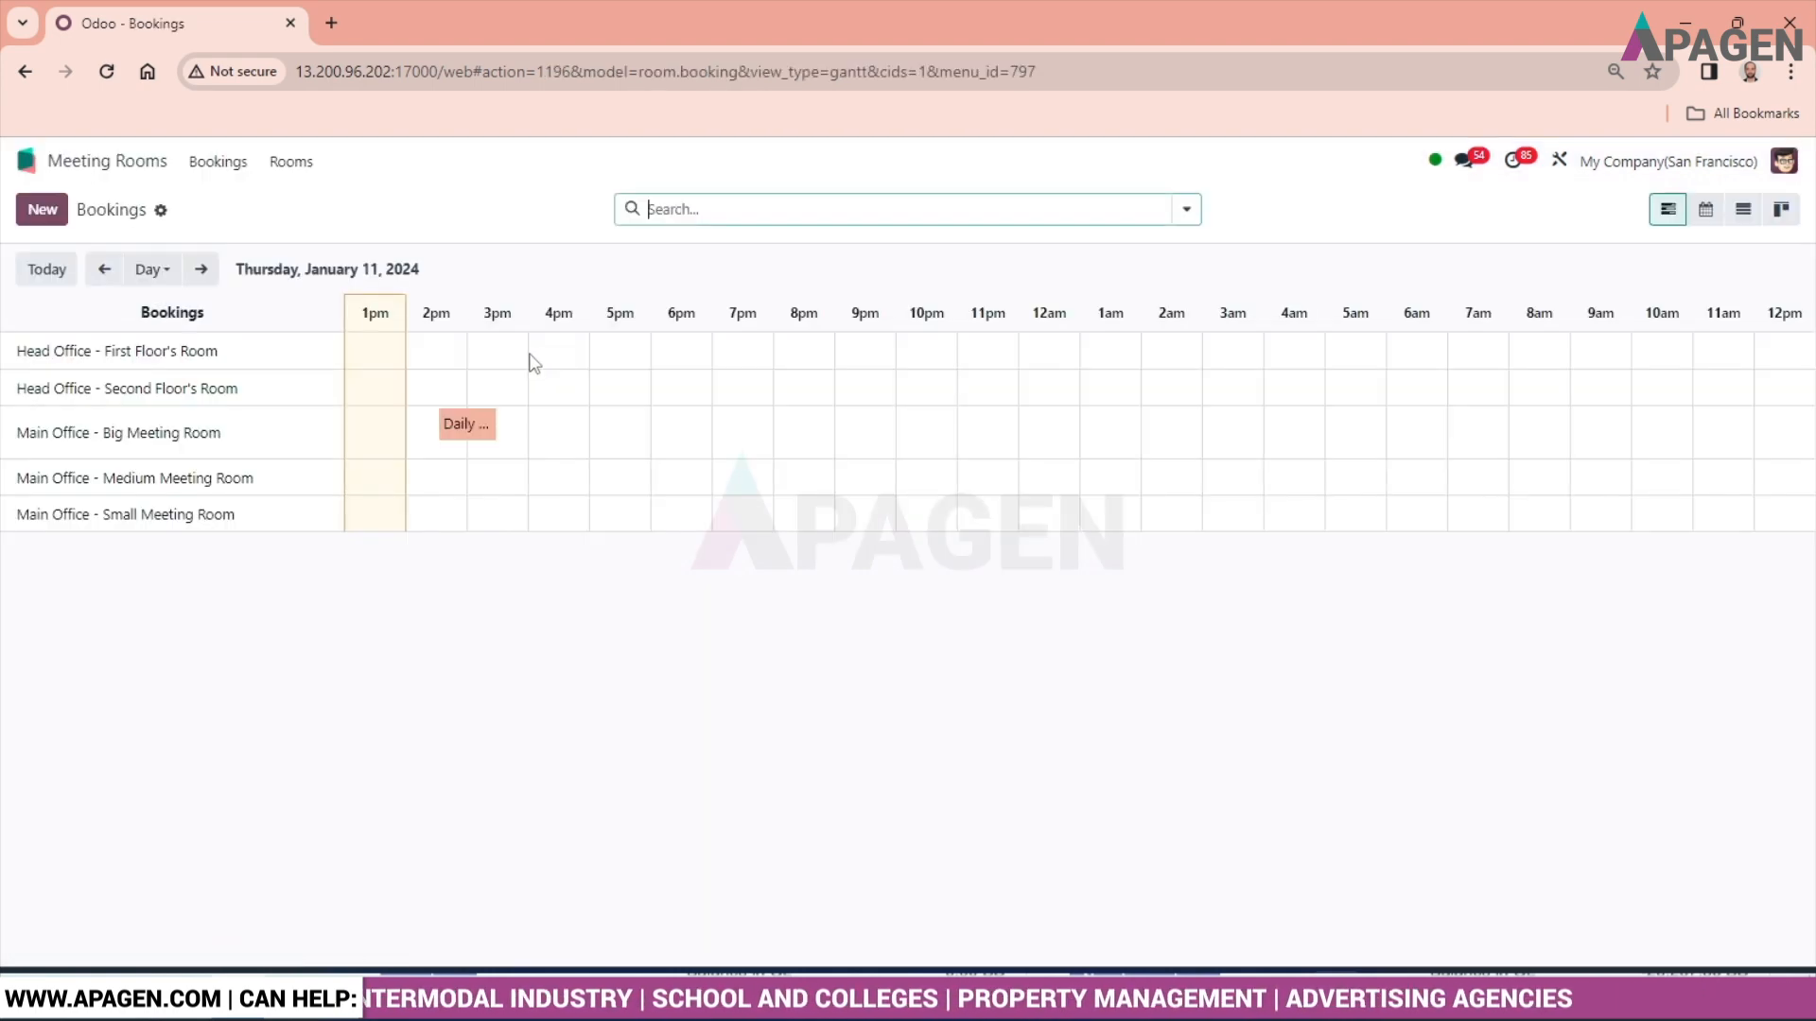
pyautogui.moveTo(290, 160)
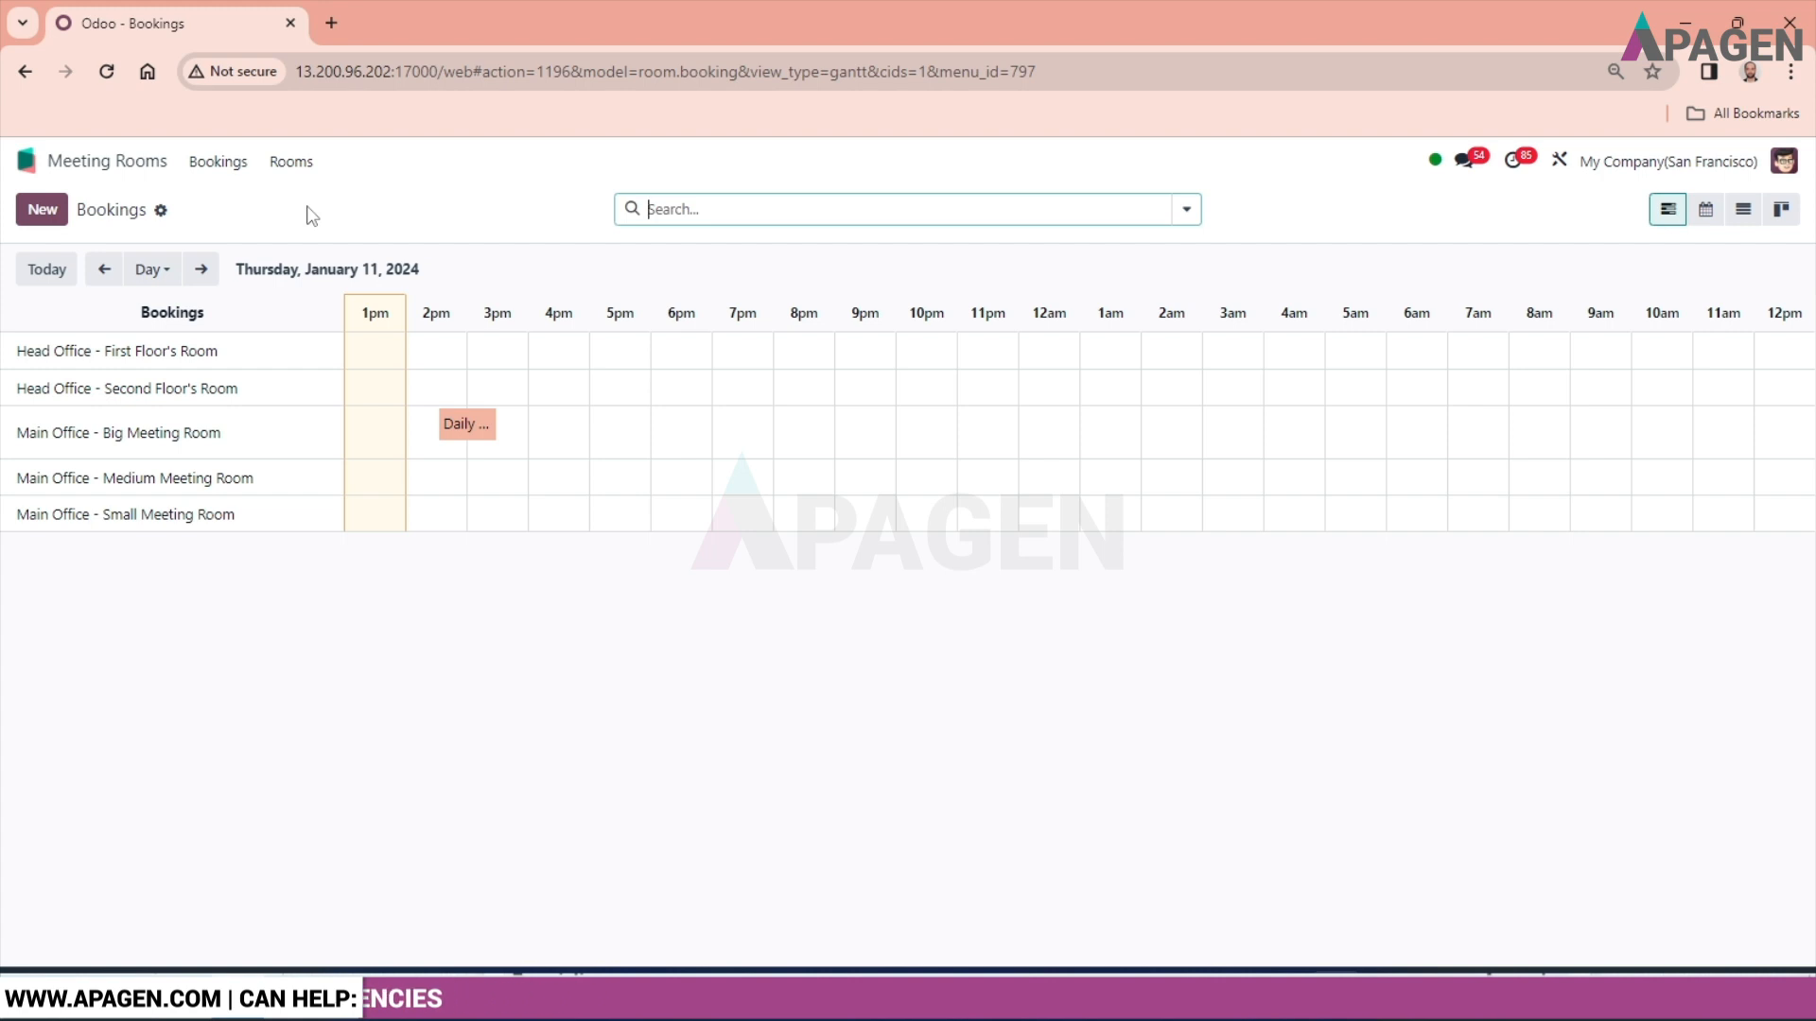
pyautogui.click(290, 161)
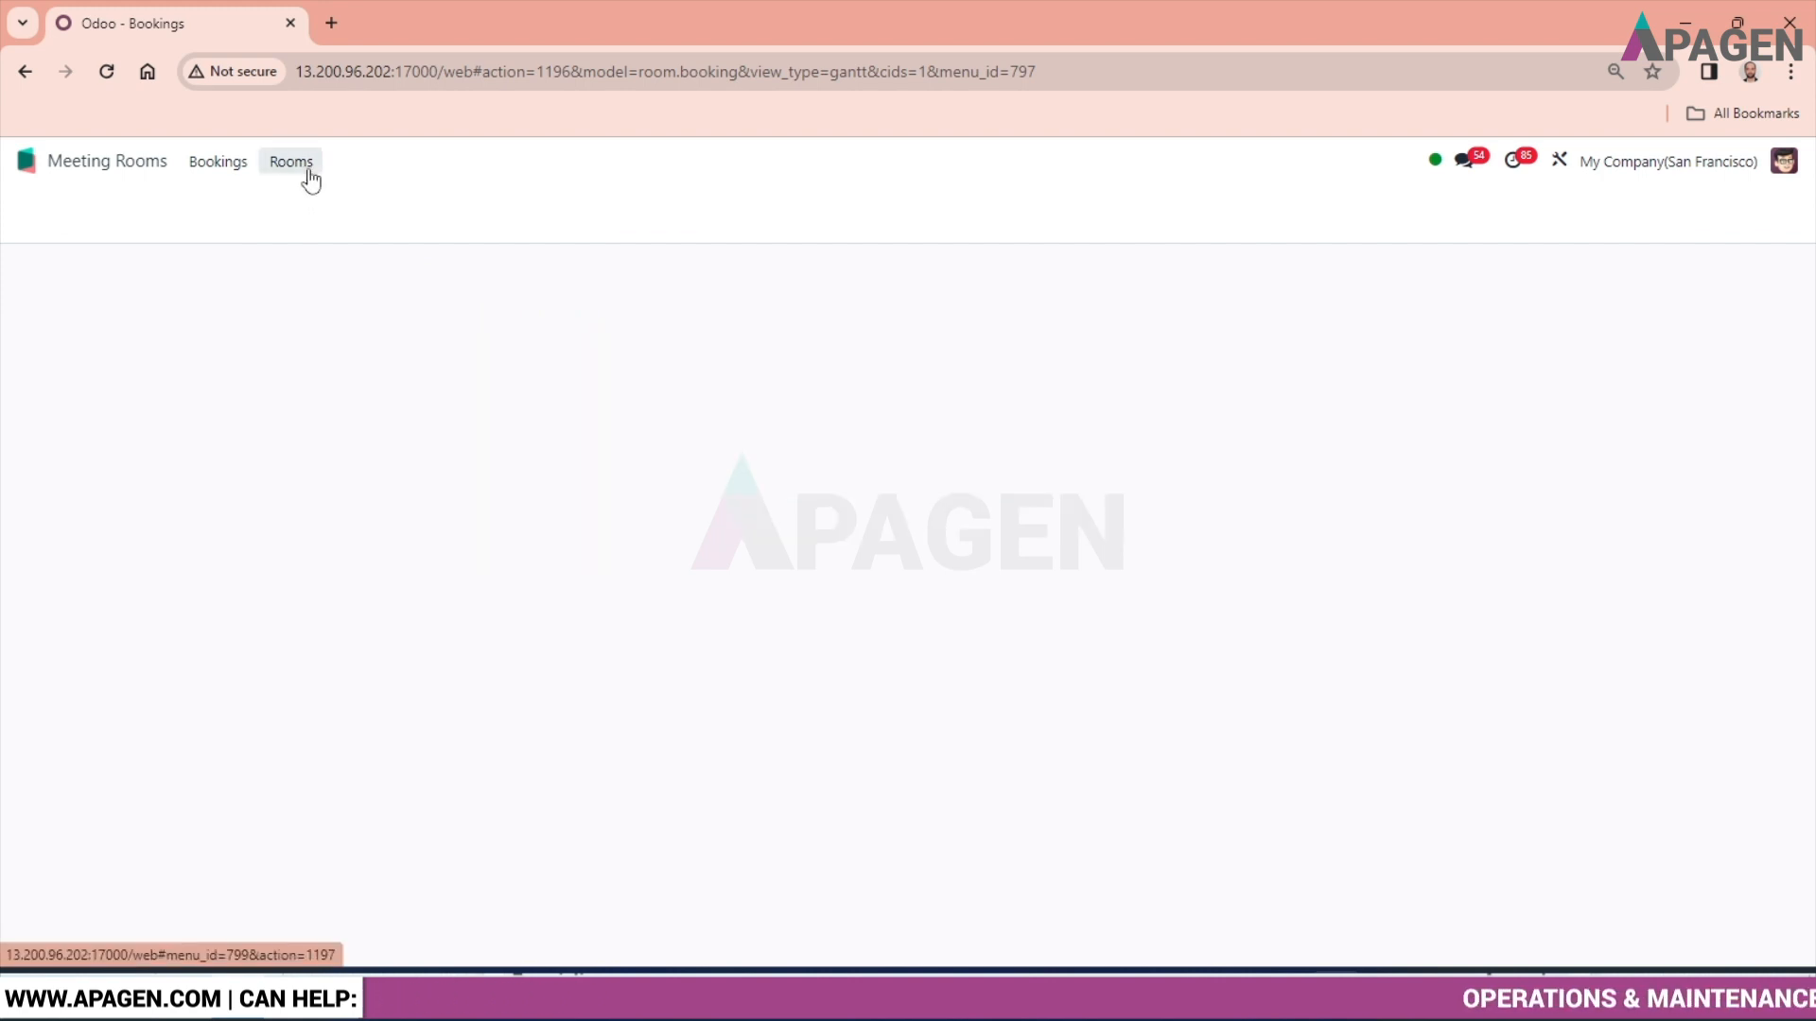
pyautogui.click(291, 161)
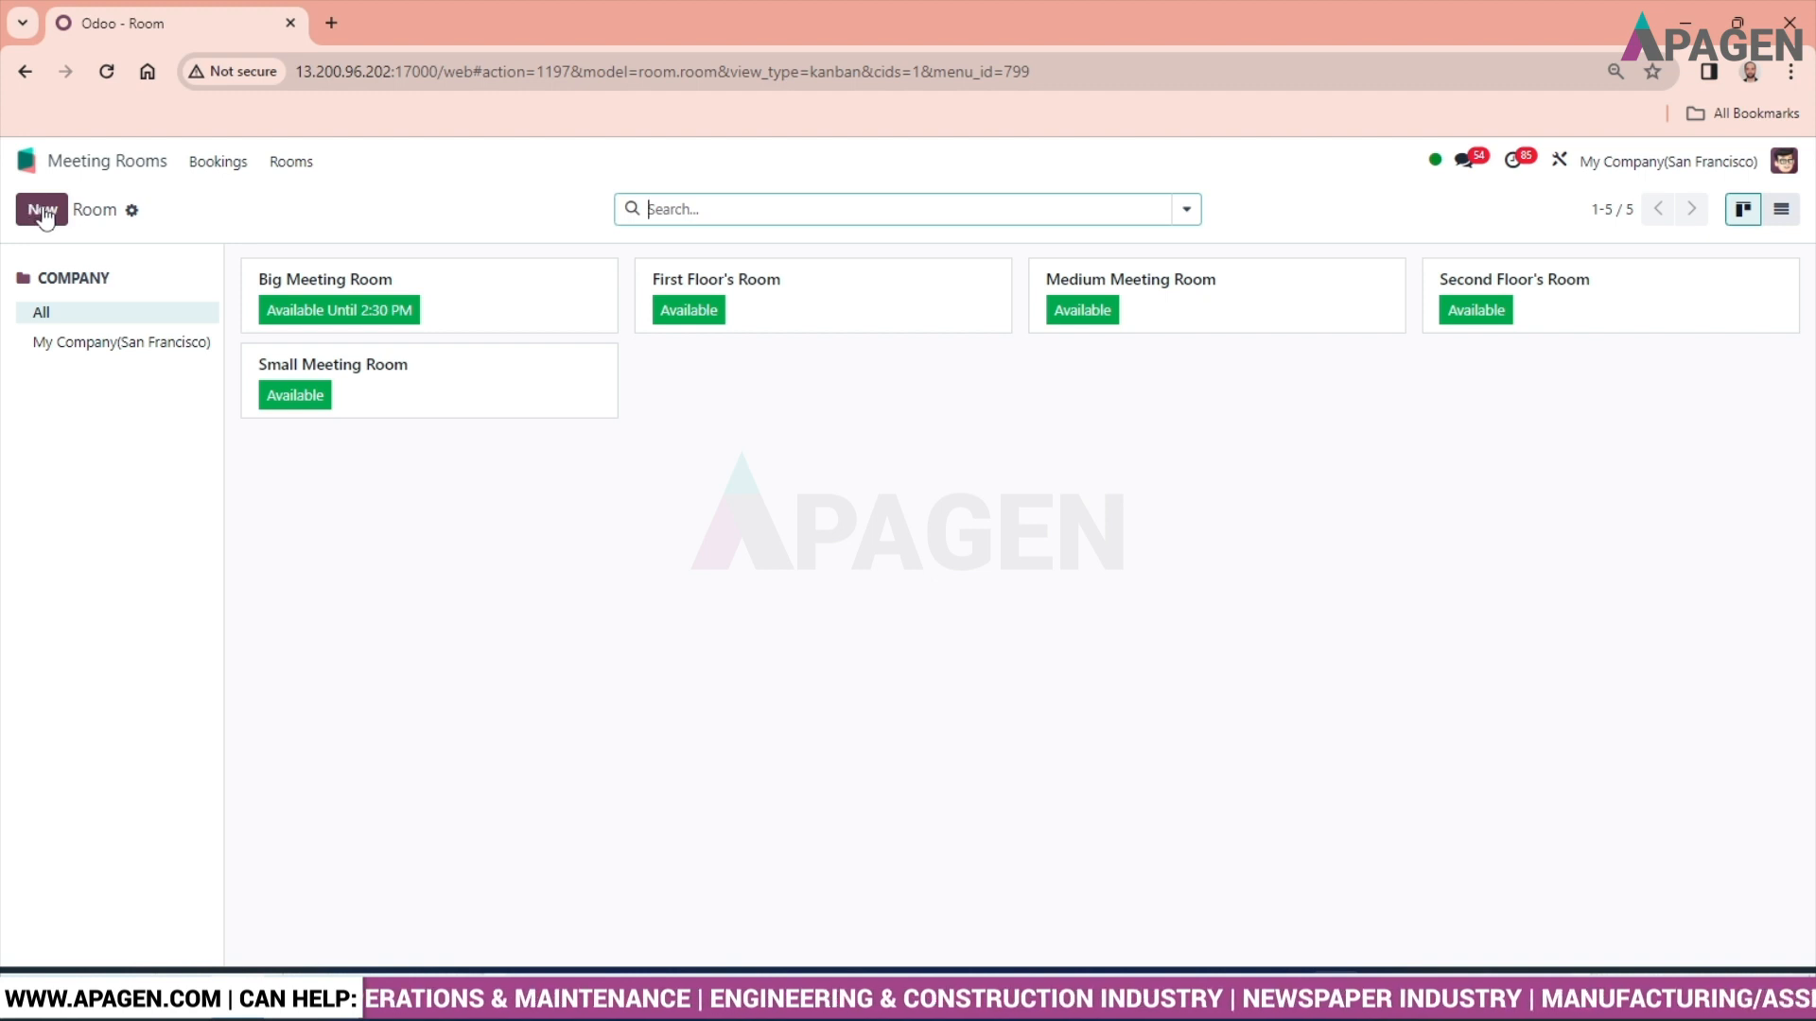
# Step: Create a new room named 'Meeting Room New' with short code 'MRN'
pyautogui.click(41, 210)
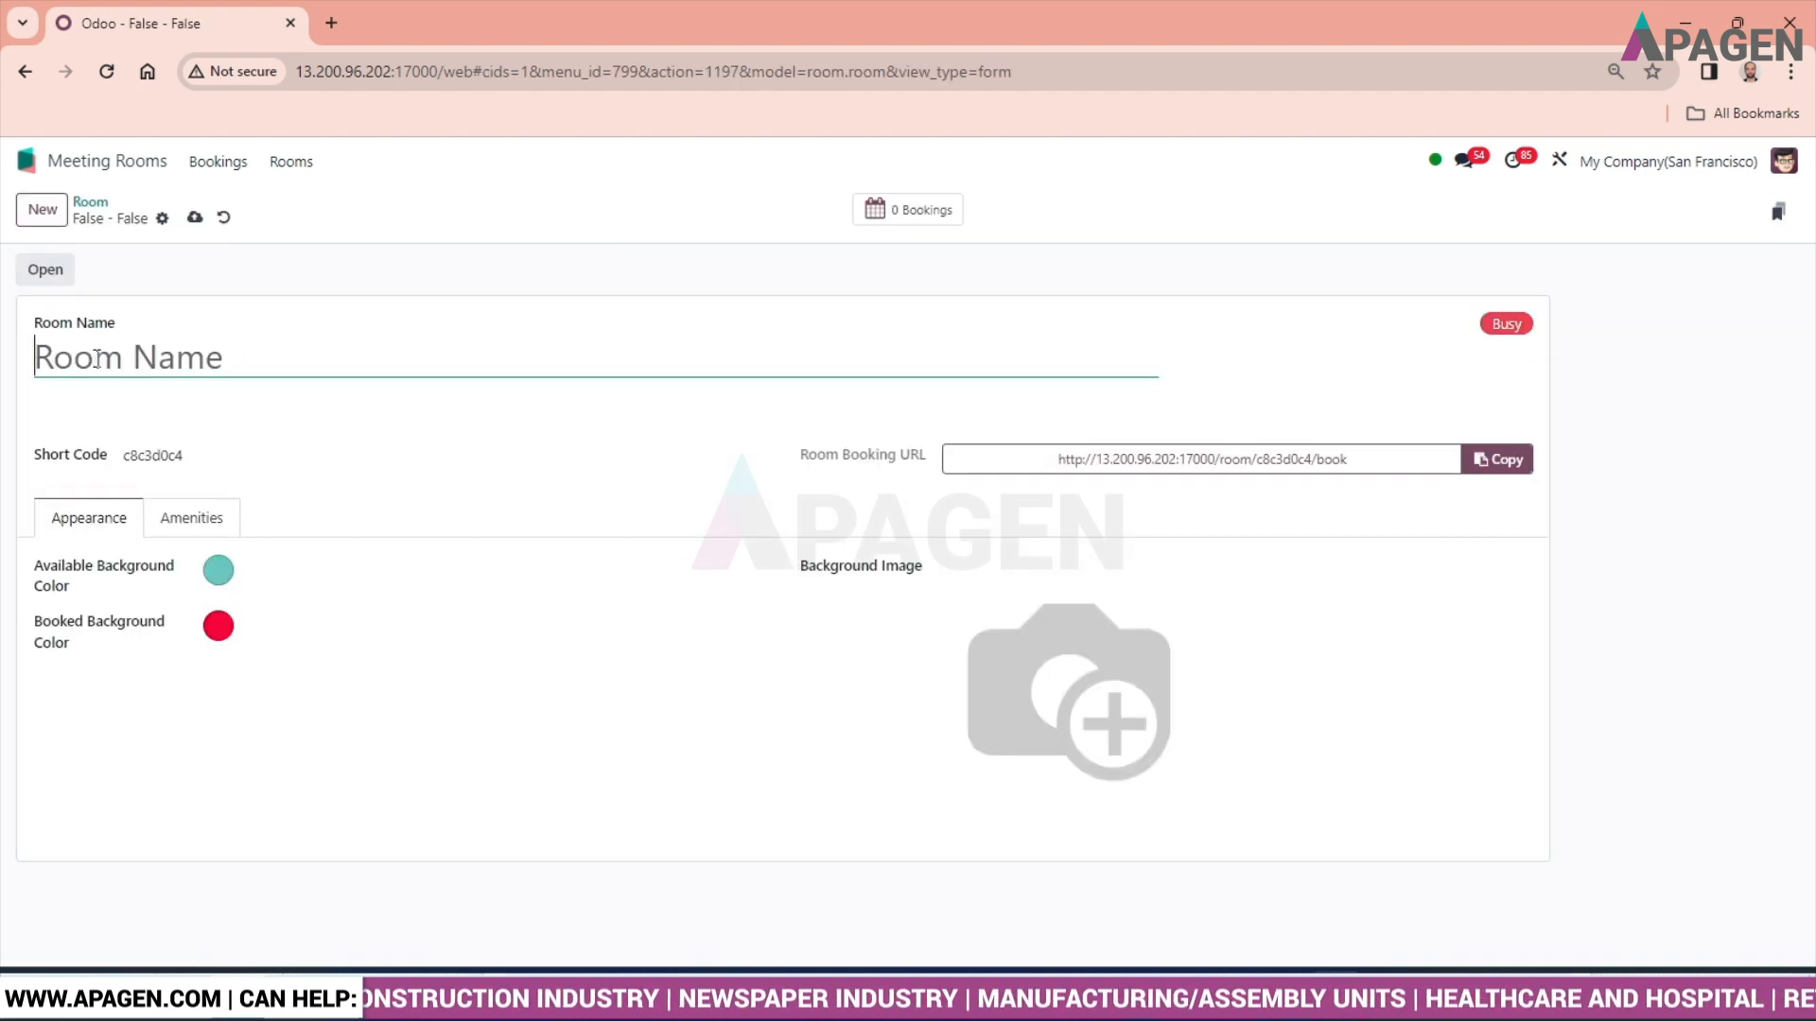
pyautogui.write('Meeting Room New')
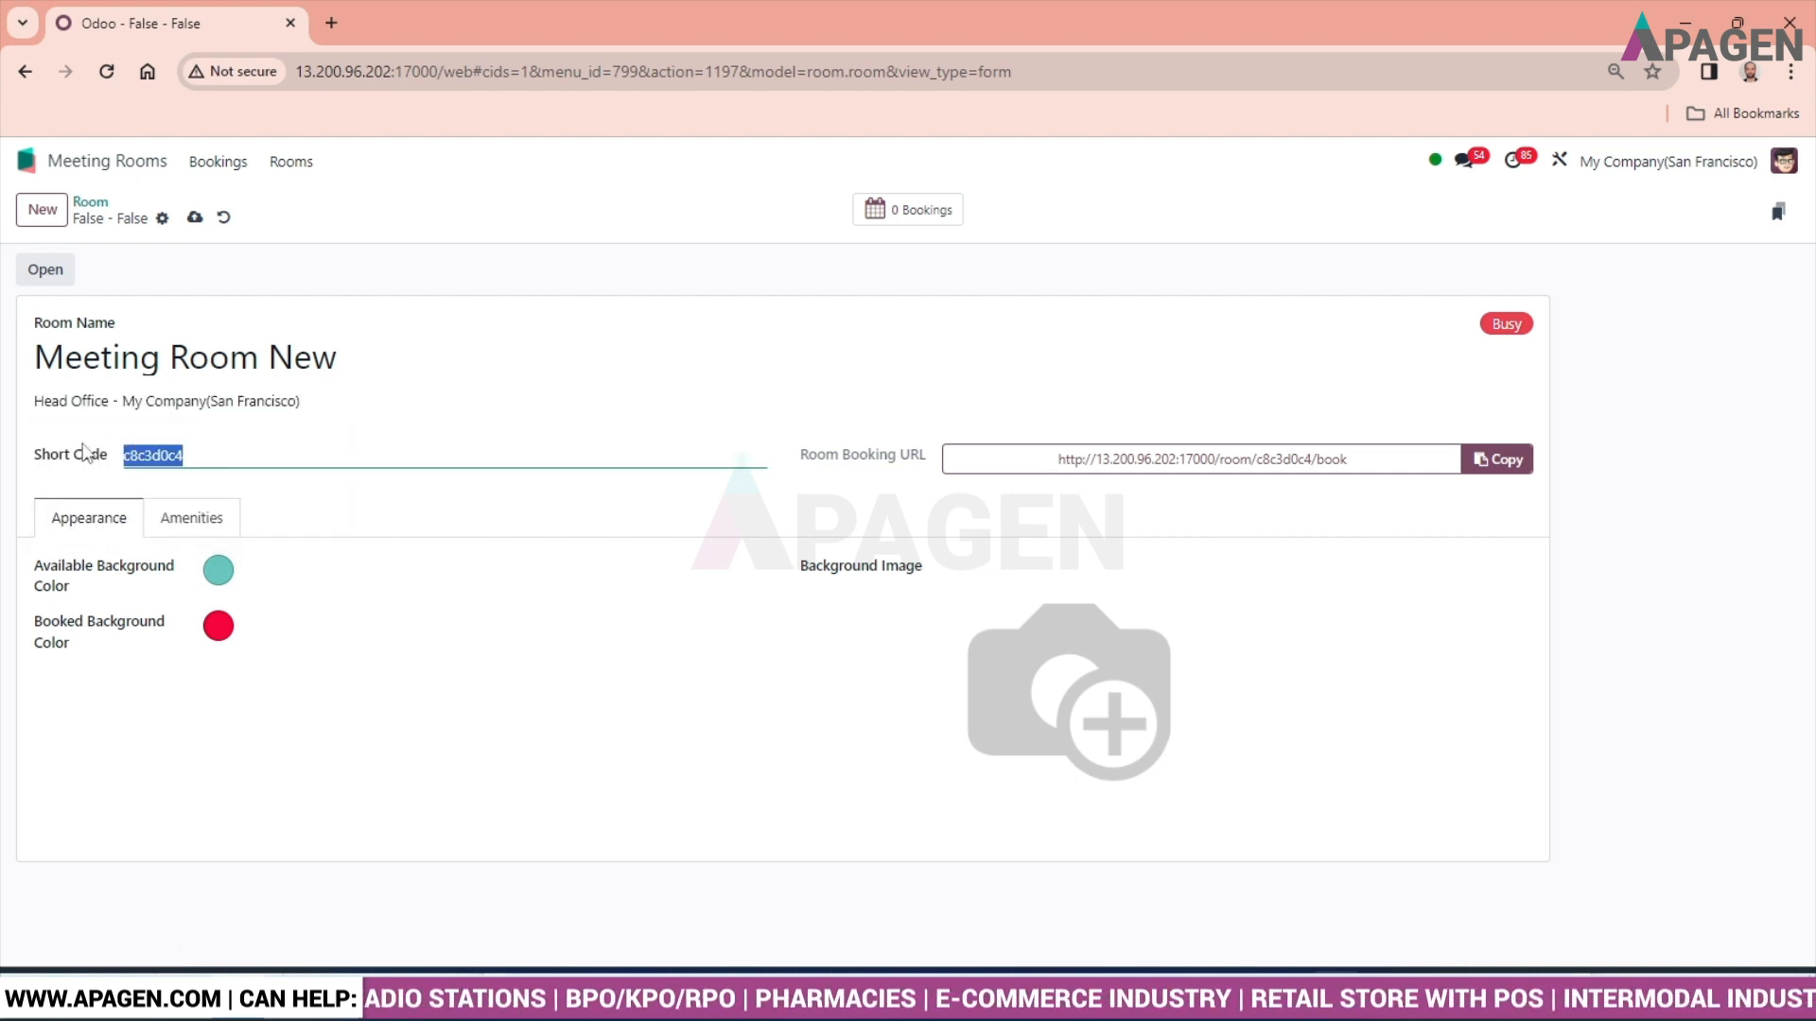
pyautogui.write('M')
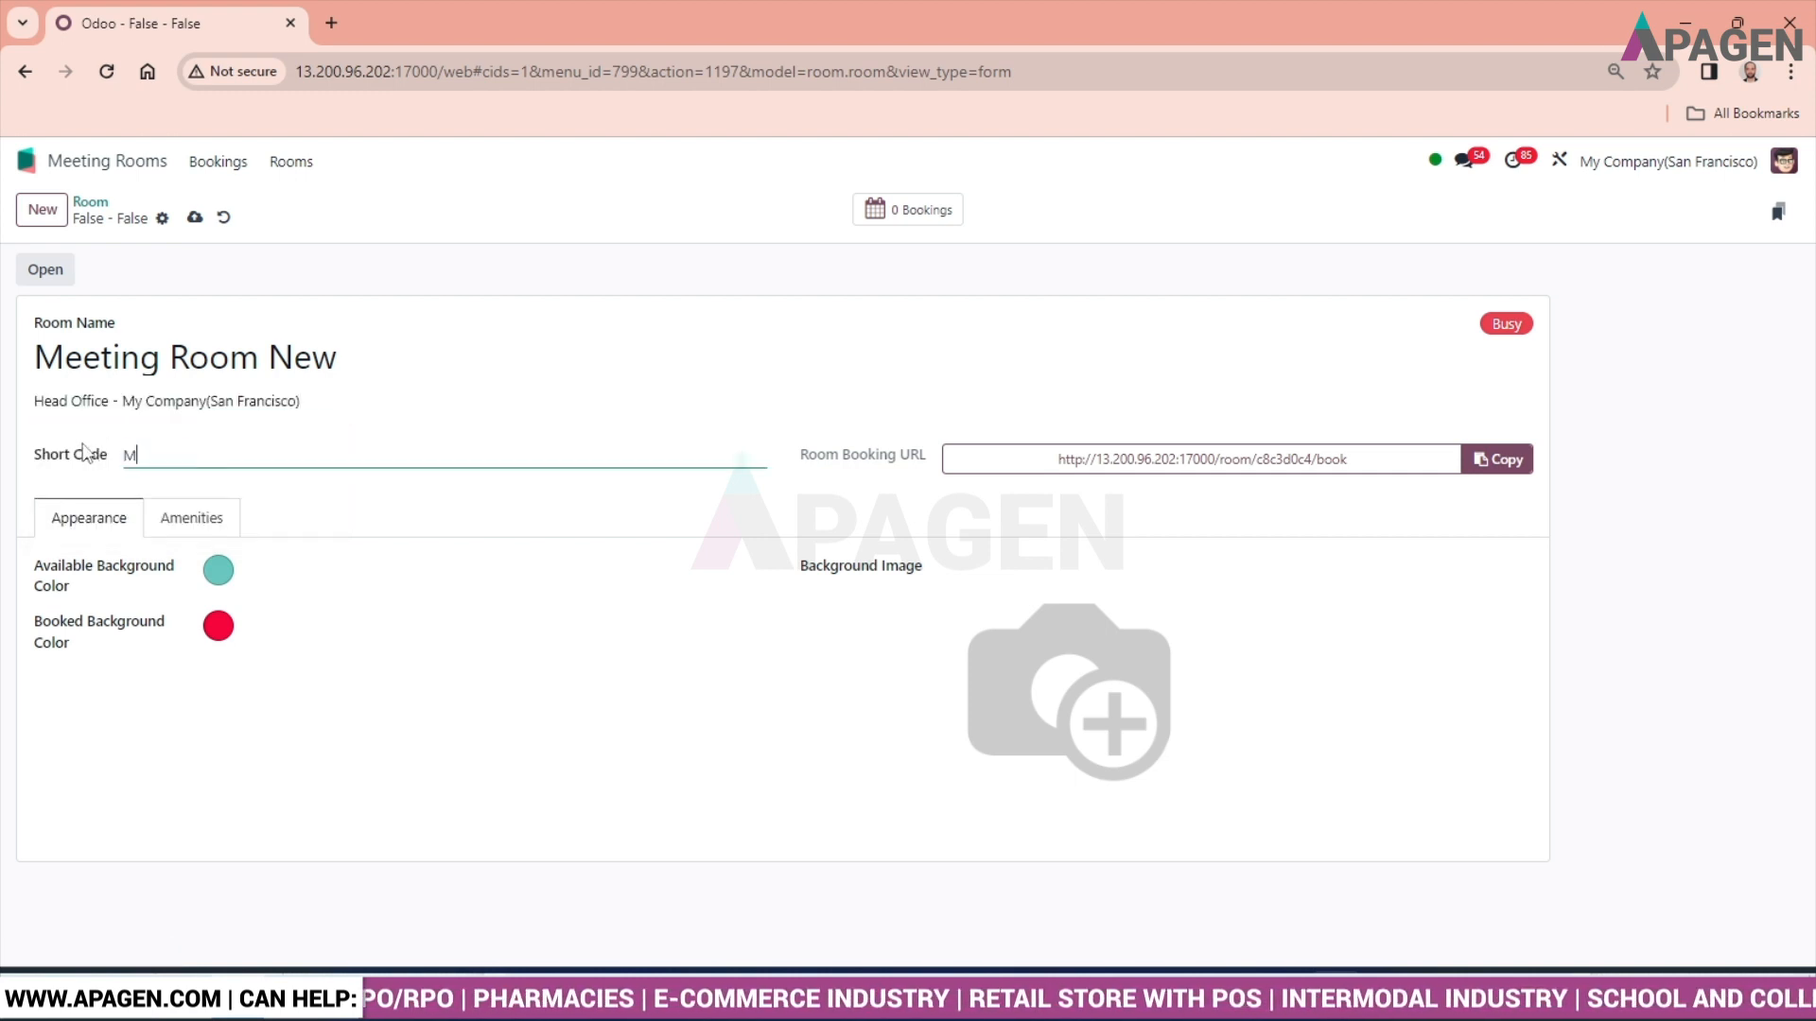
pyautogui.write('RN')
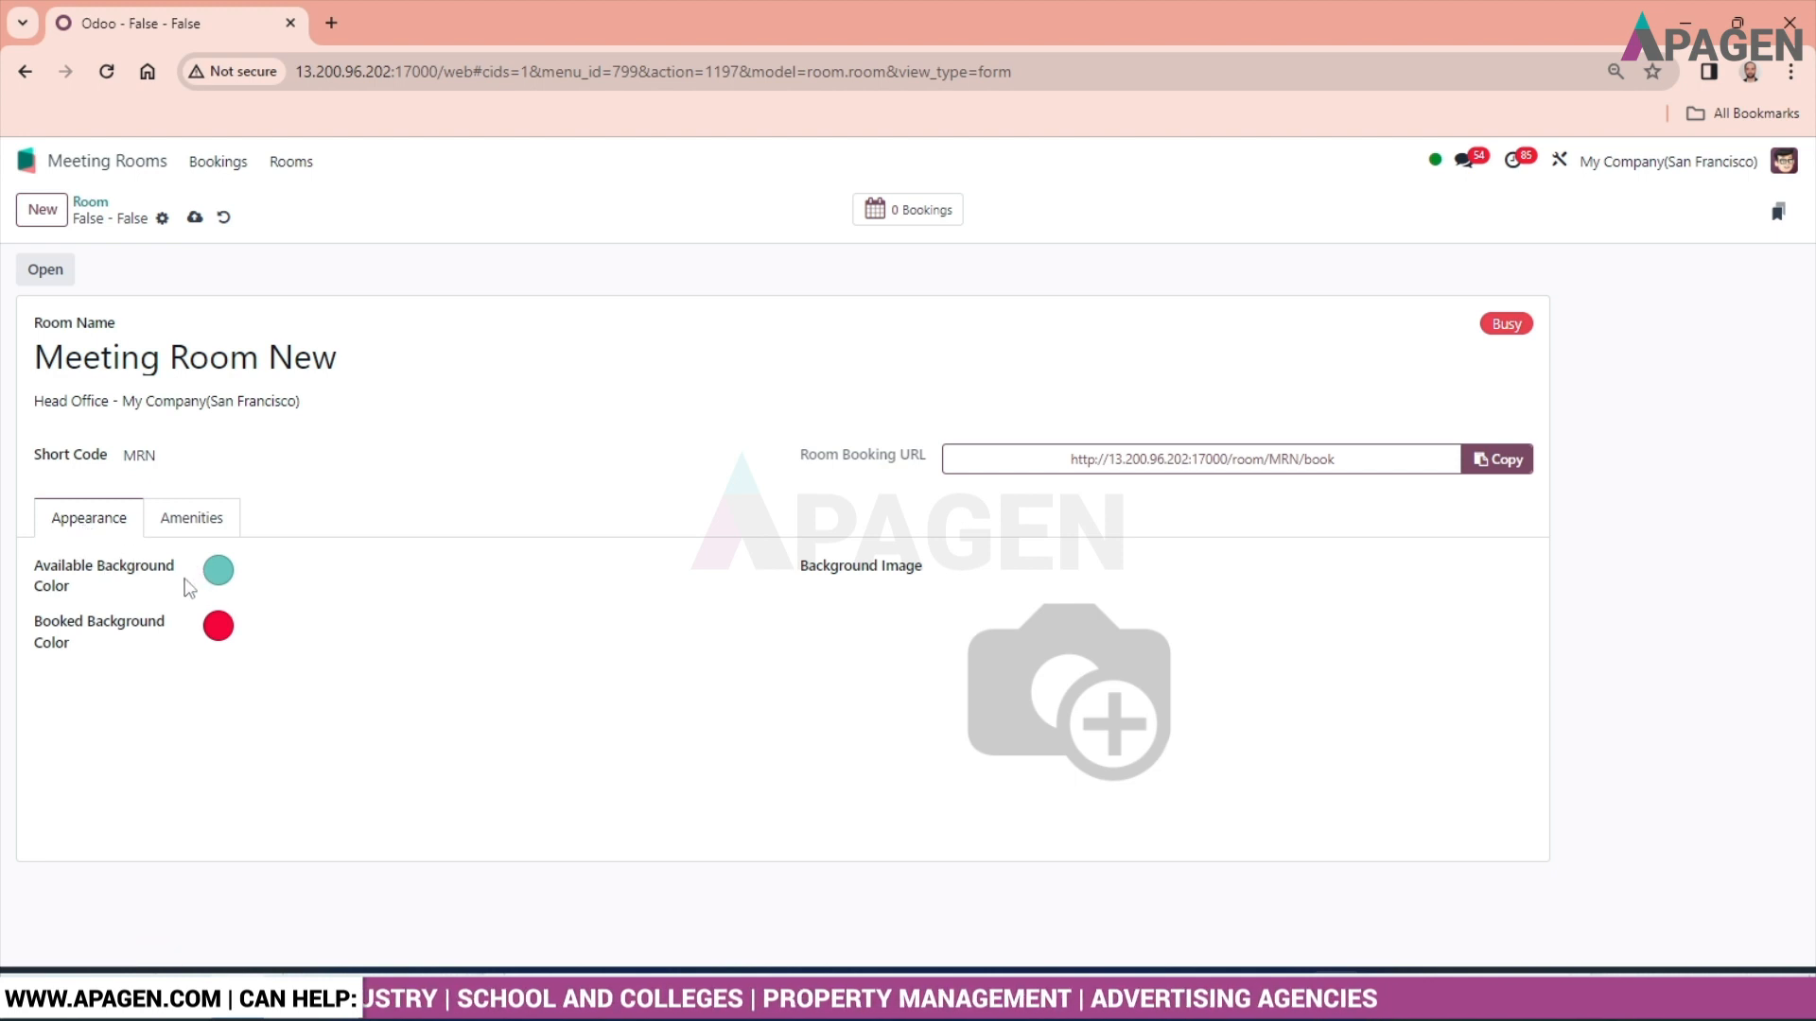
pyautogui.moveTo(136, 582)
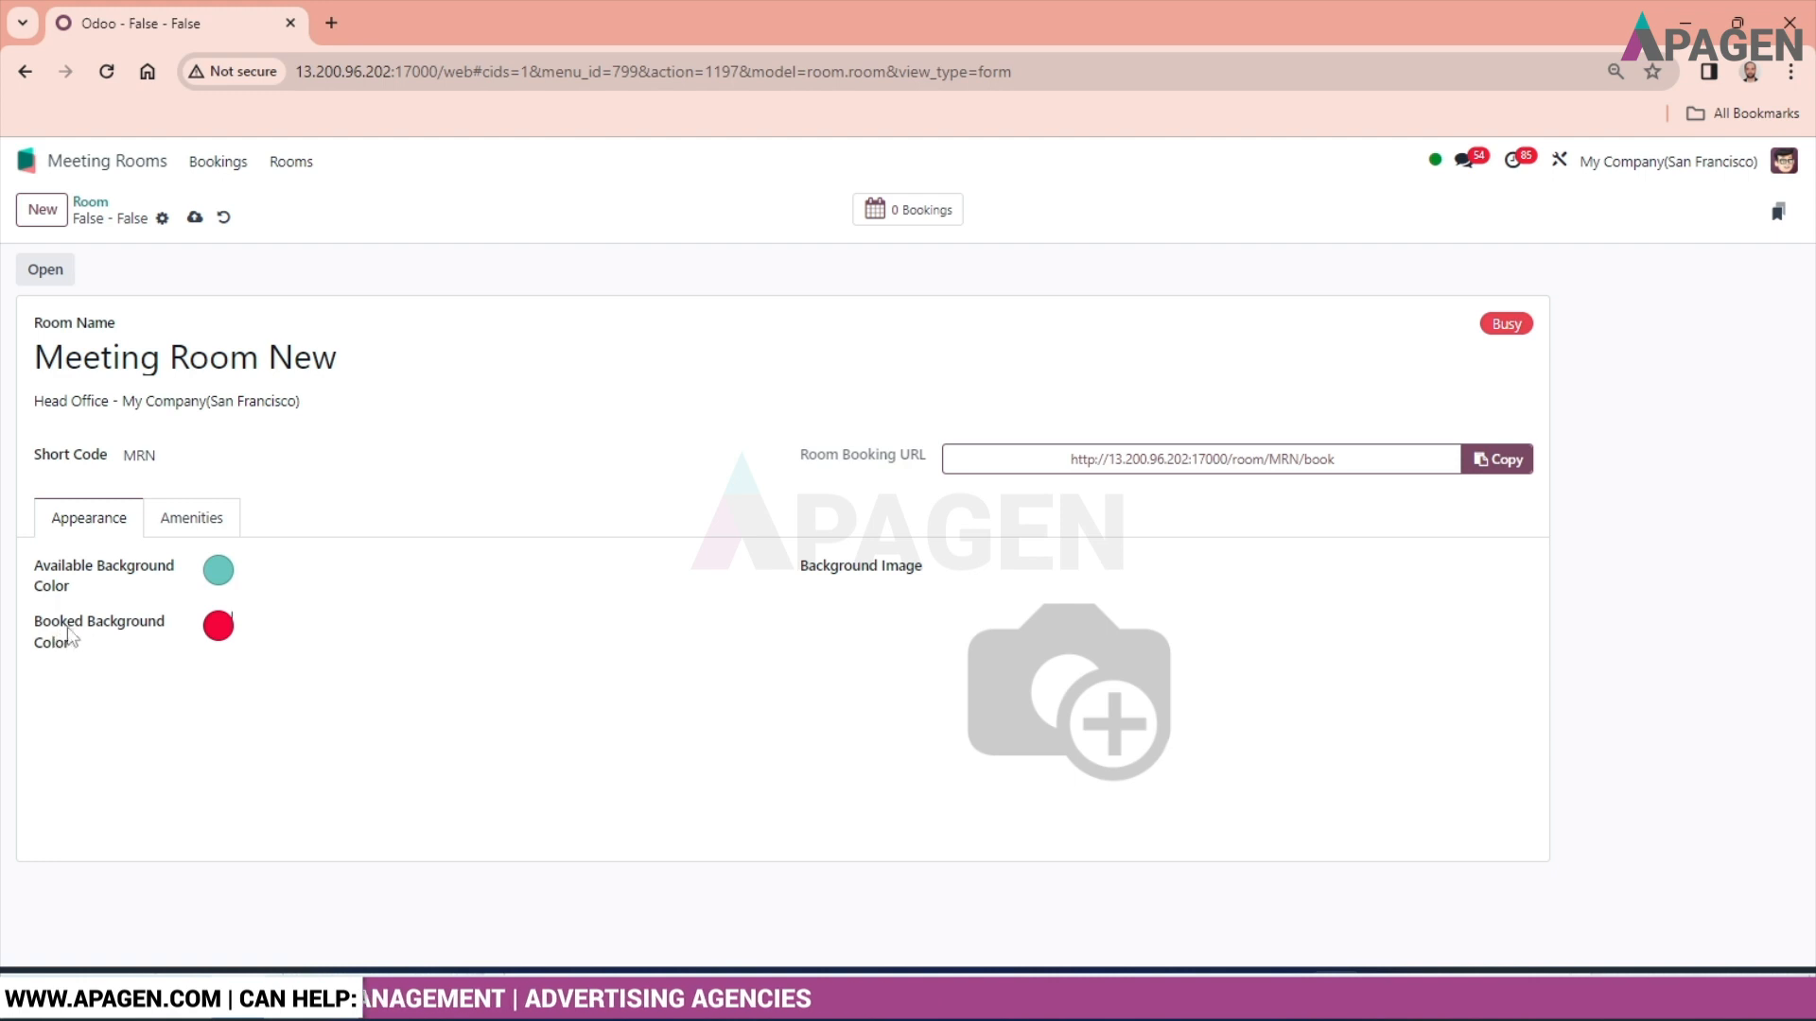
pyautogui.moveTo(192, 648)
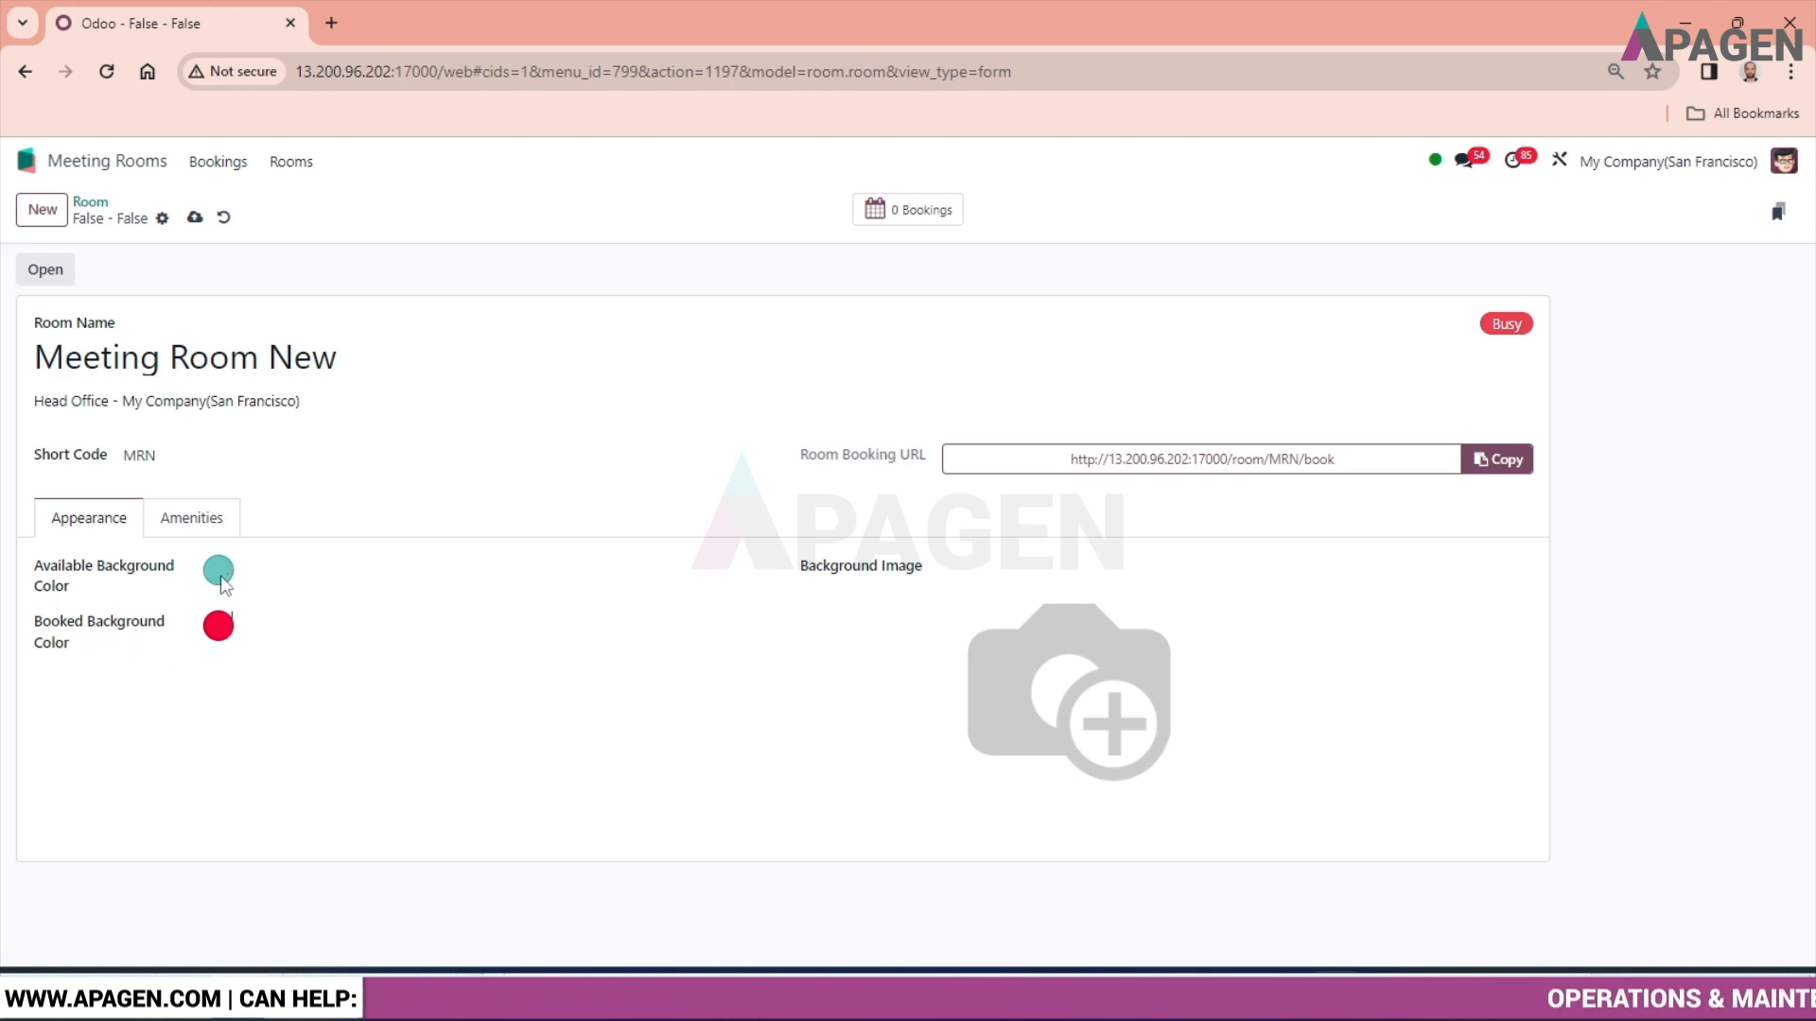
pyautogui.moveTo(218, 628)
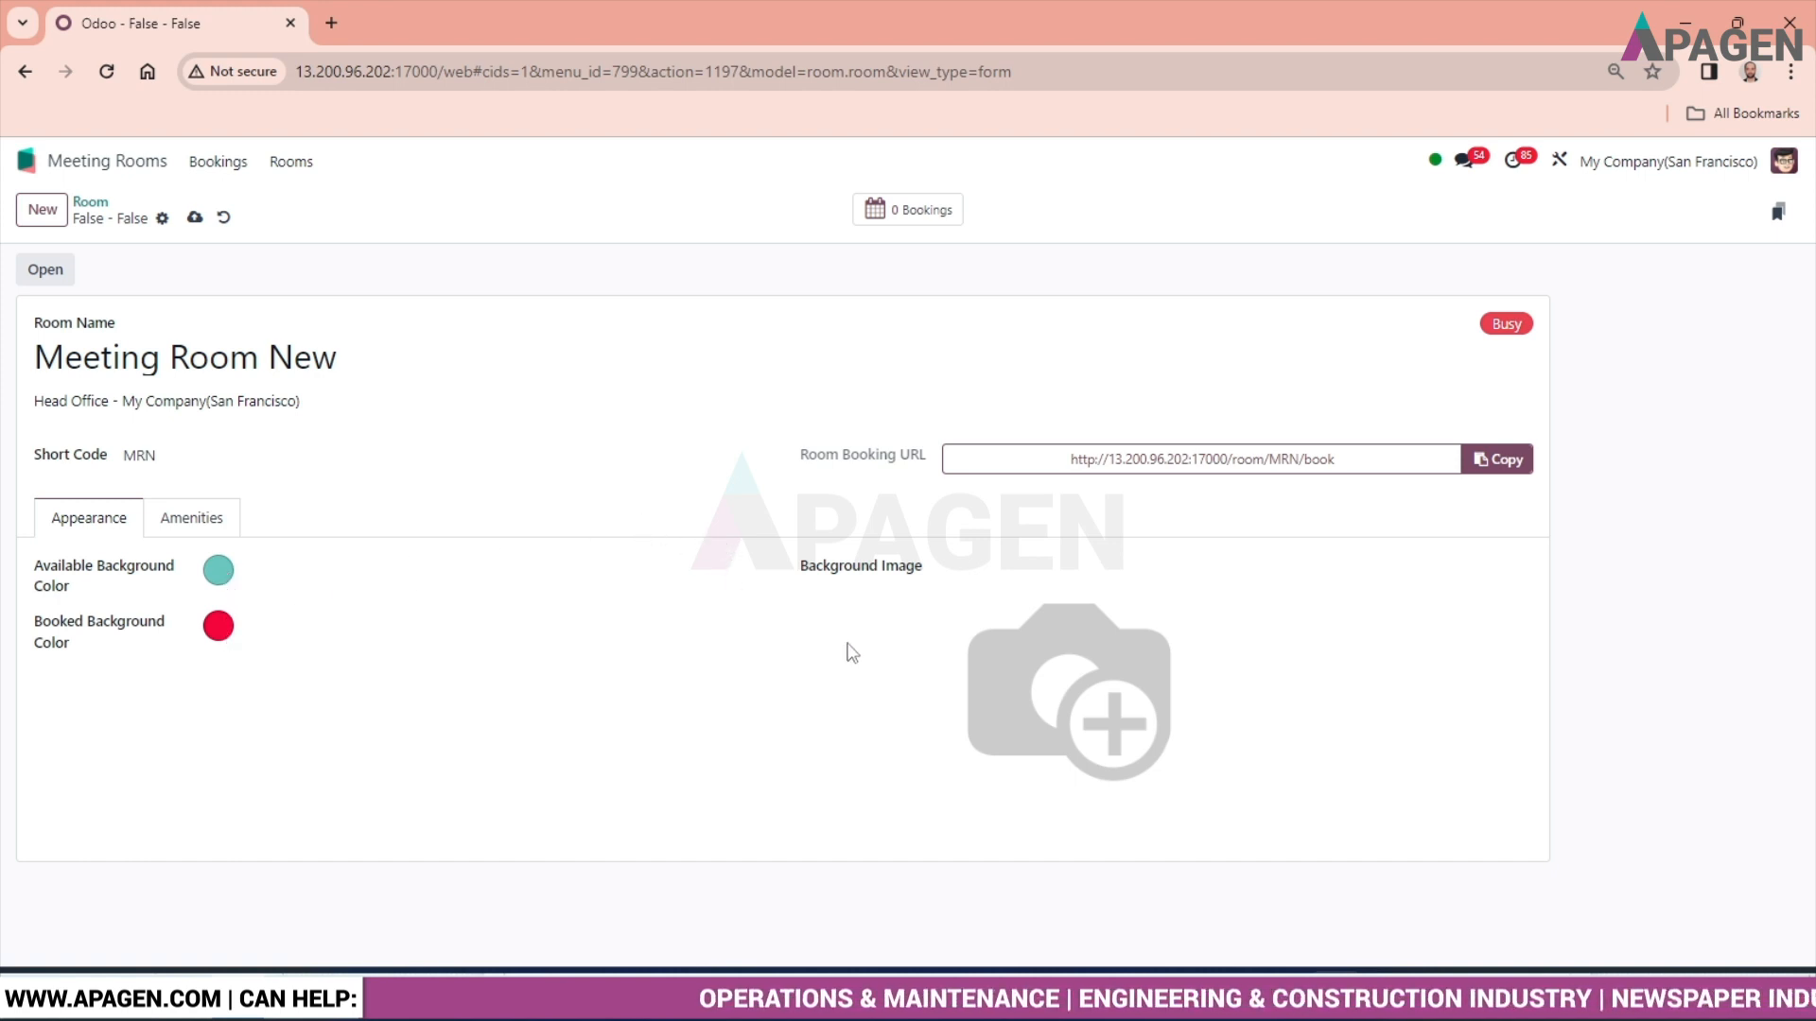
pyautogui.moveTo(981, 828)
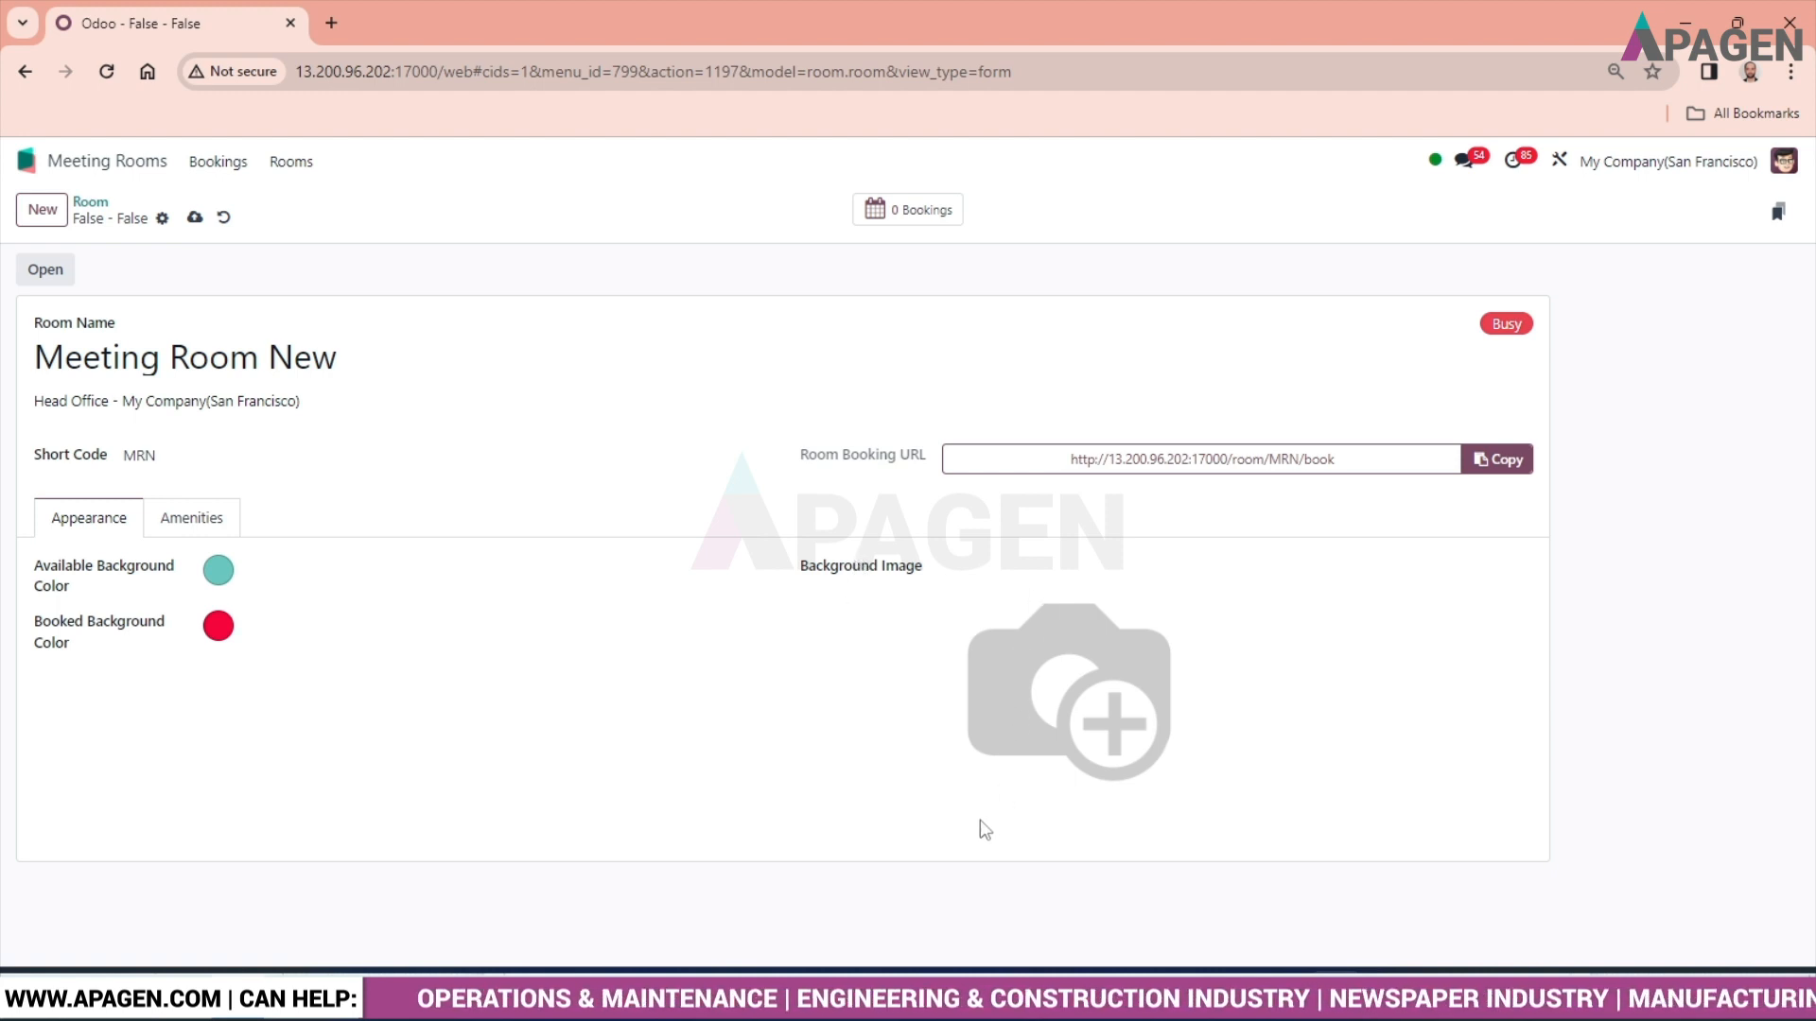
# Step: Upload a meeting-table background photo for Meeting Room New and save the room
pyautogui.click(1067, 692)
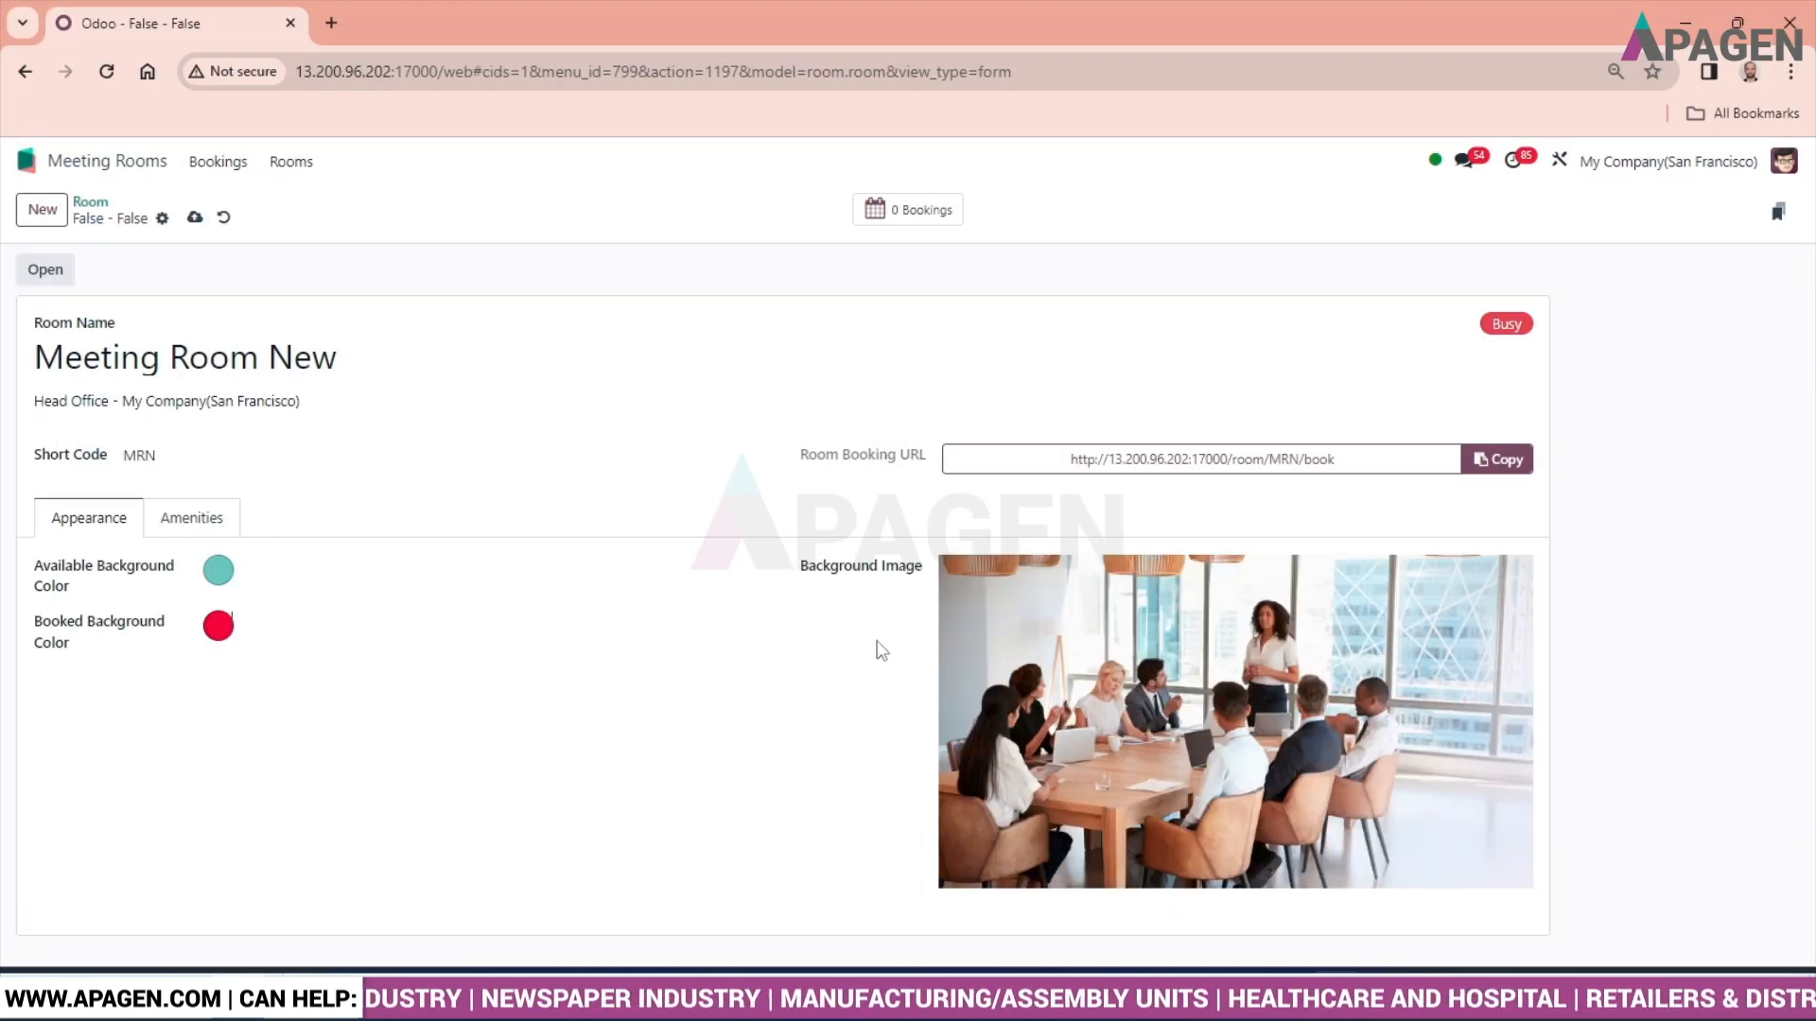
pyautogui.moveTo(881, 645)
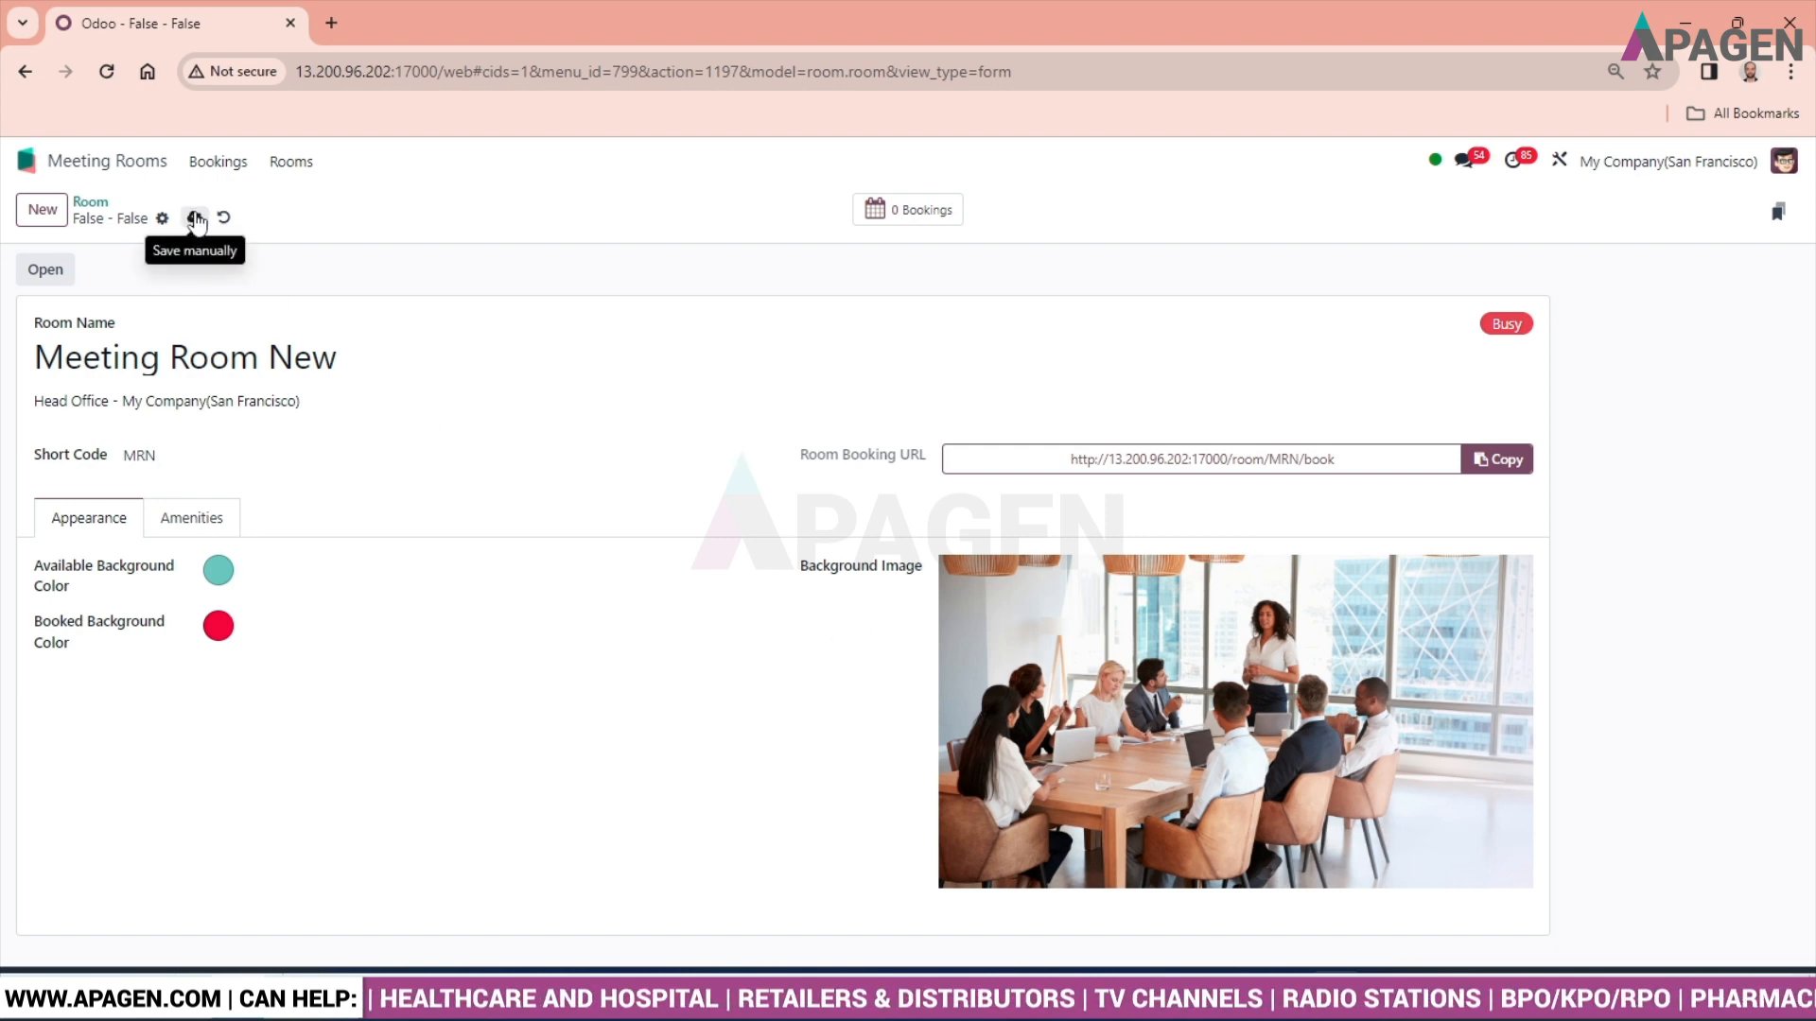
pyautogui.click(195, 219)
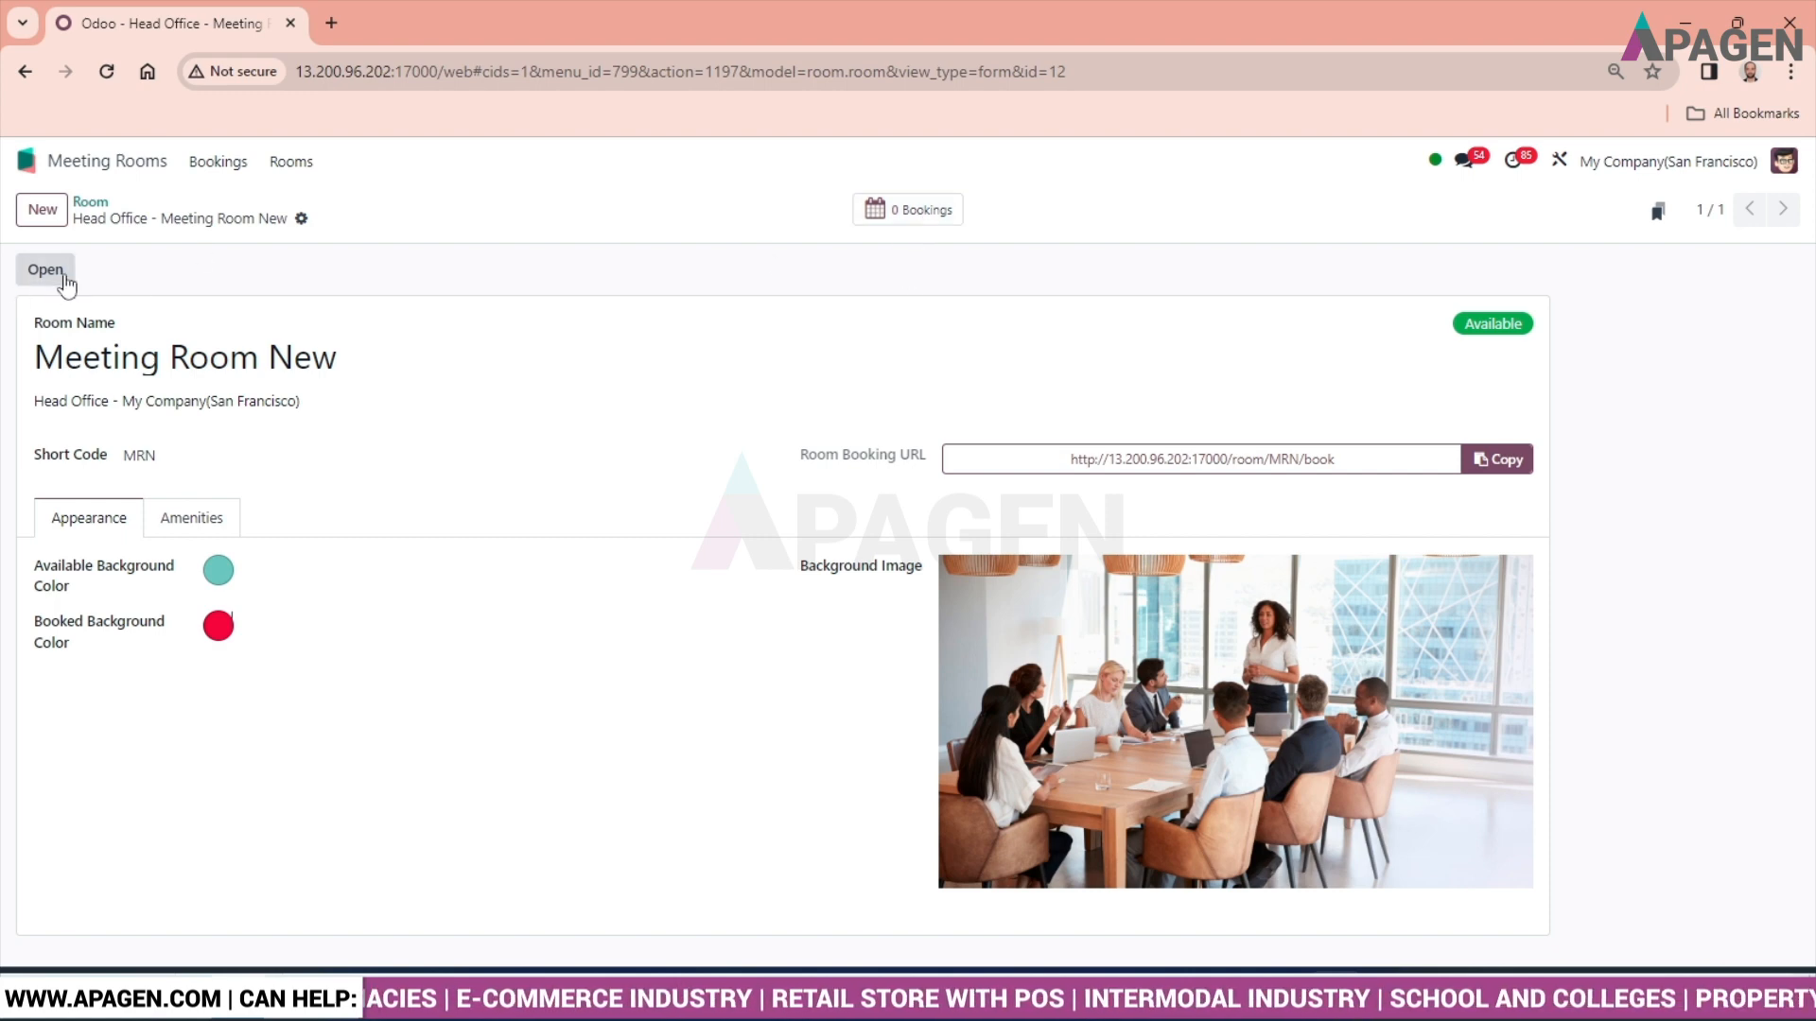
# Step: From the room's booking page, book it now for 30 minutes as 'REVIEW MEETING'
pyautogui.click(44, 268)
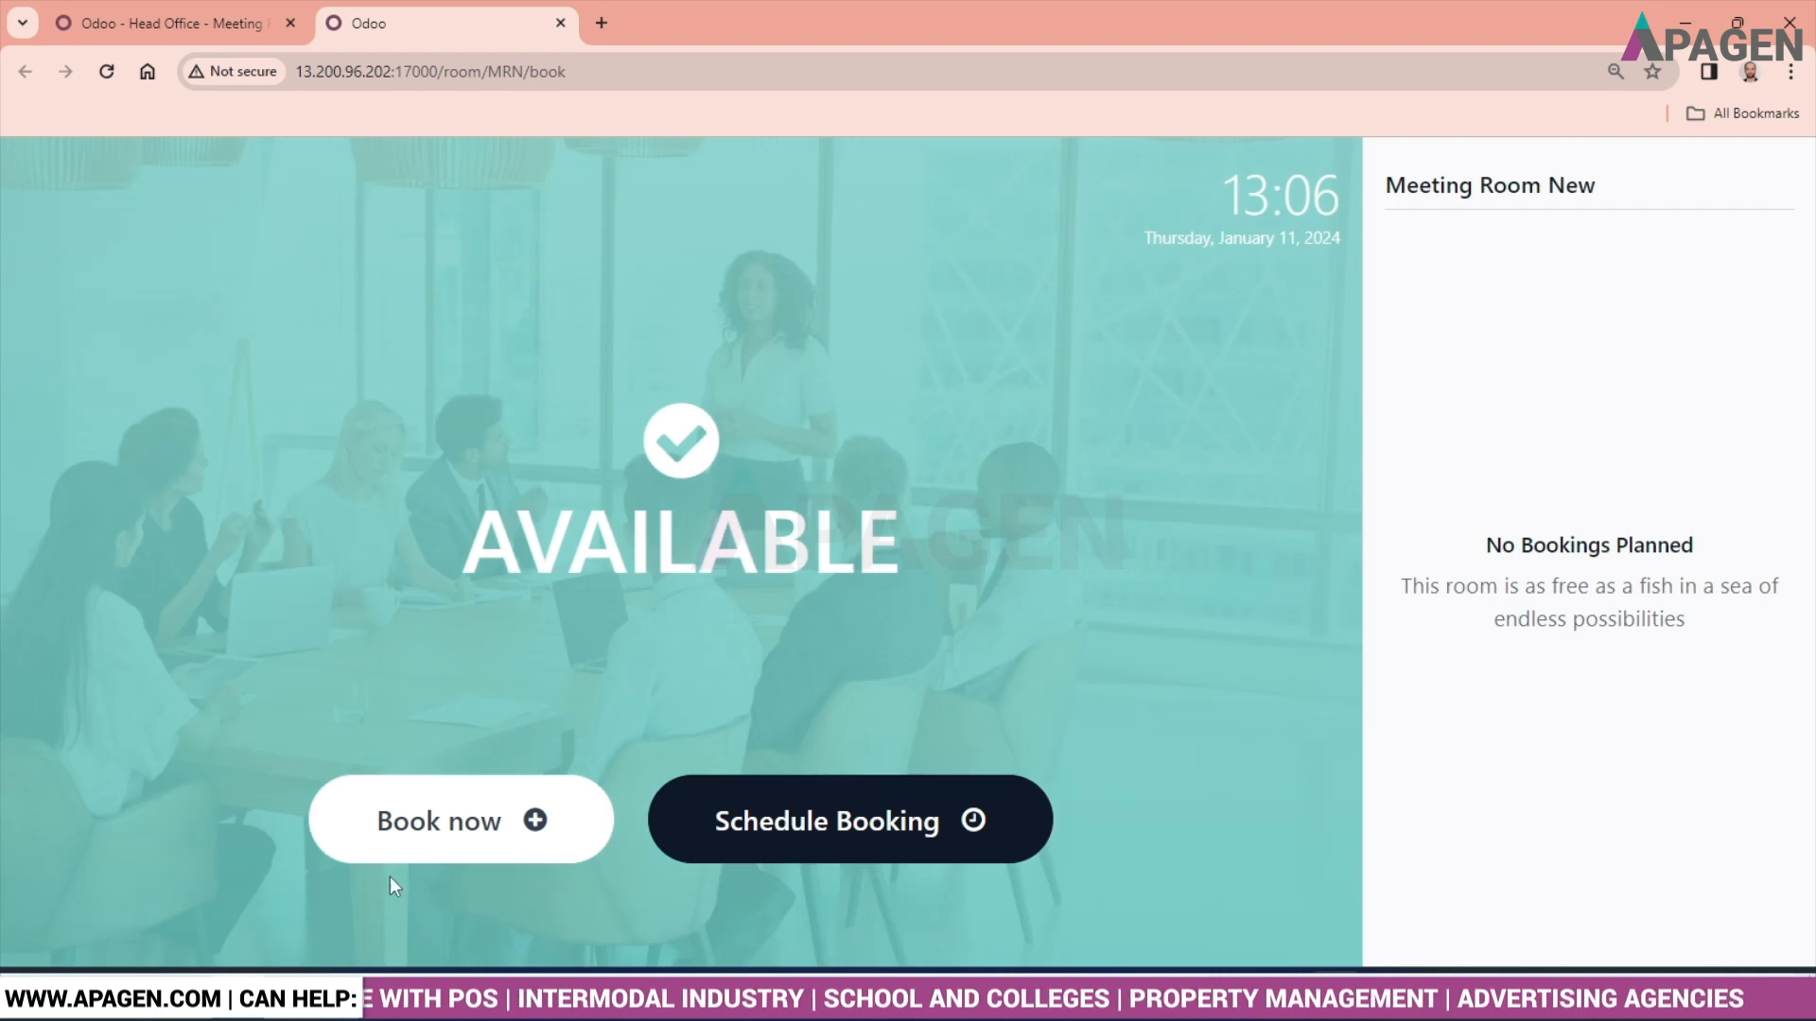
pyautogui.moveTo(460, 821)
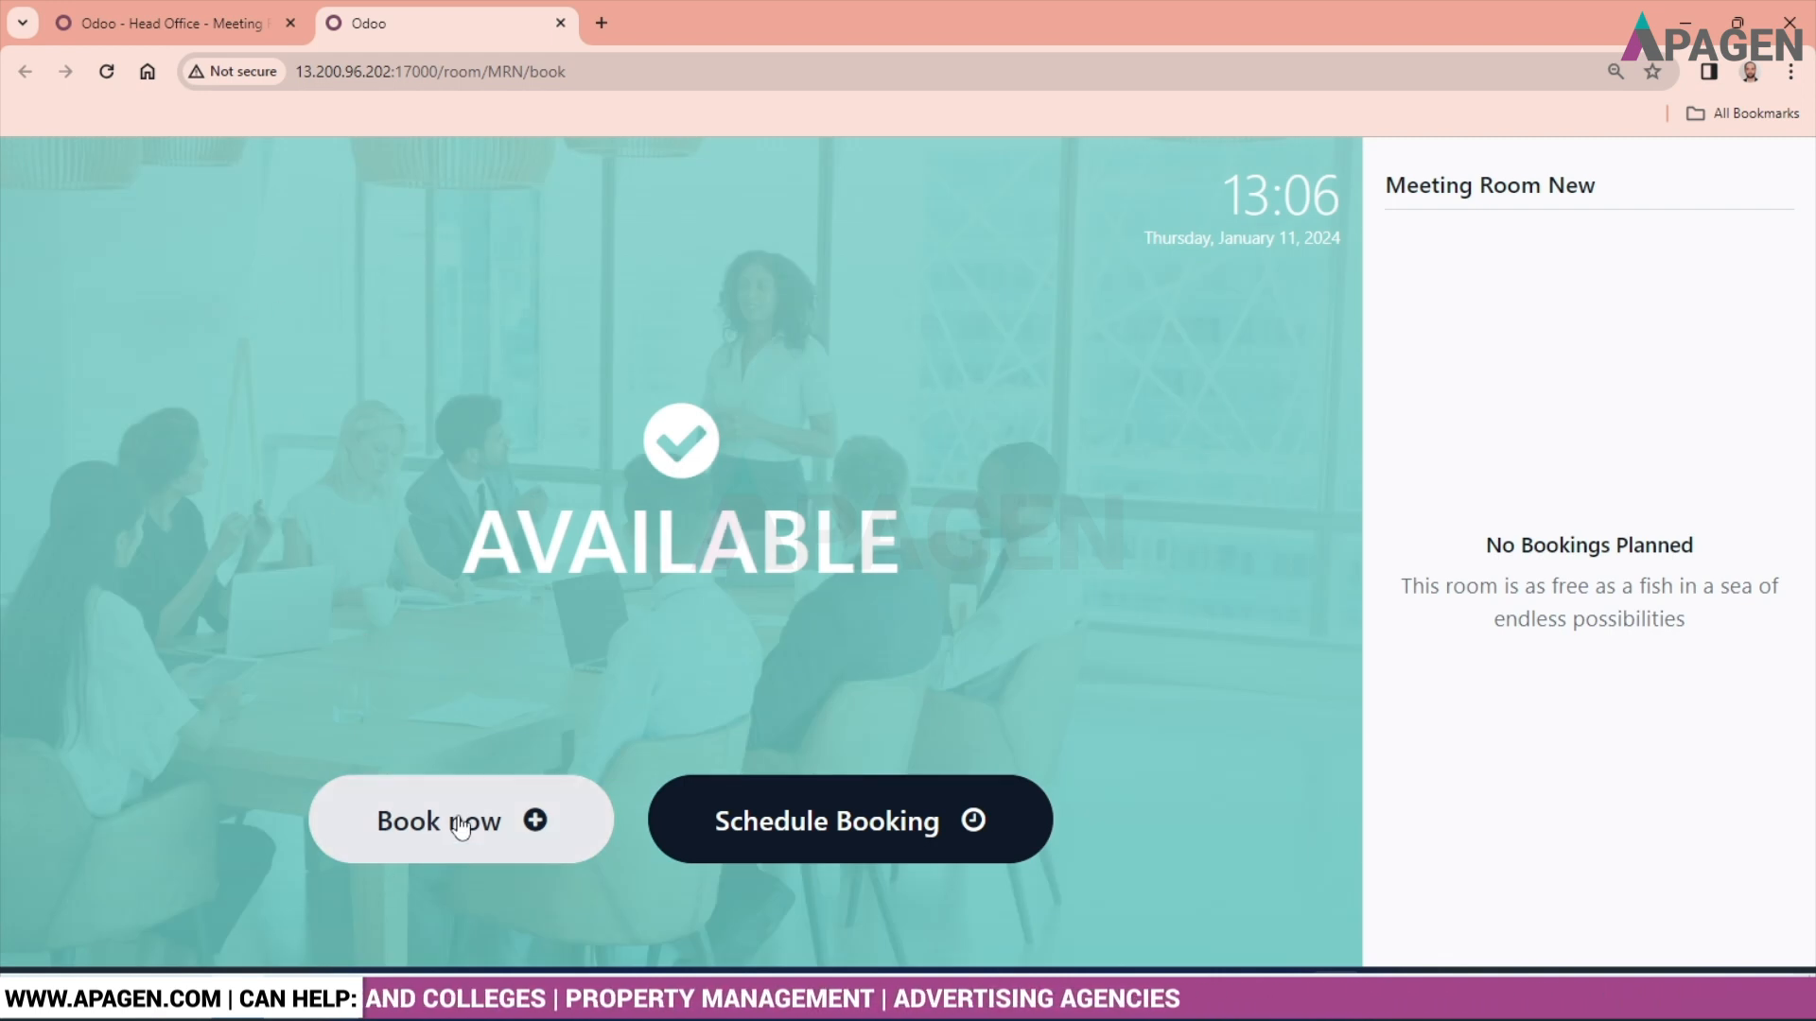
pyautogui.click(438, 820)
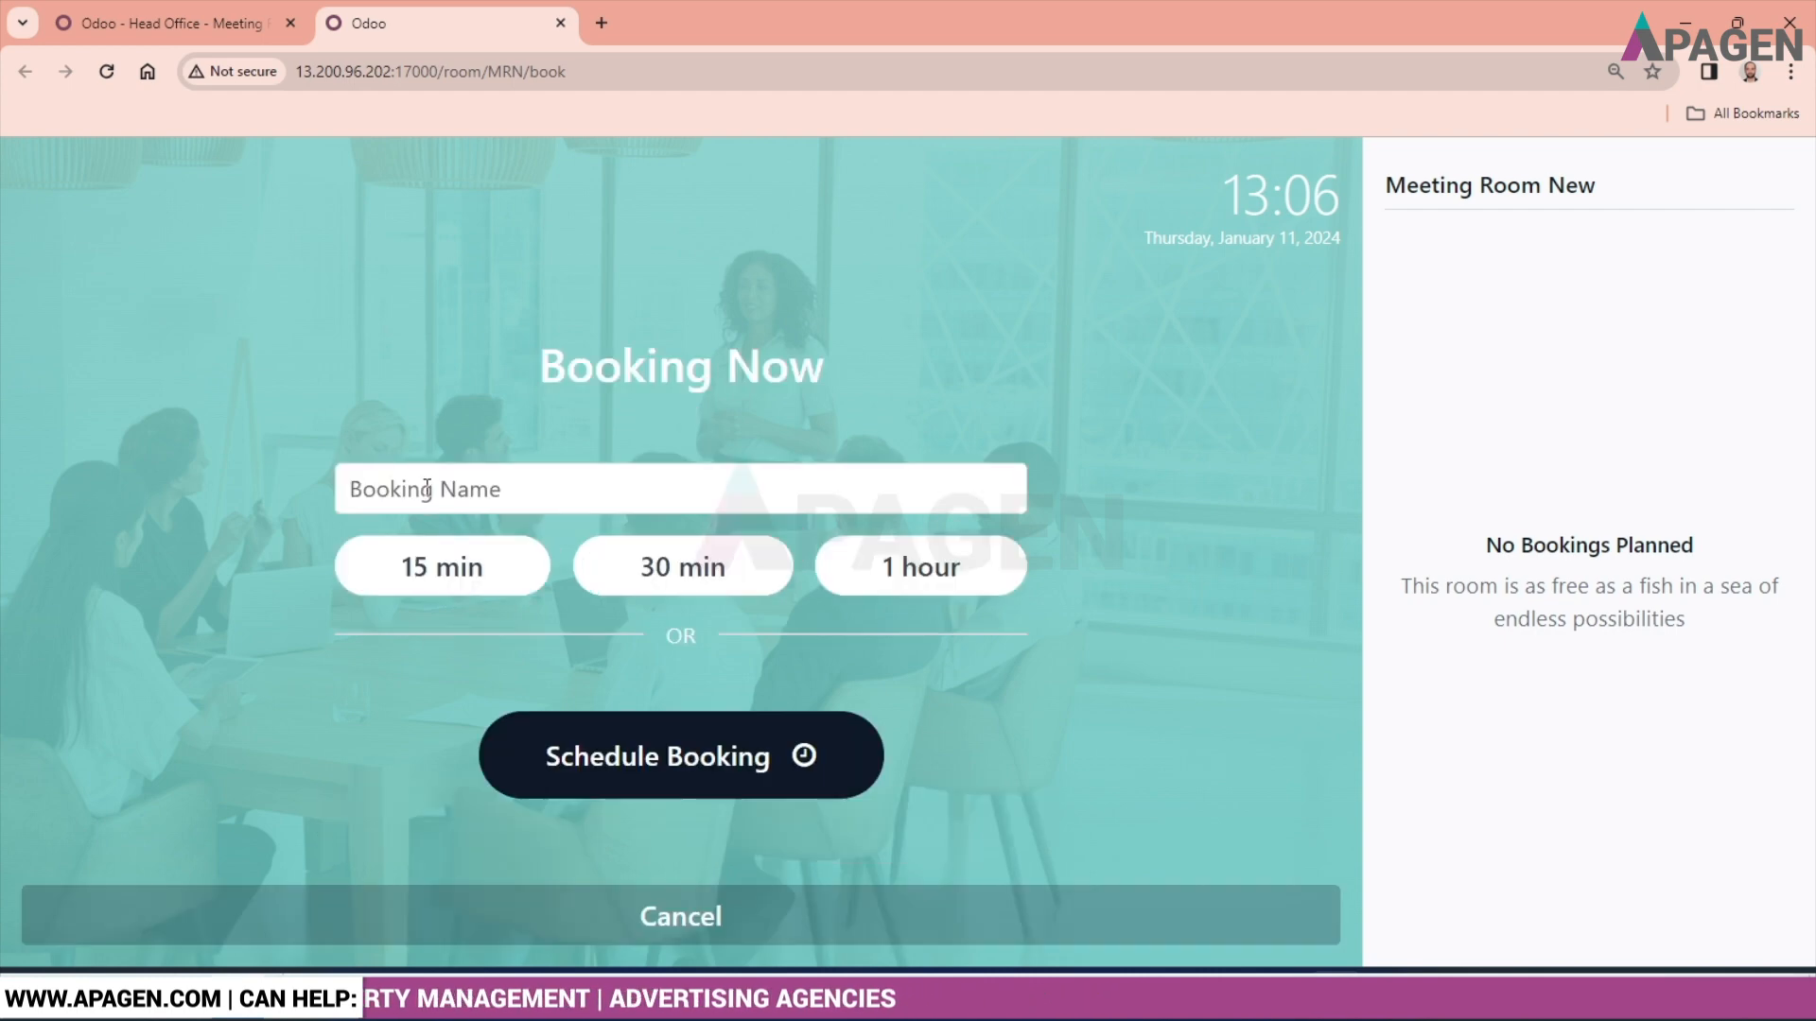
pyautogui.click(681, 488)
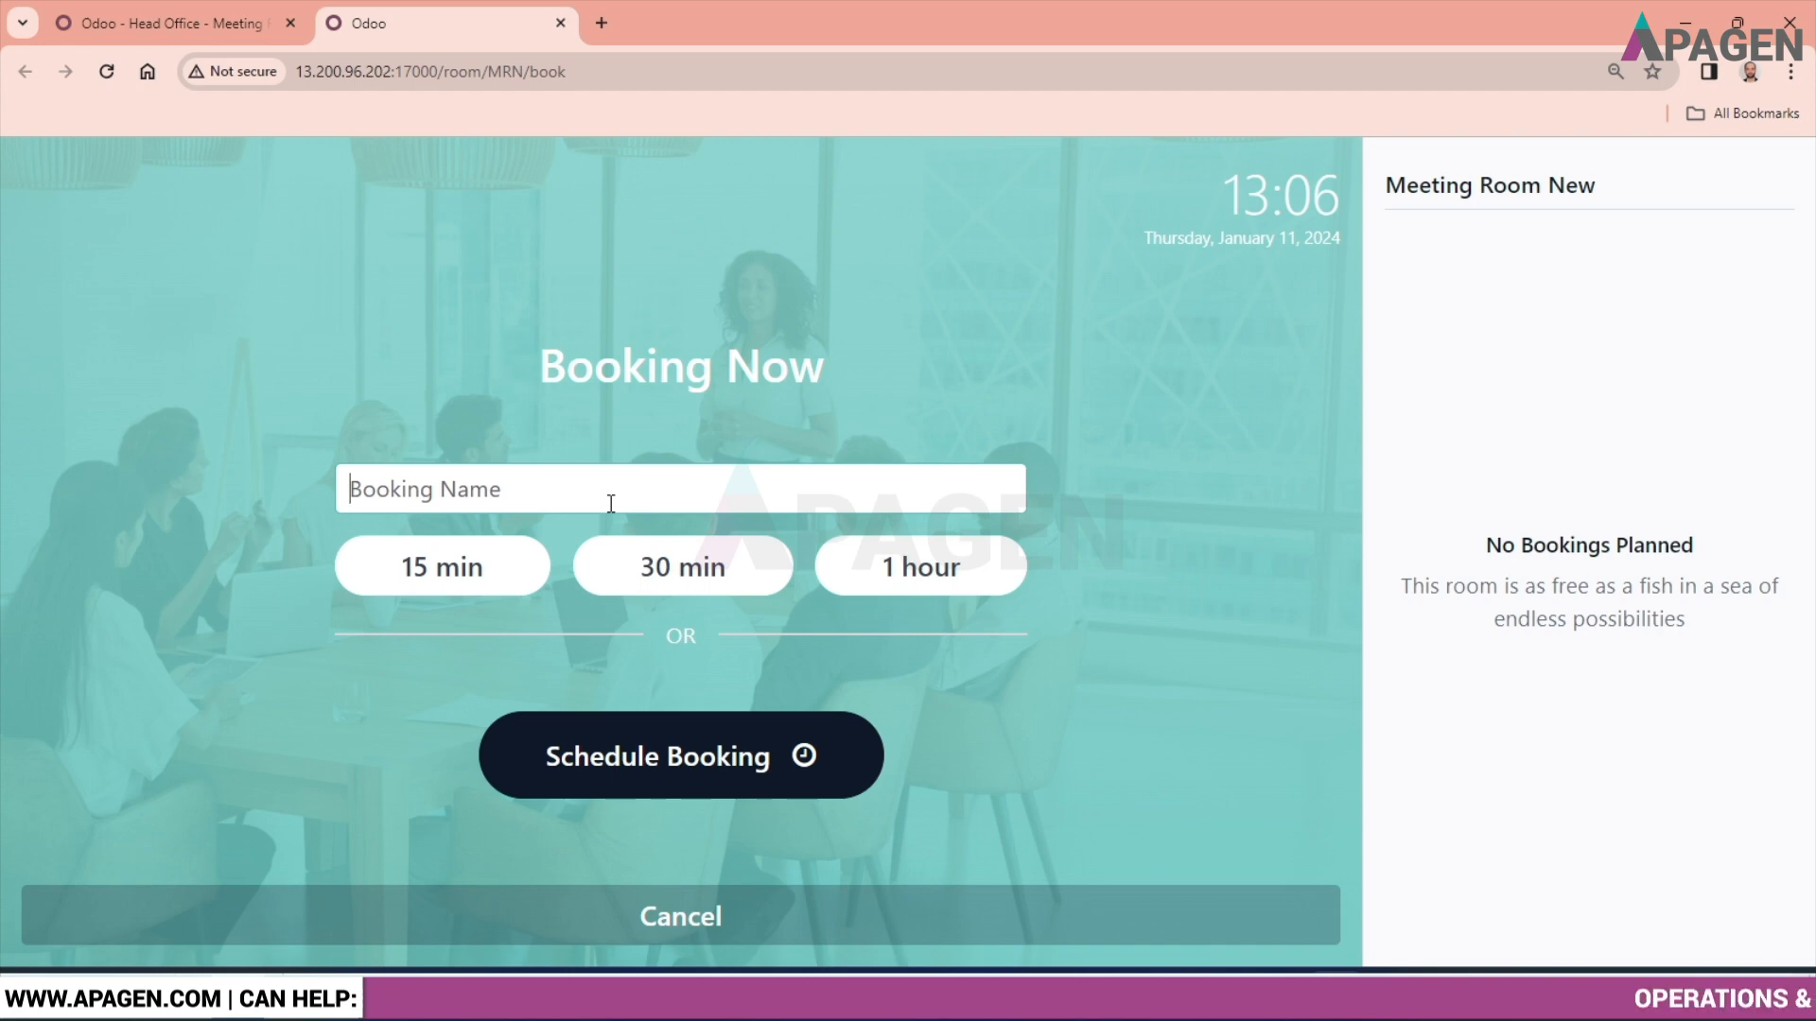
pyautogui.write('RE')
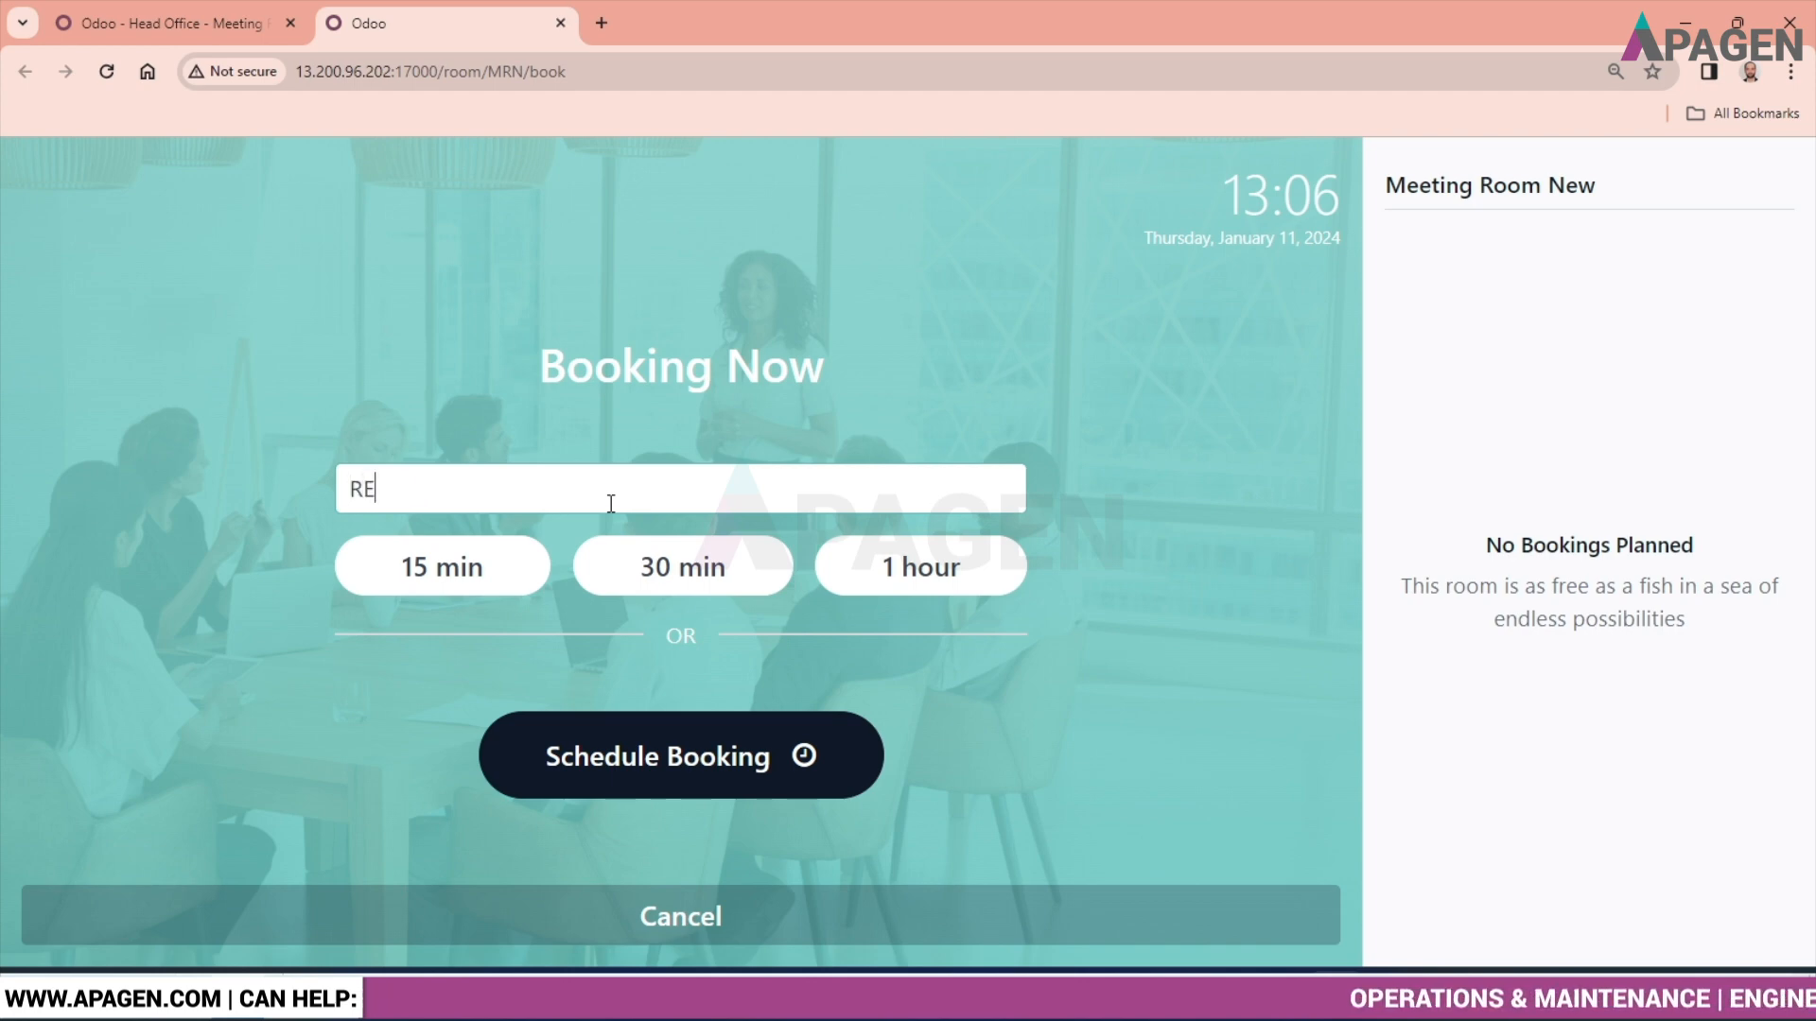
pyautogui.write('VIEW')
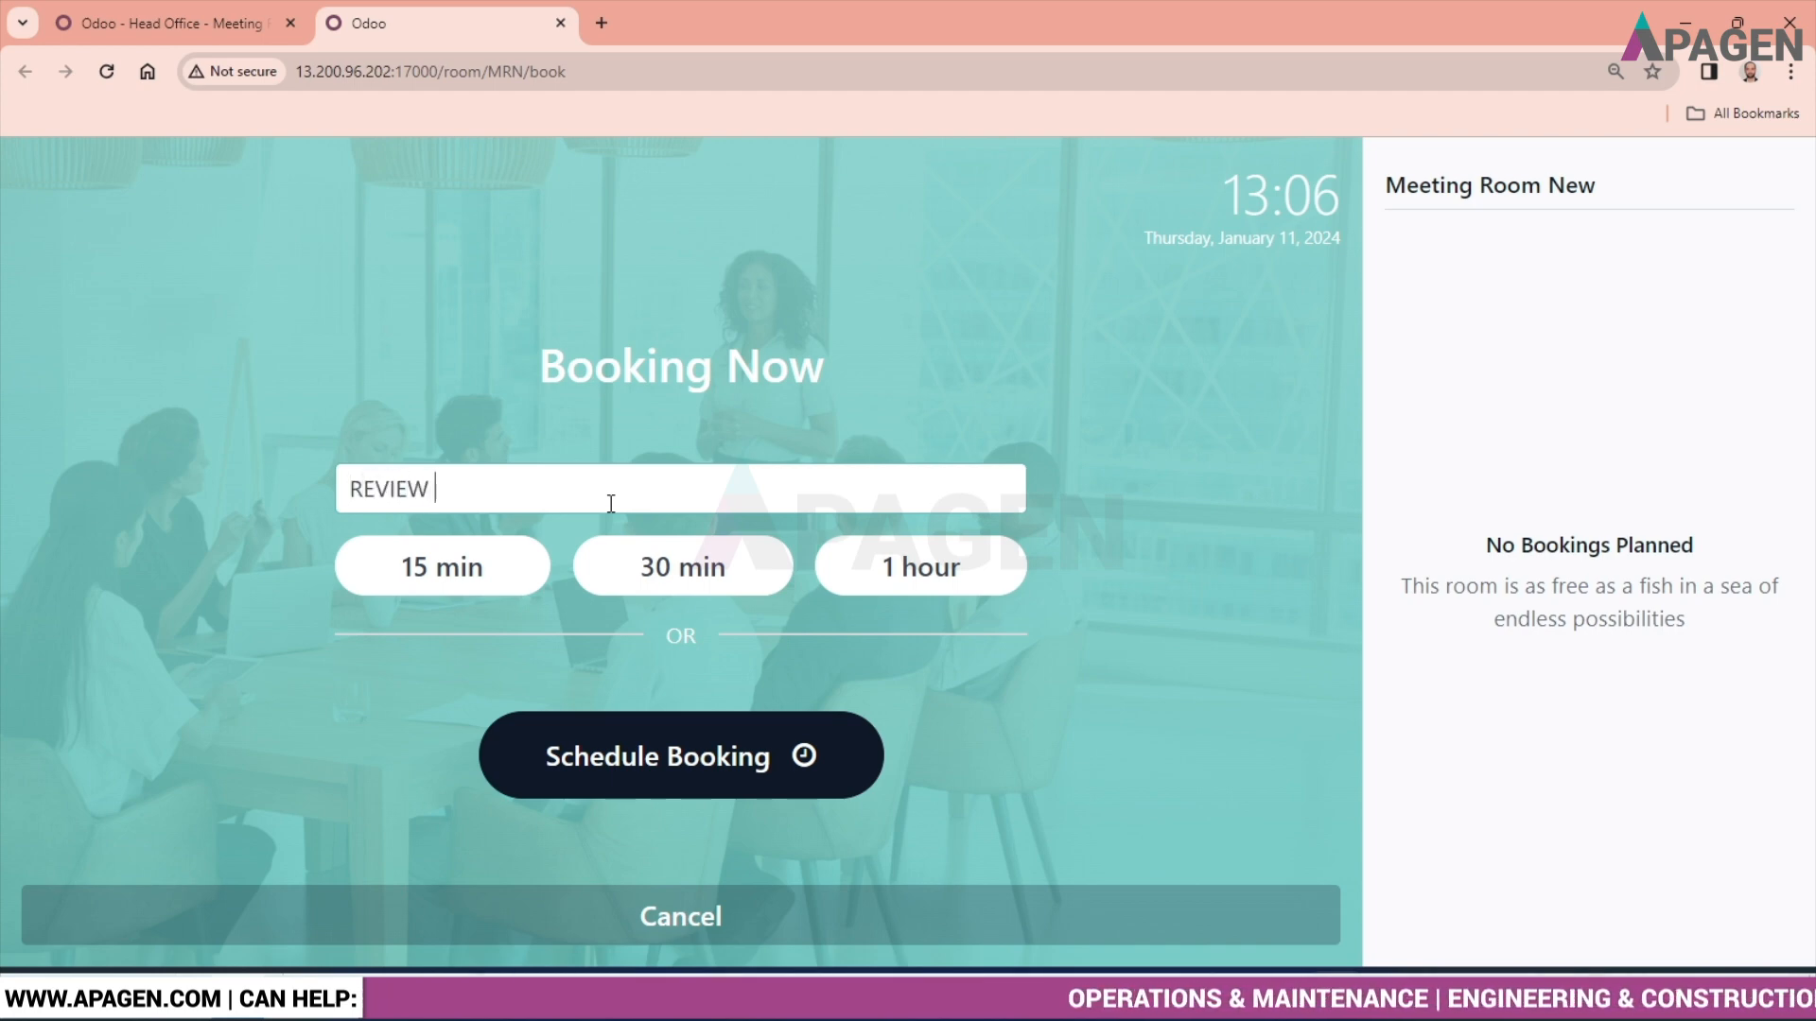
pyautogui.write('MEETING')
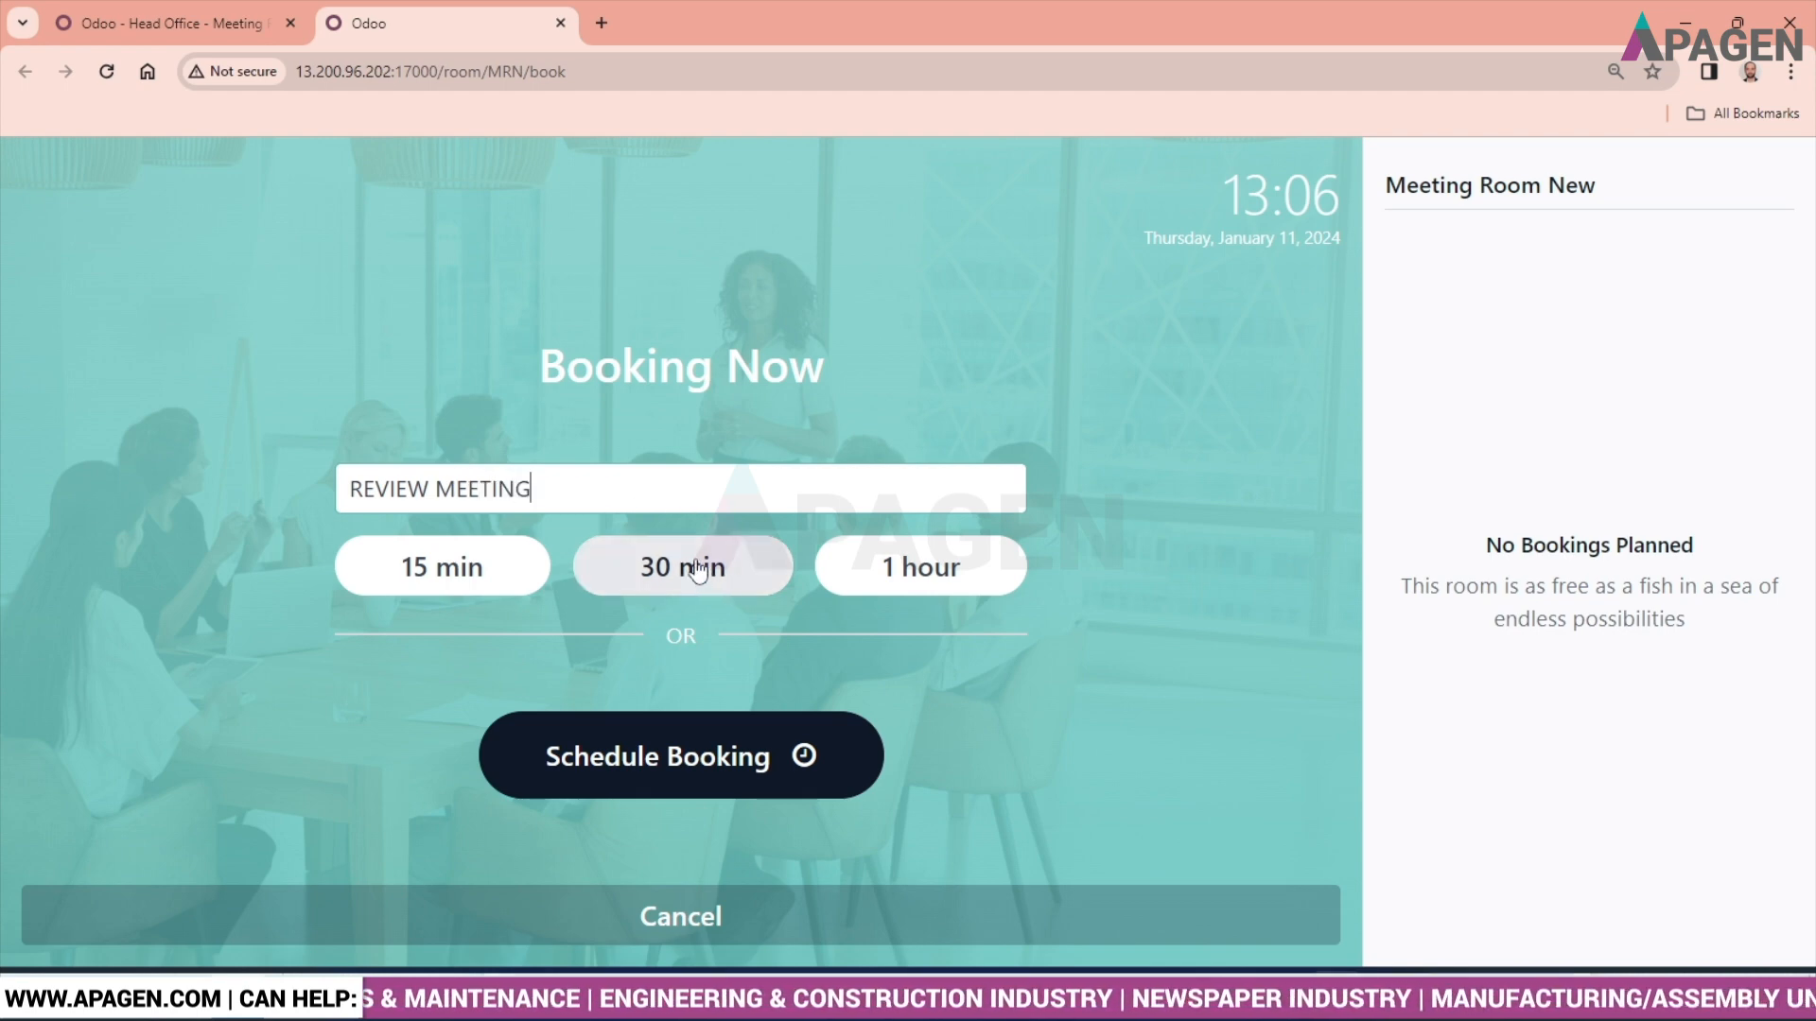
pyautogui.click(681, 566)
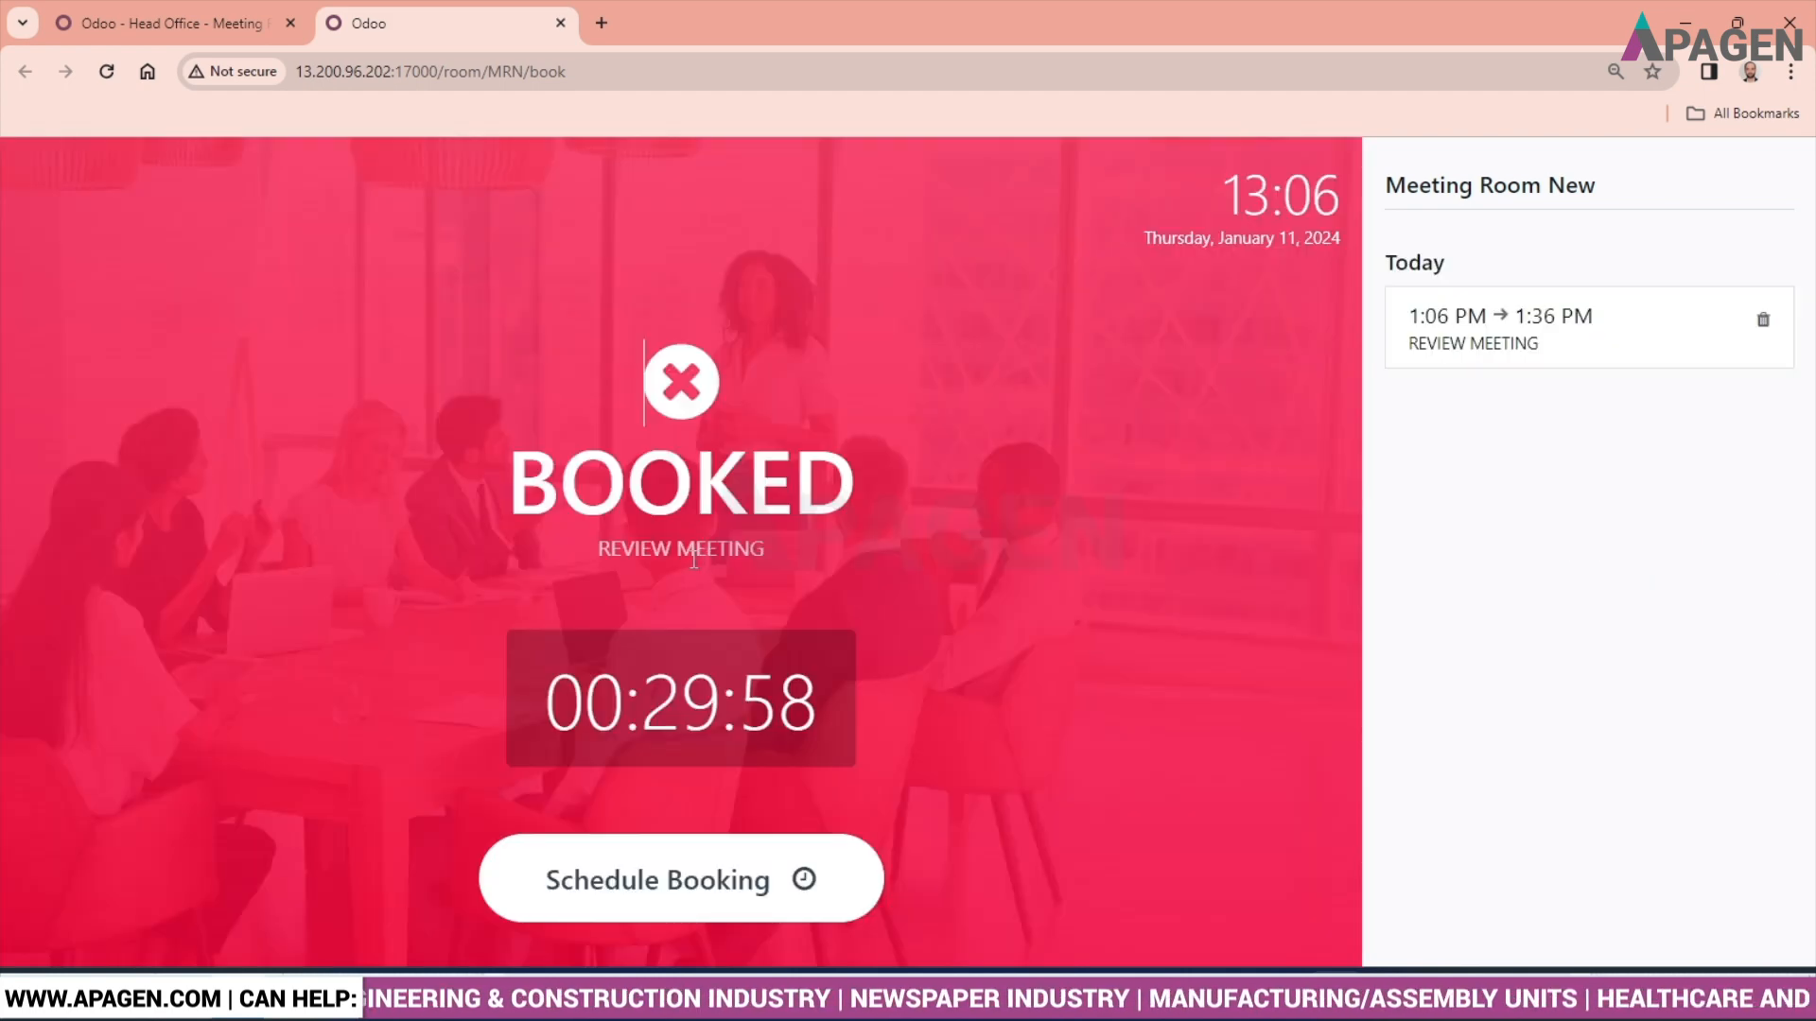
pyautogui.moveTo(955, 665)
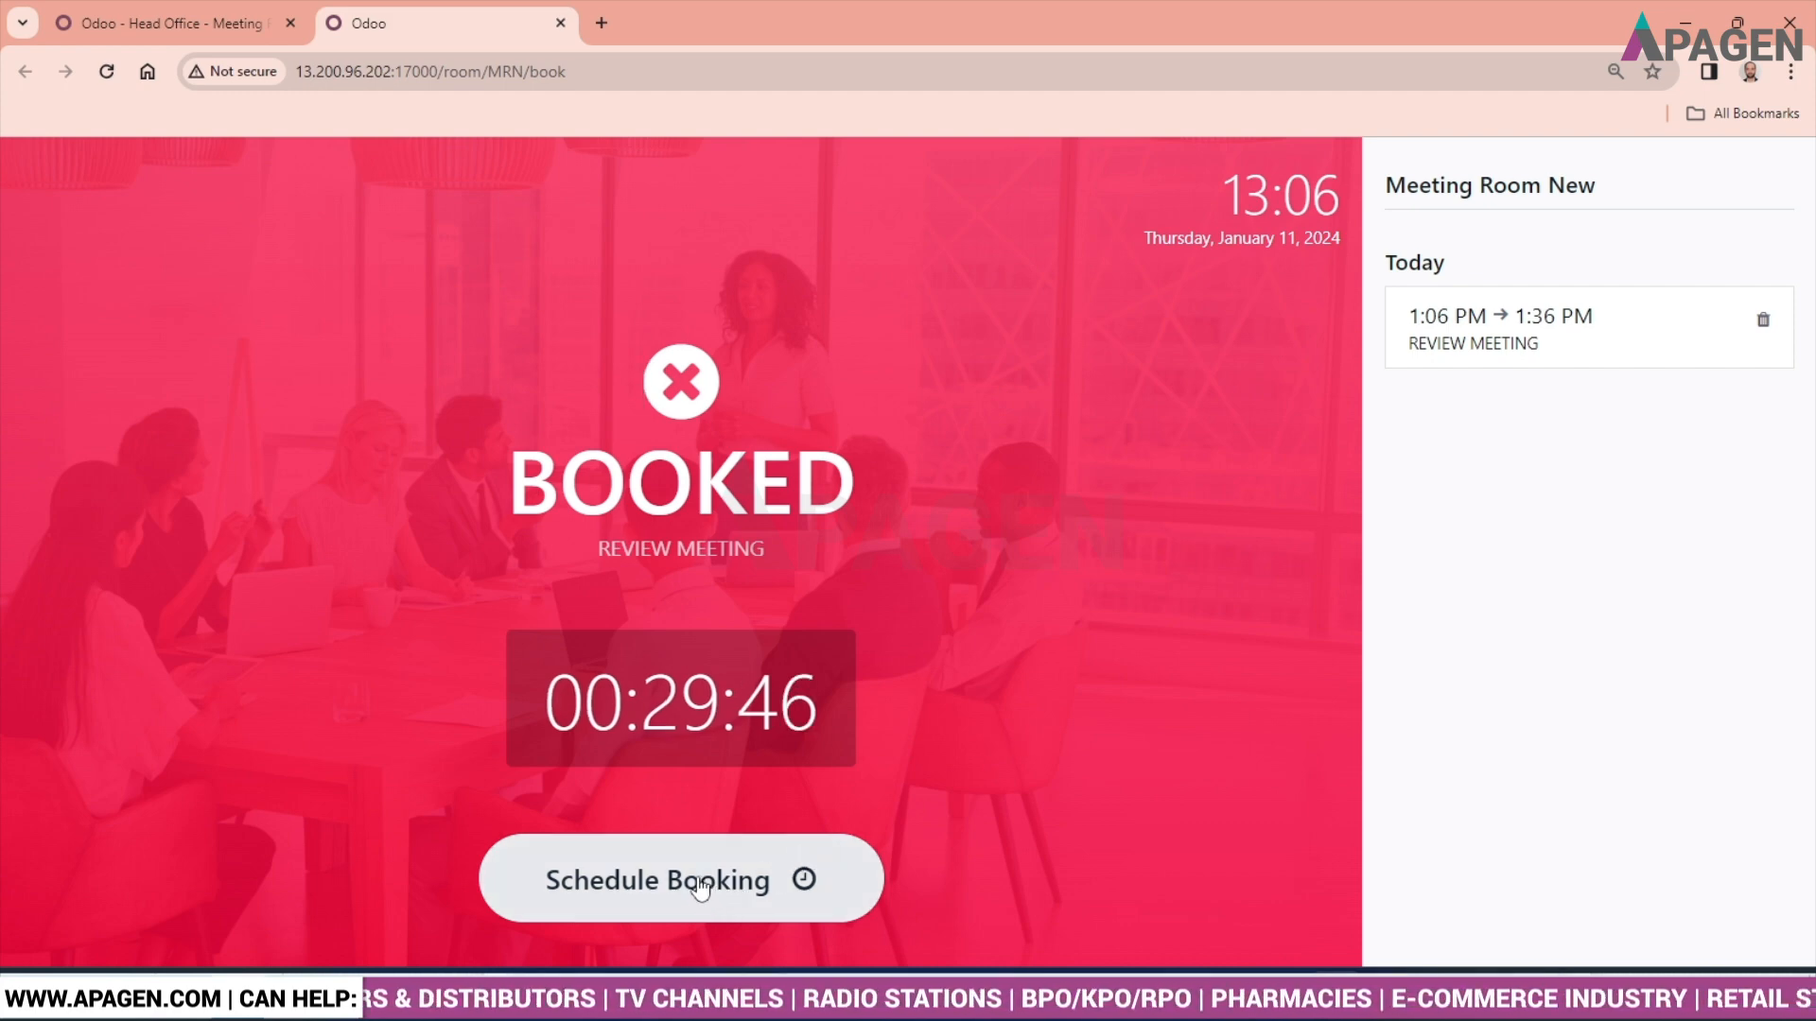
# Step: Schedule 'REVIEW MEETING 2' in Meeting Room New from 2:30 to 3:00 PM today
pyautogui.click(680, 880)
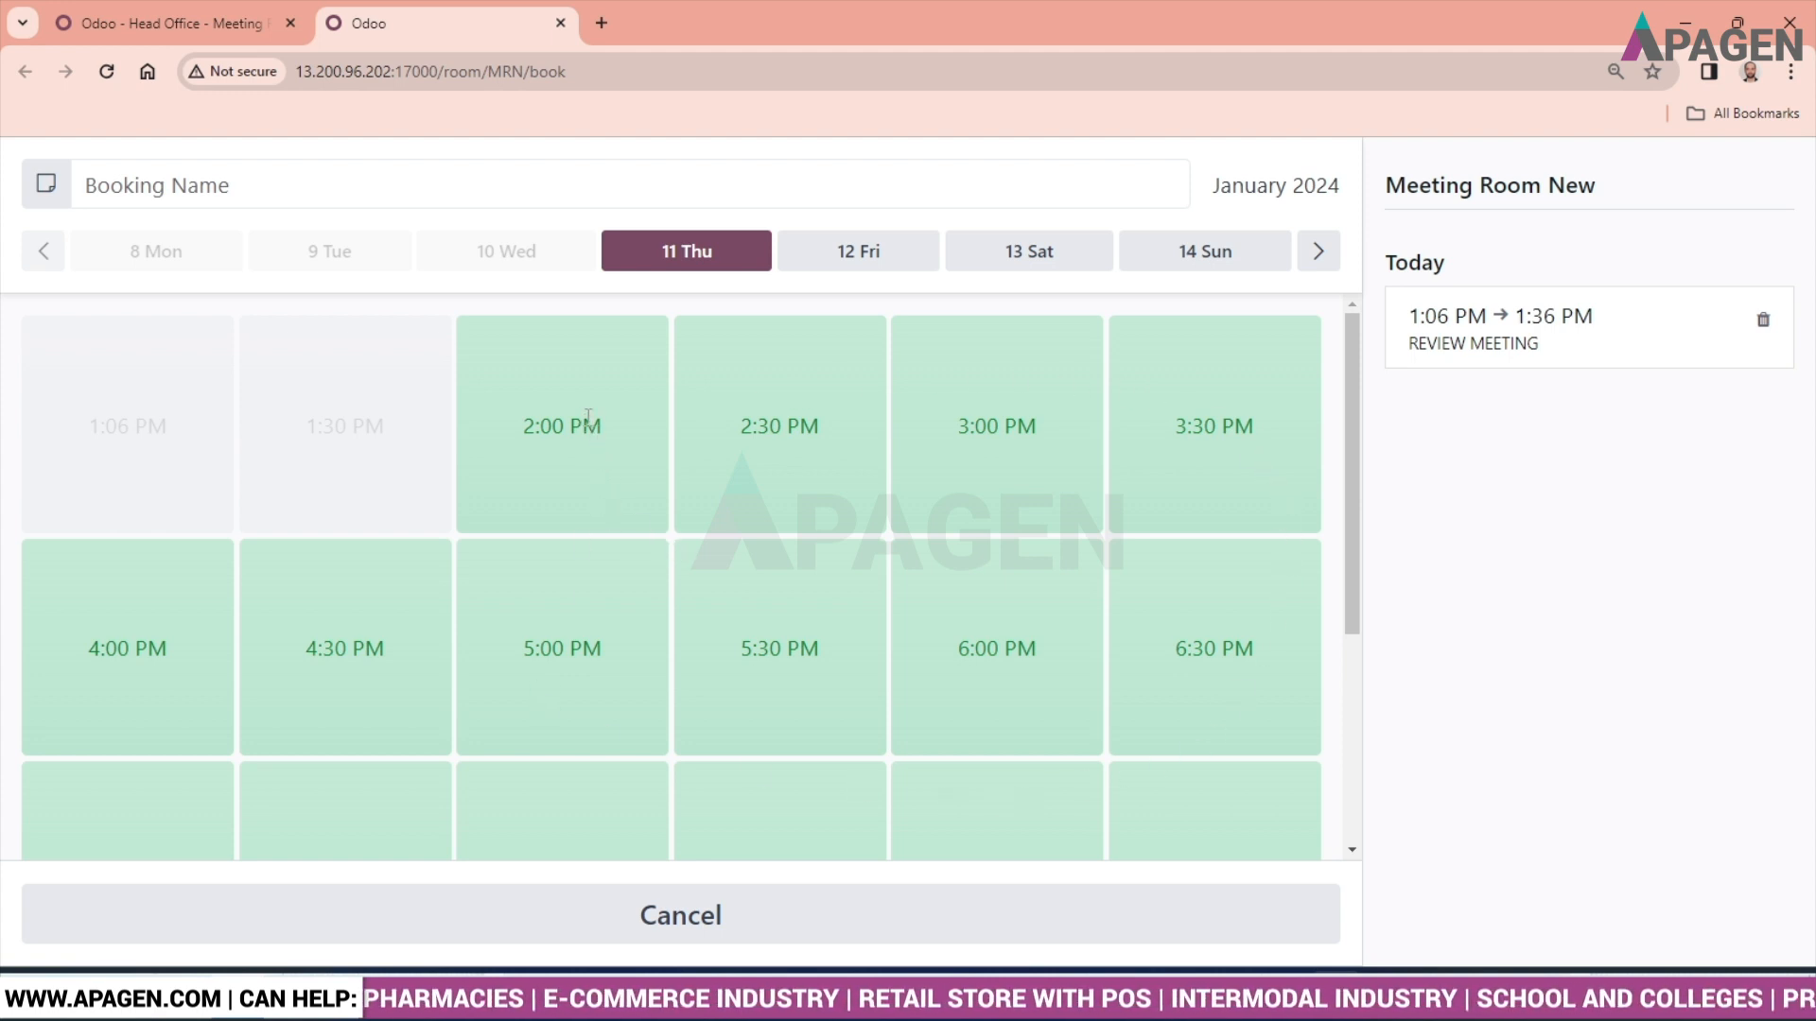
pyautogui.moveTo(803, 470)
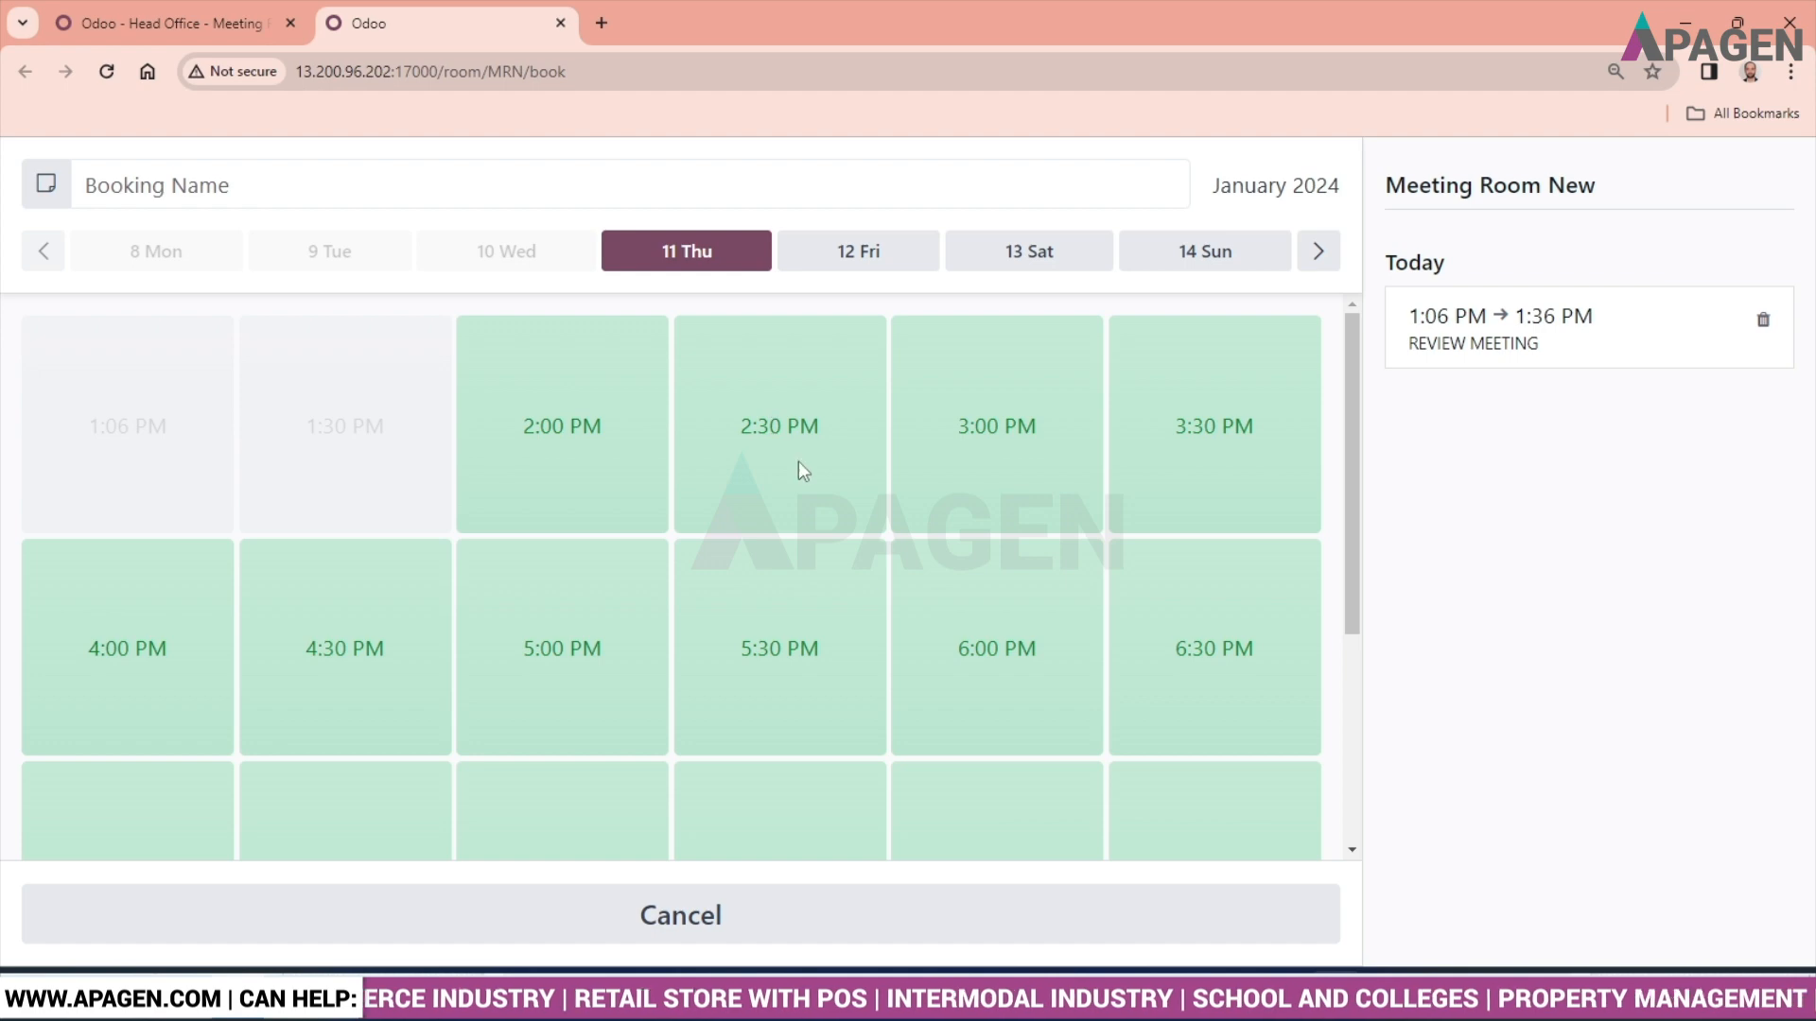
pyautogui.click(779, 425)
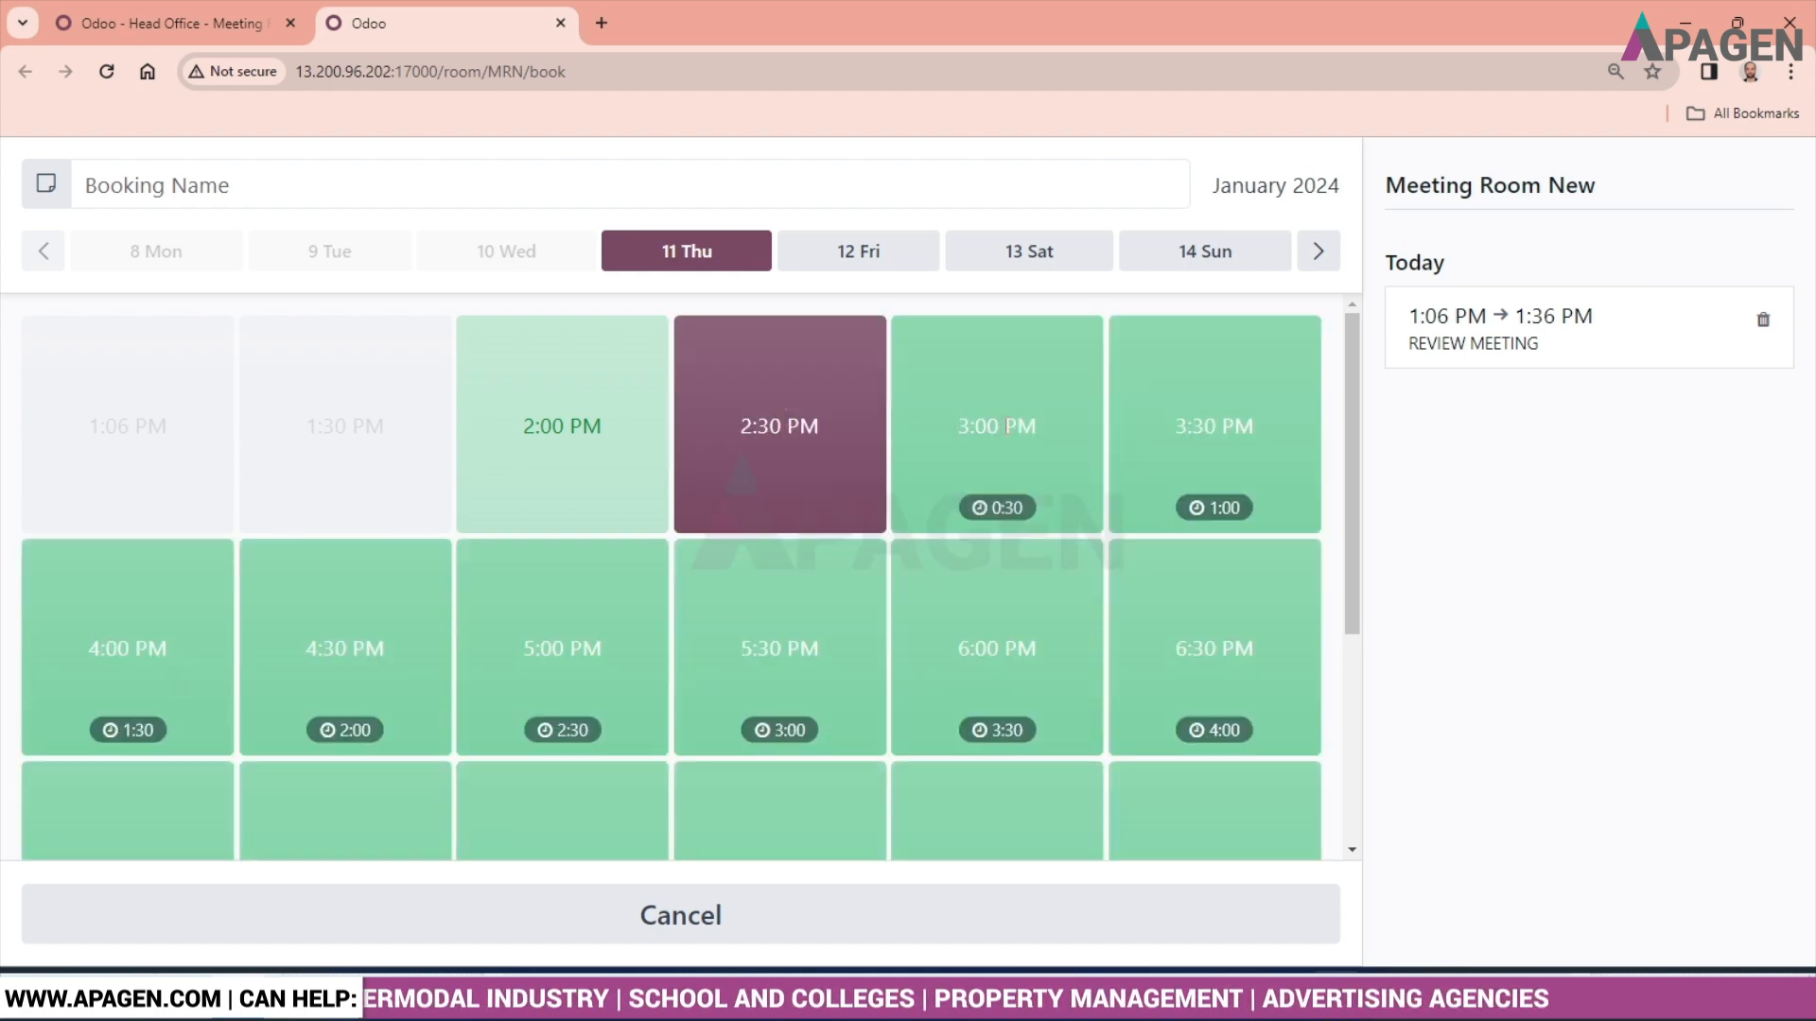
pyautogui.click(994, 423)
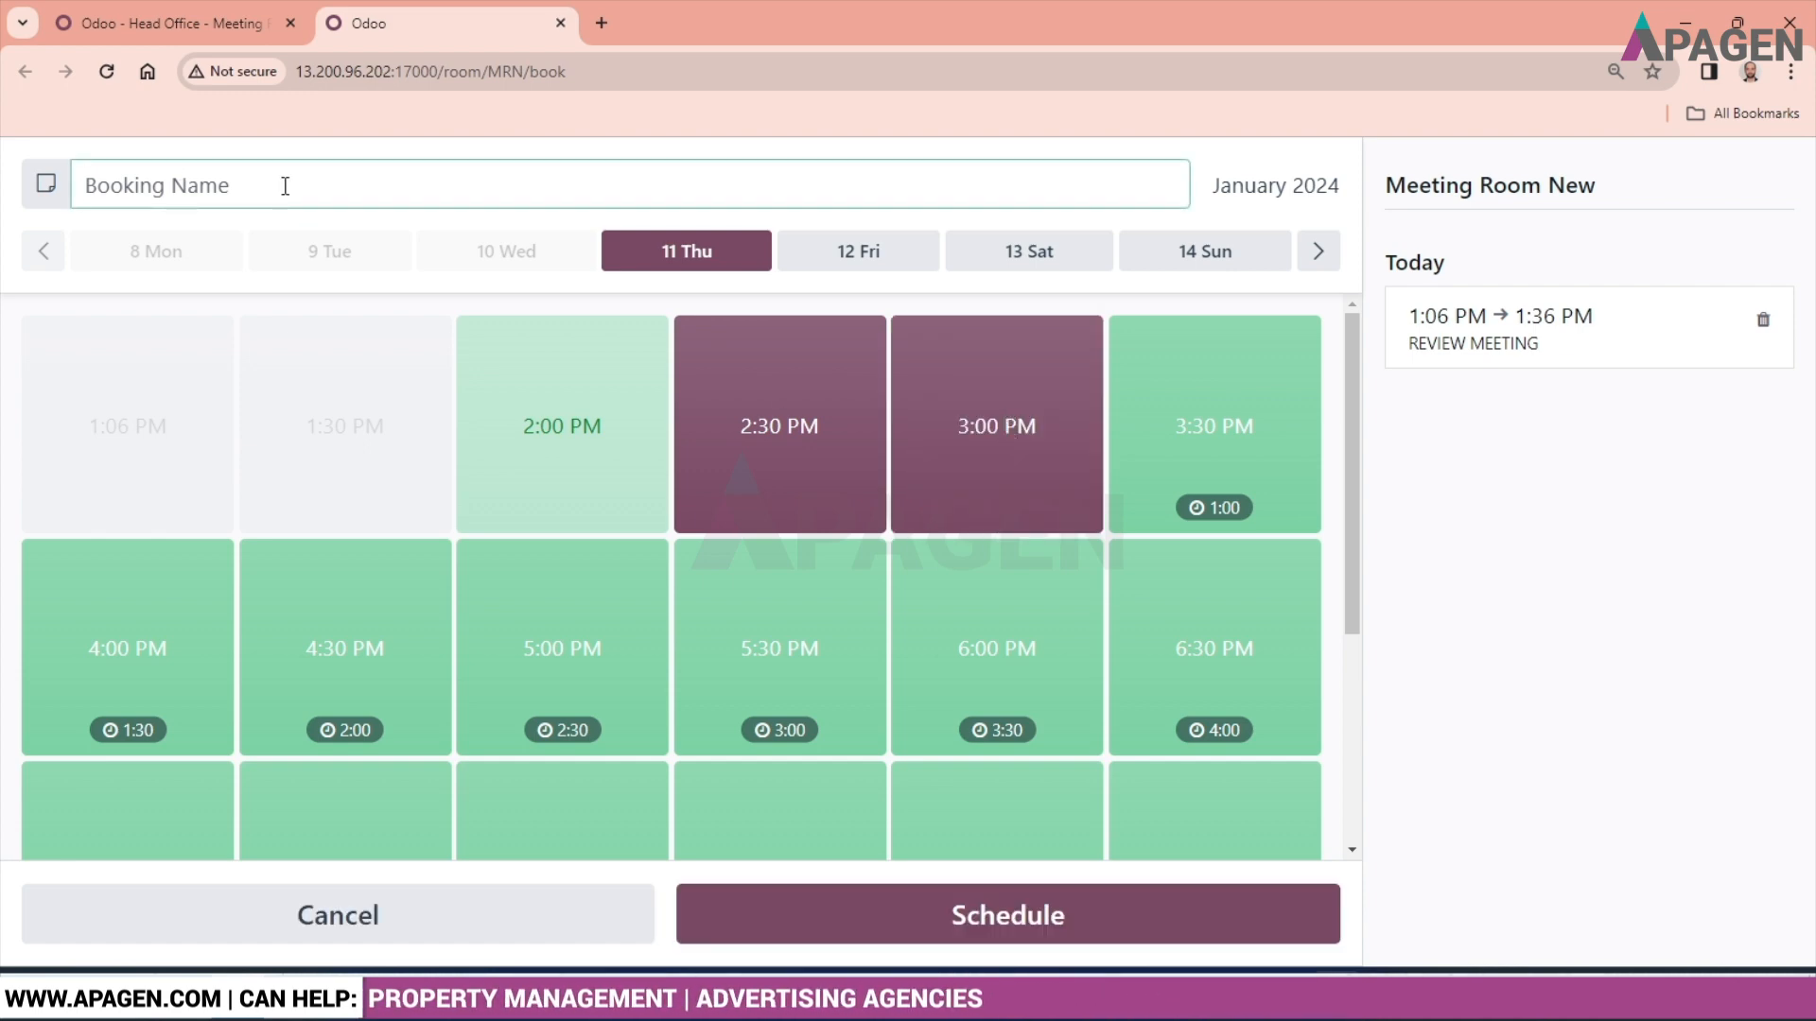
pyautogui.write('REVIEW')
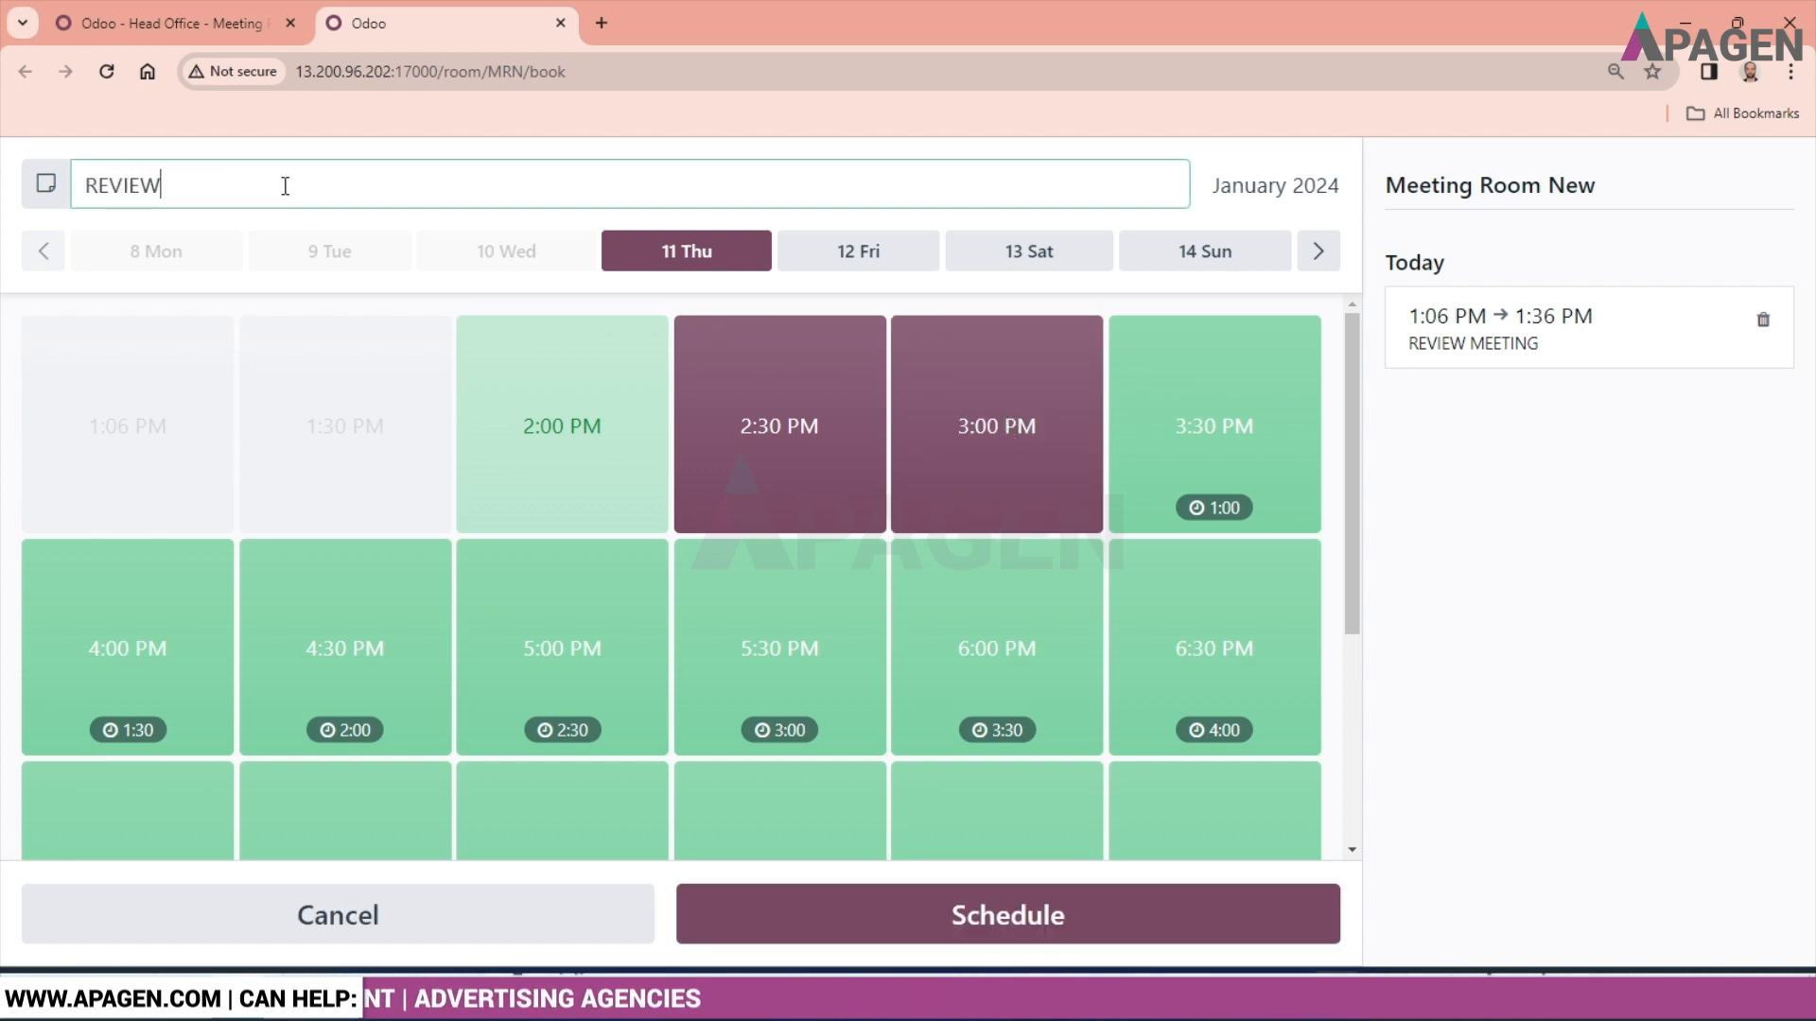
pyautogui.write('MEETI')
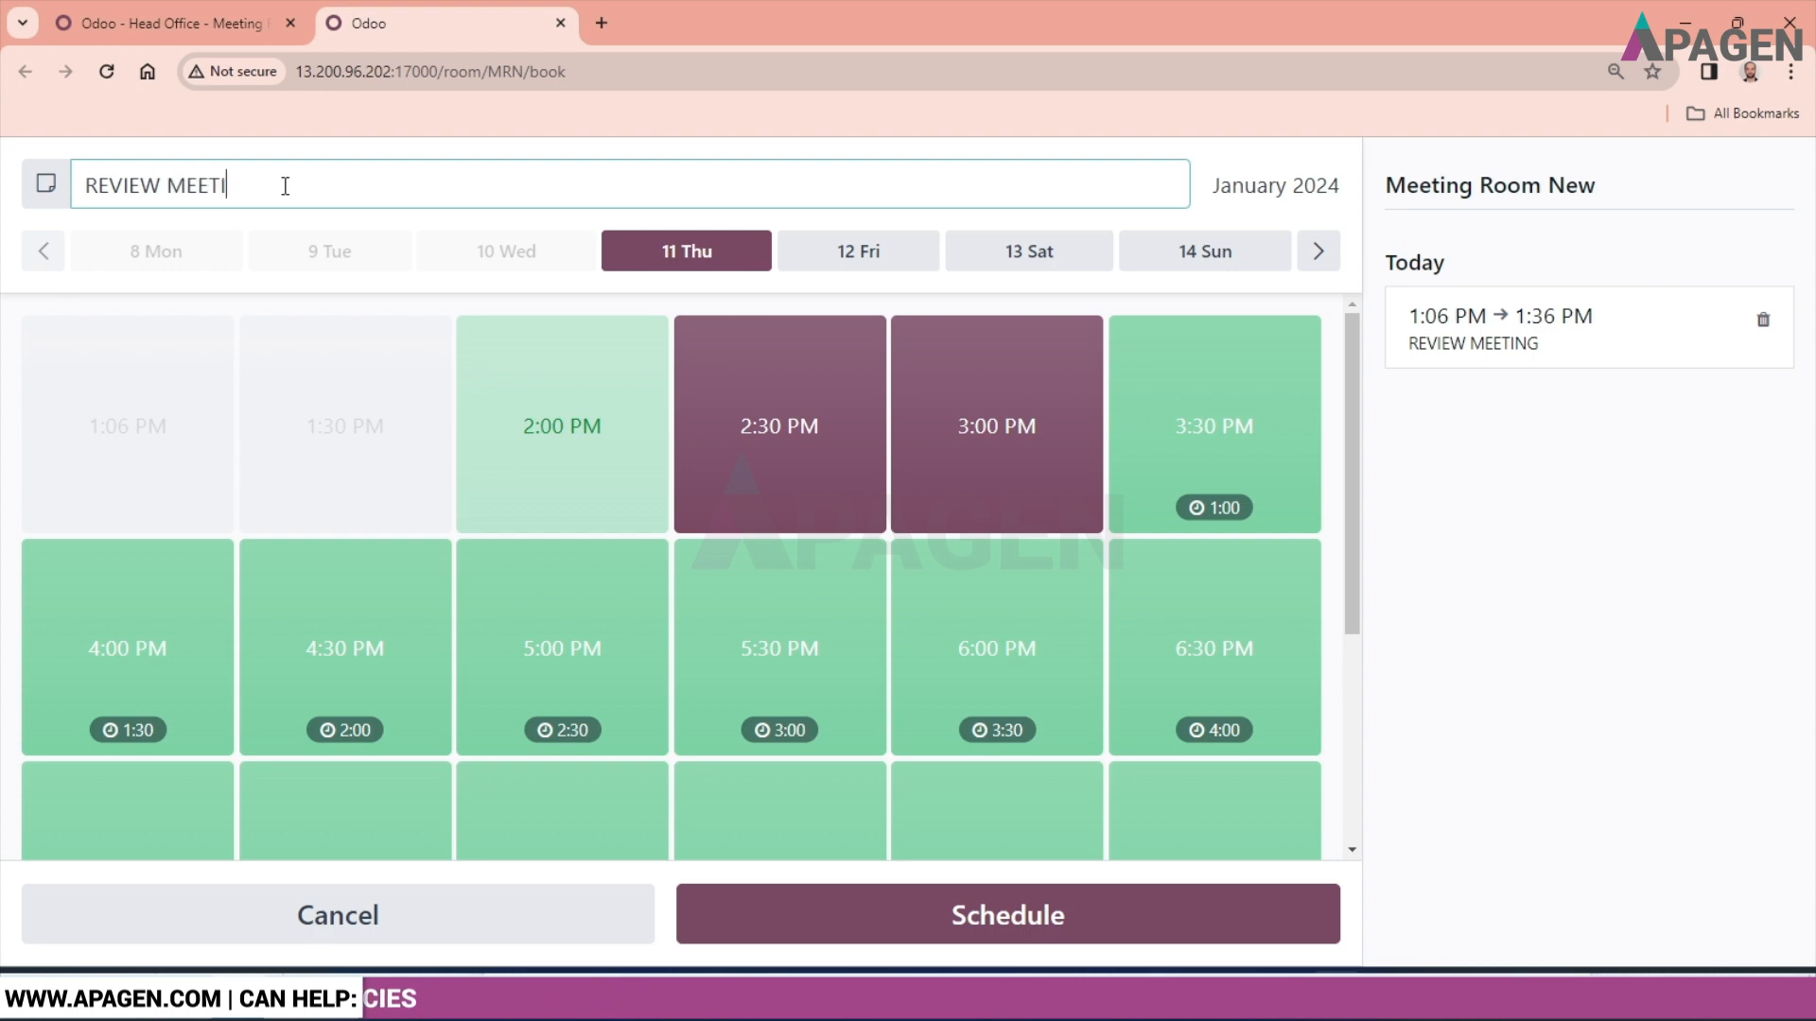
pyautogui.write('NG')
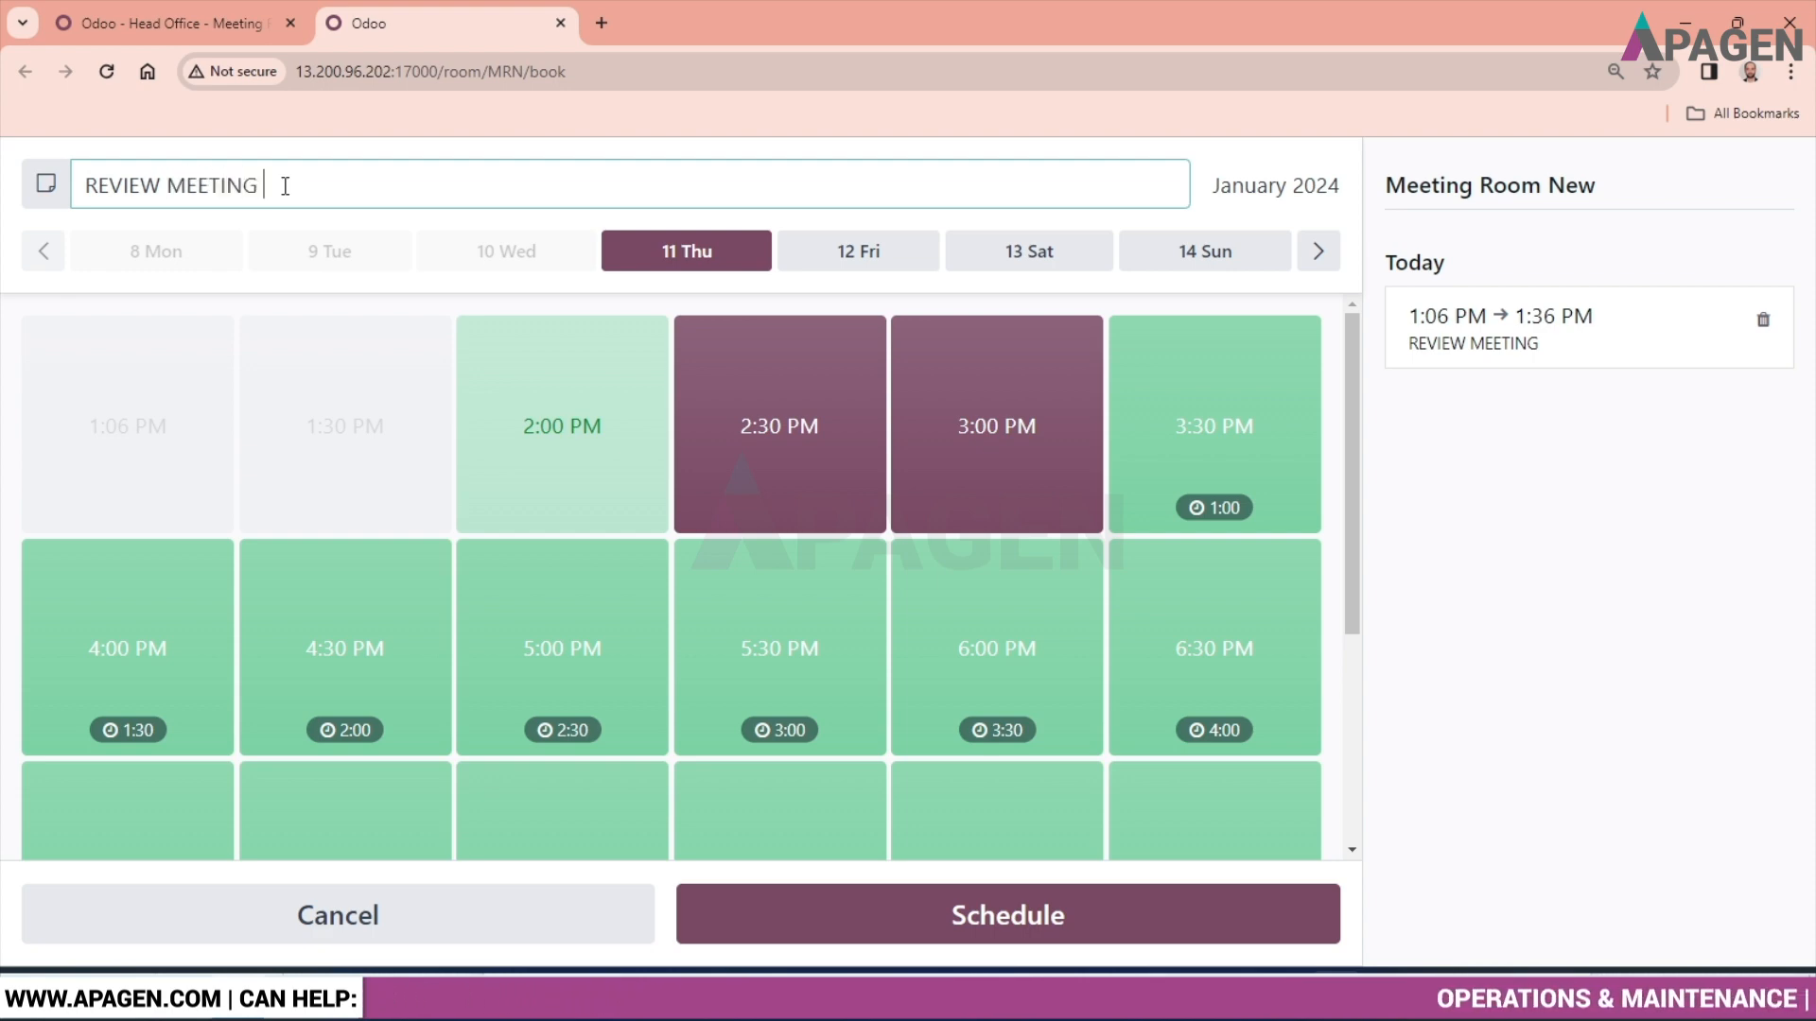
pyautogui.write('2')
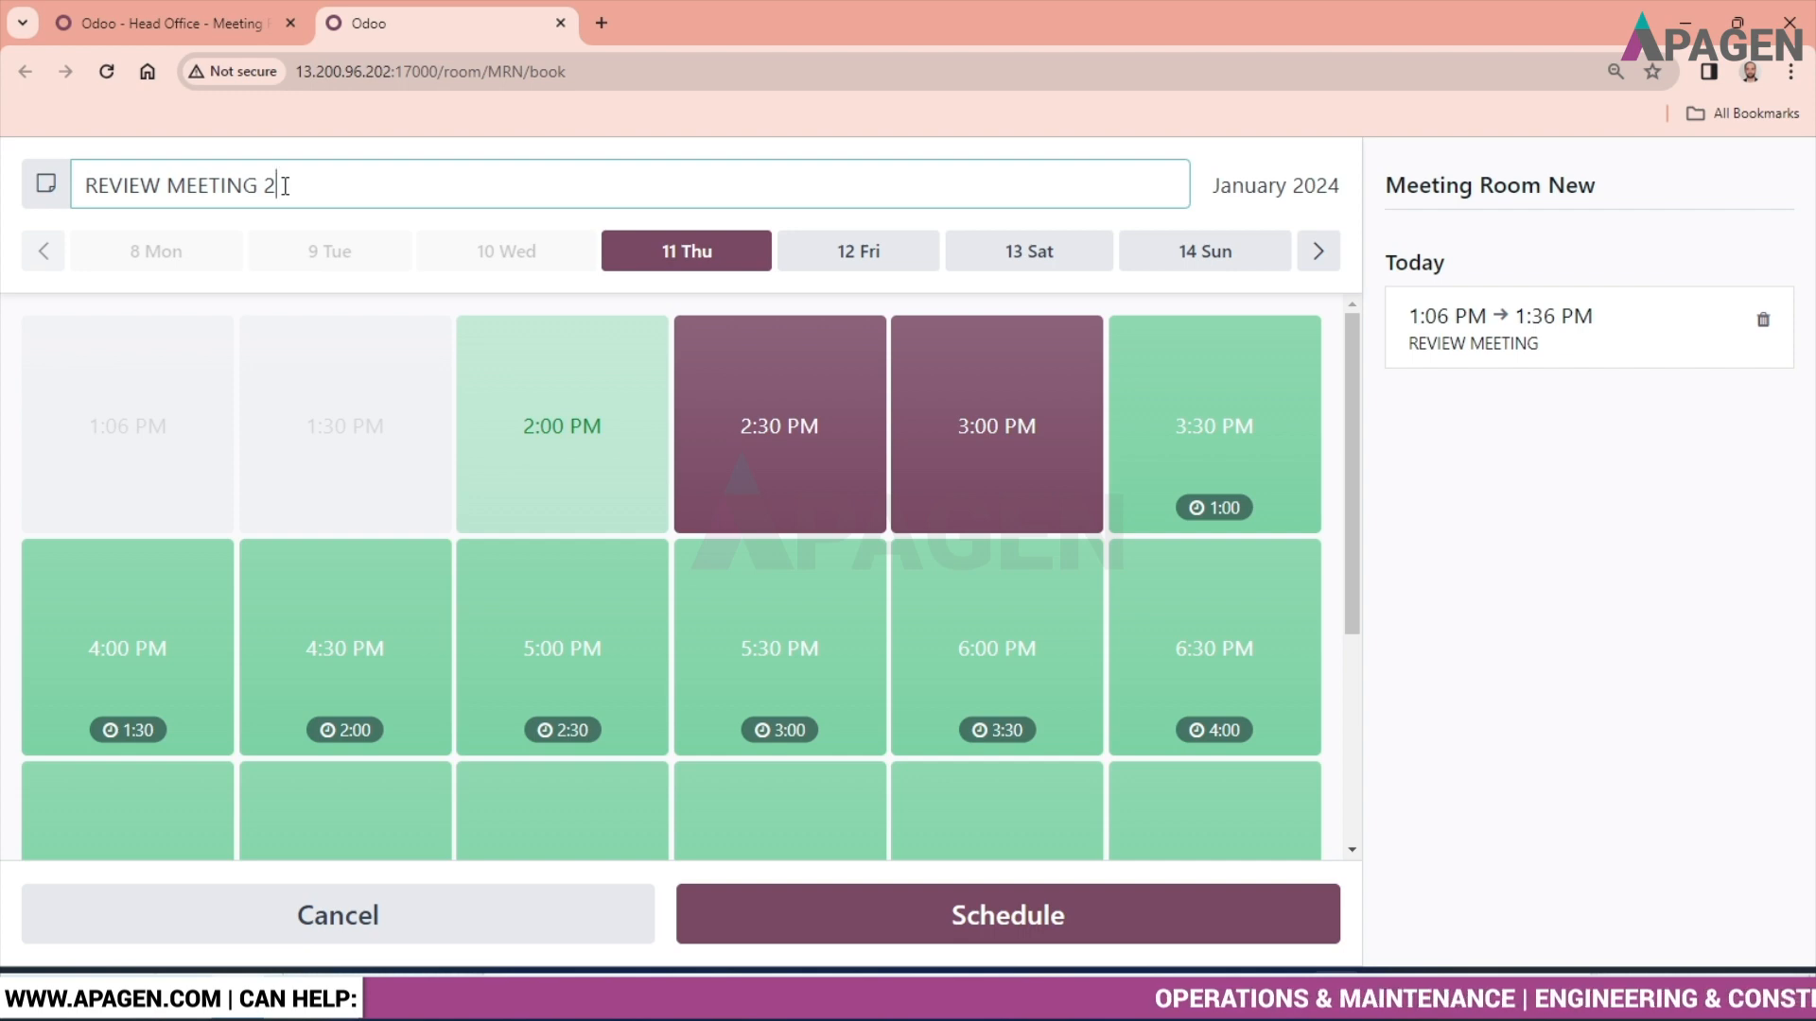
pyautogui.click(1006, 914)
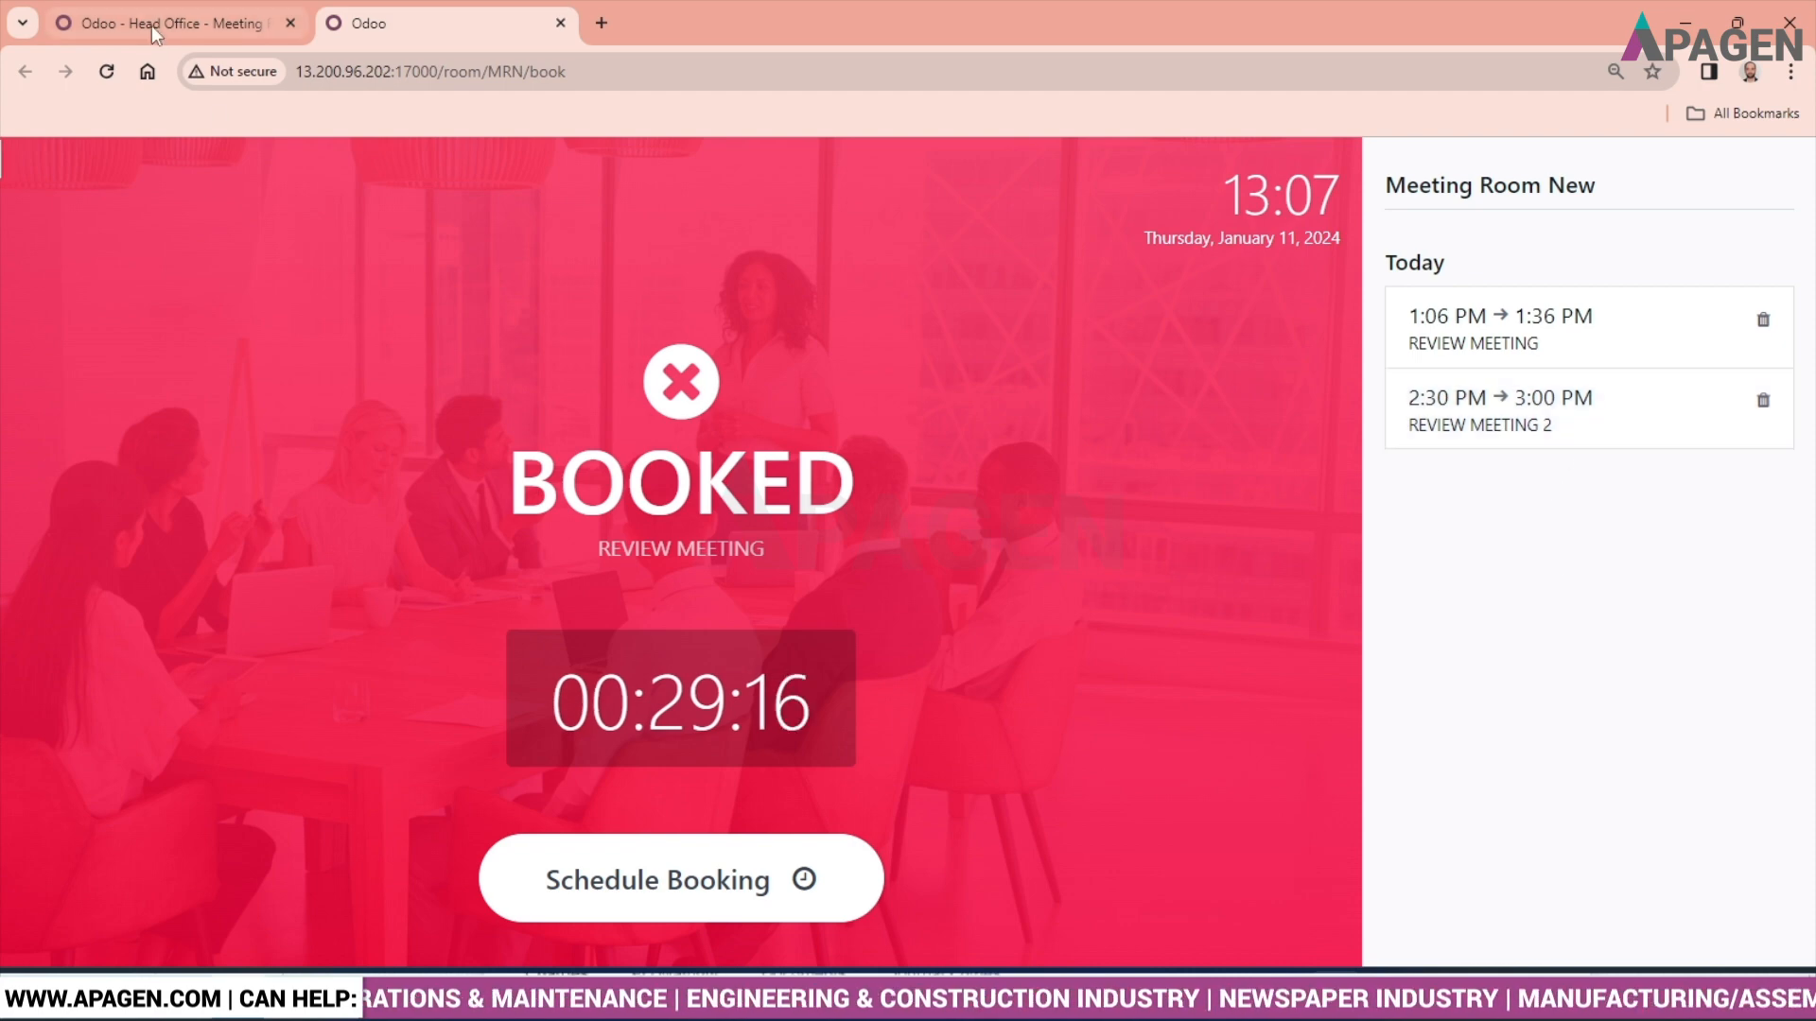
# Step: Return to the Odoo backend and open the Bookings overview
pyautogui.click(174, 21)
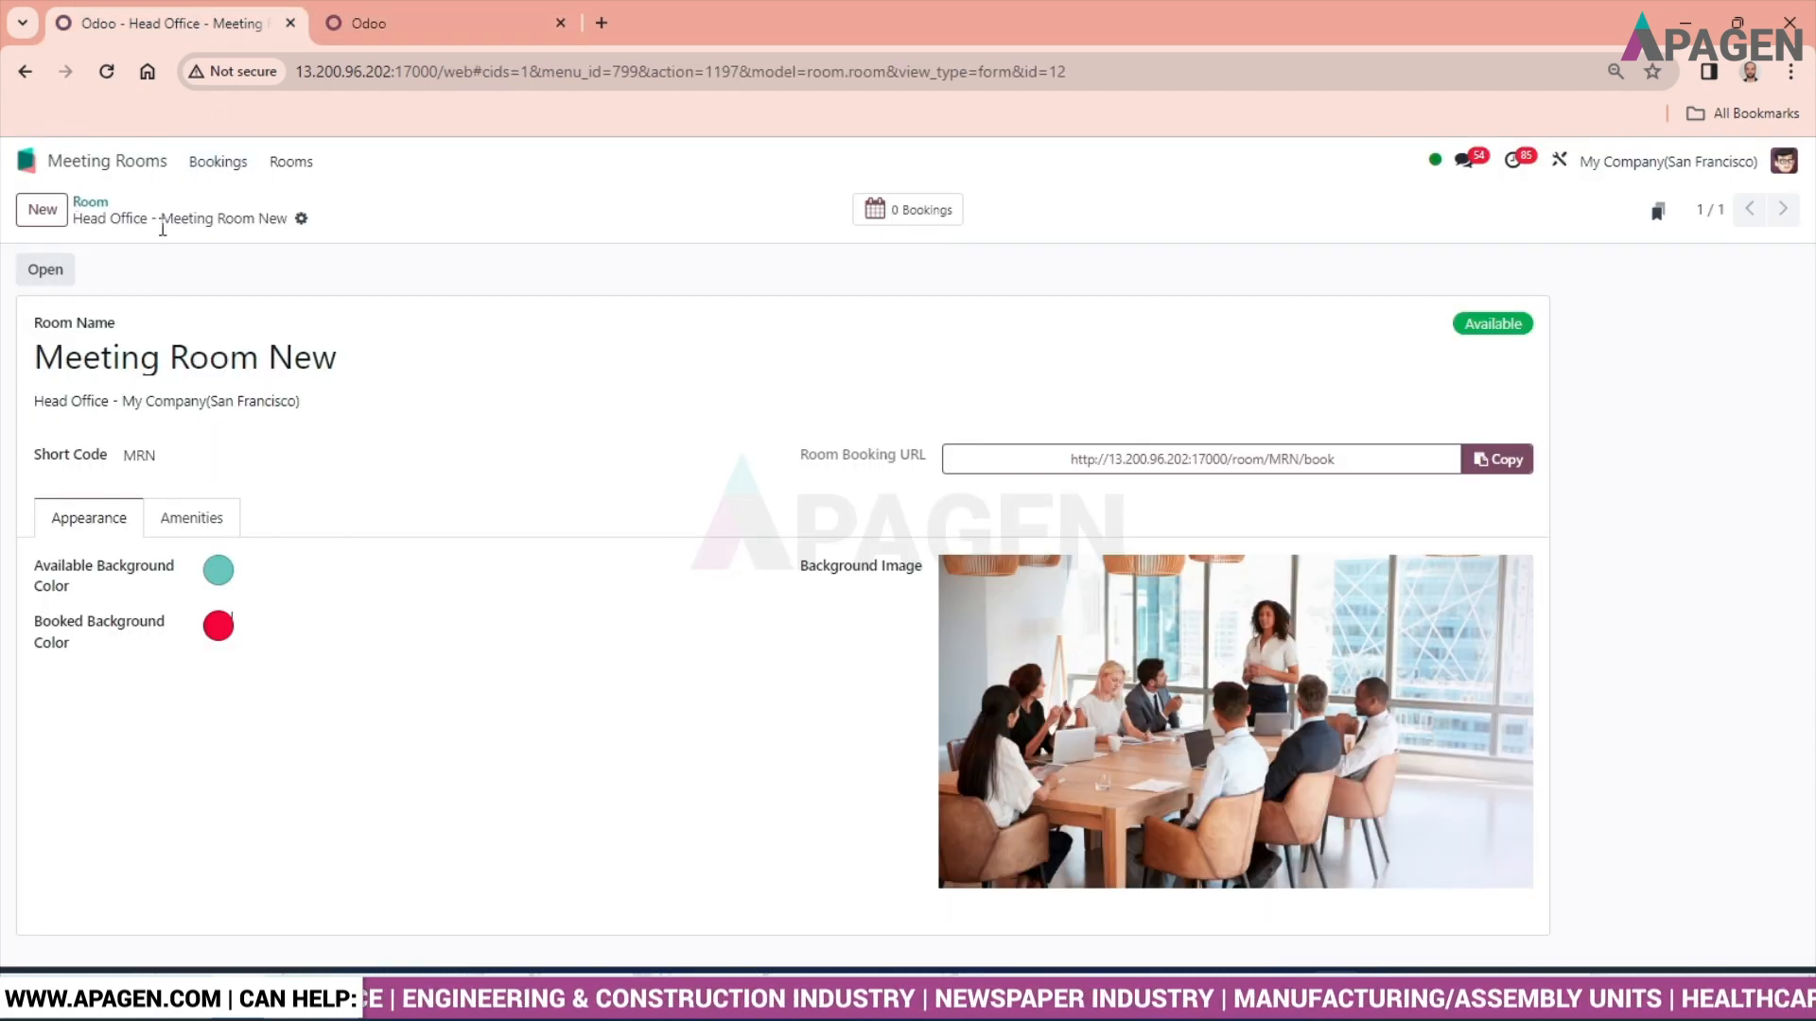
pyautogui.click(217, 160)
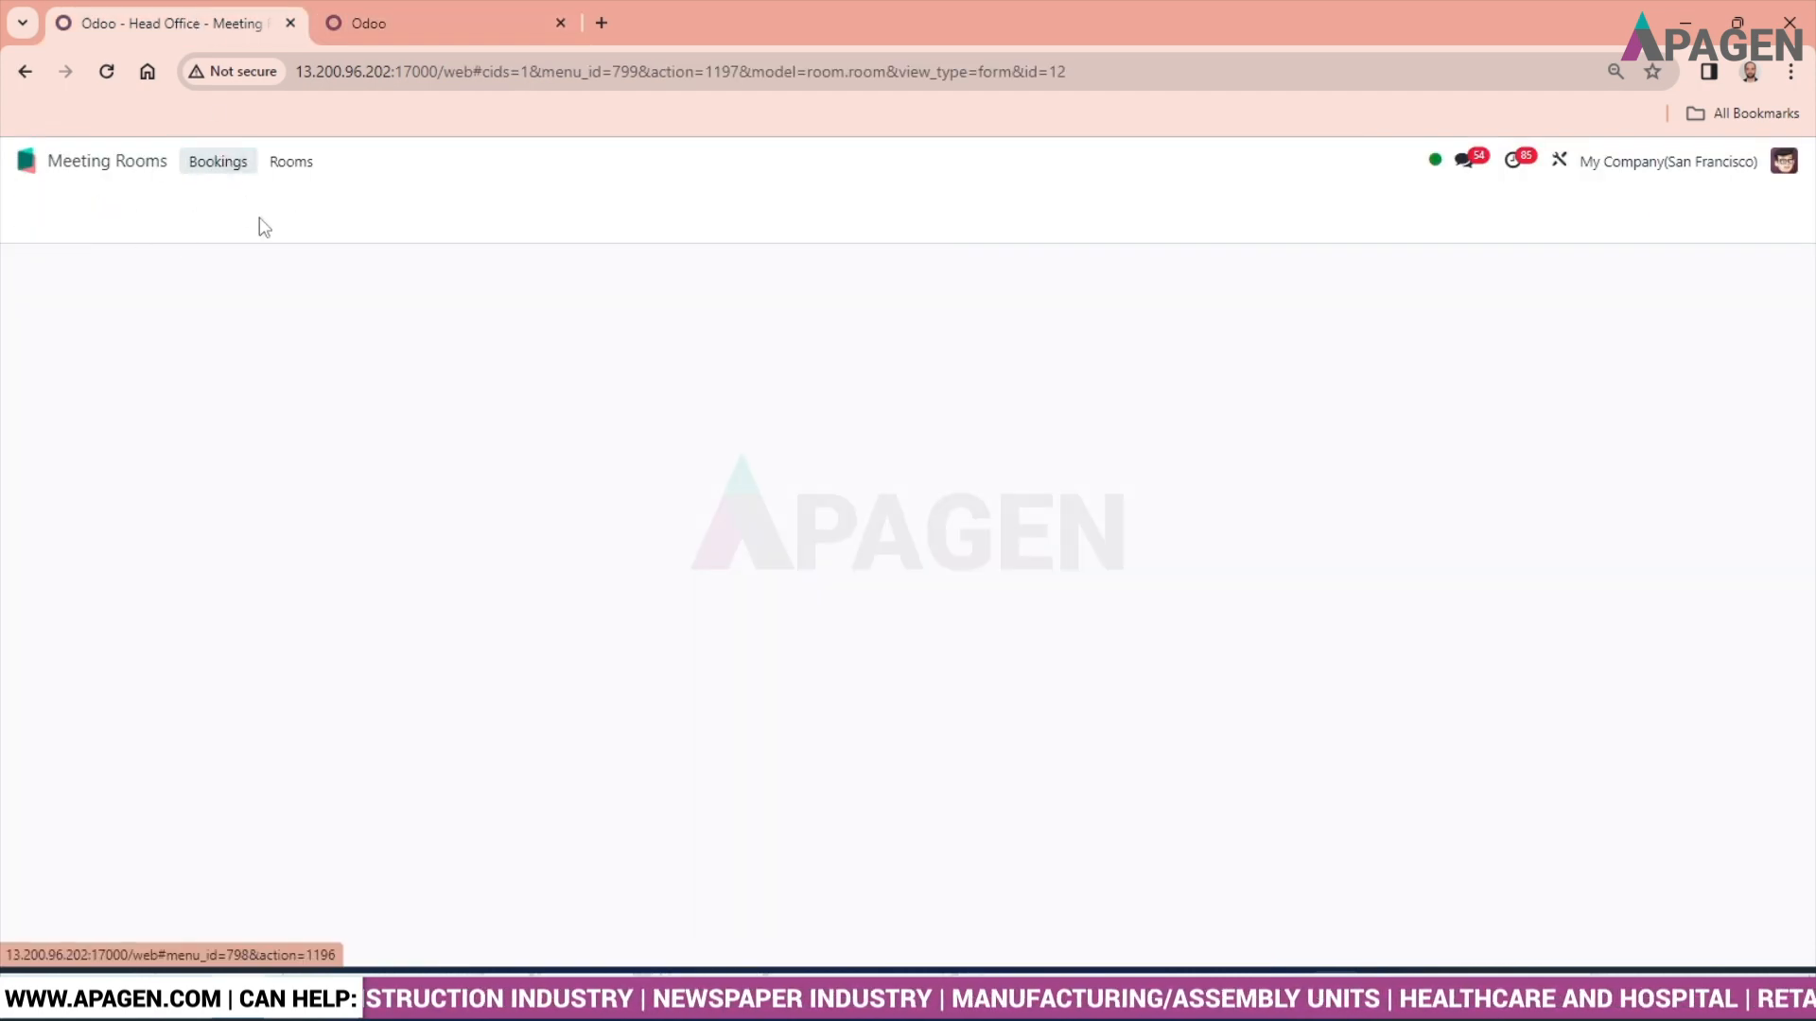
pyautogui.click(218, 161)
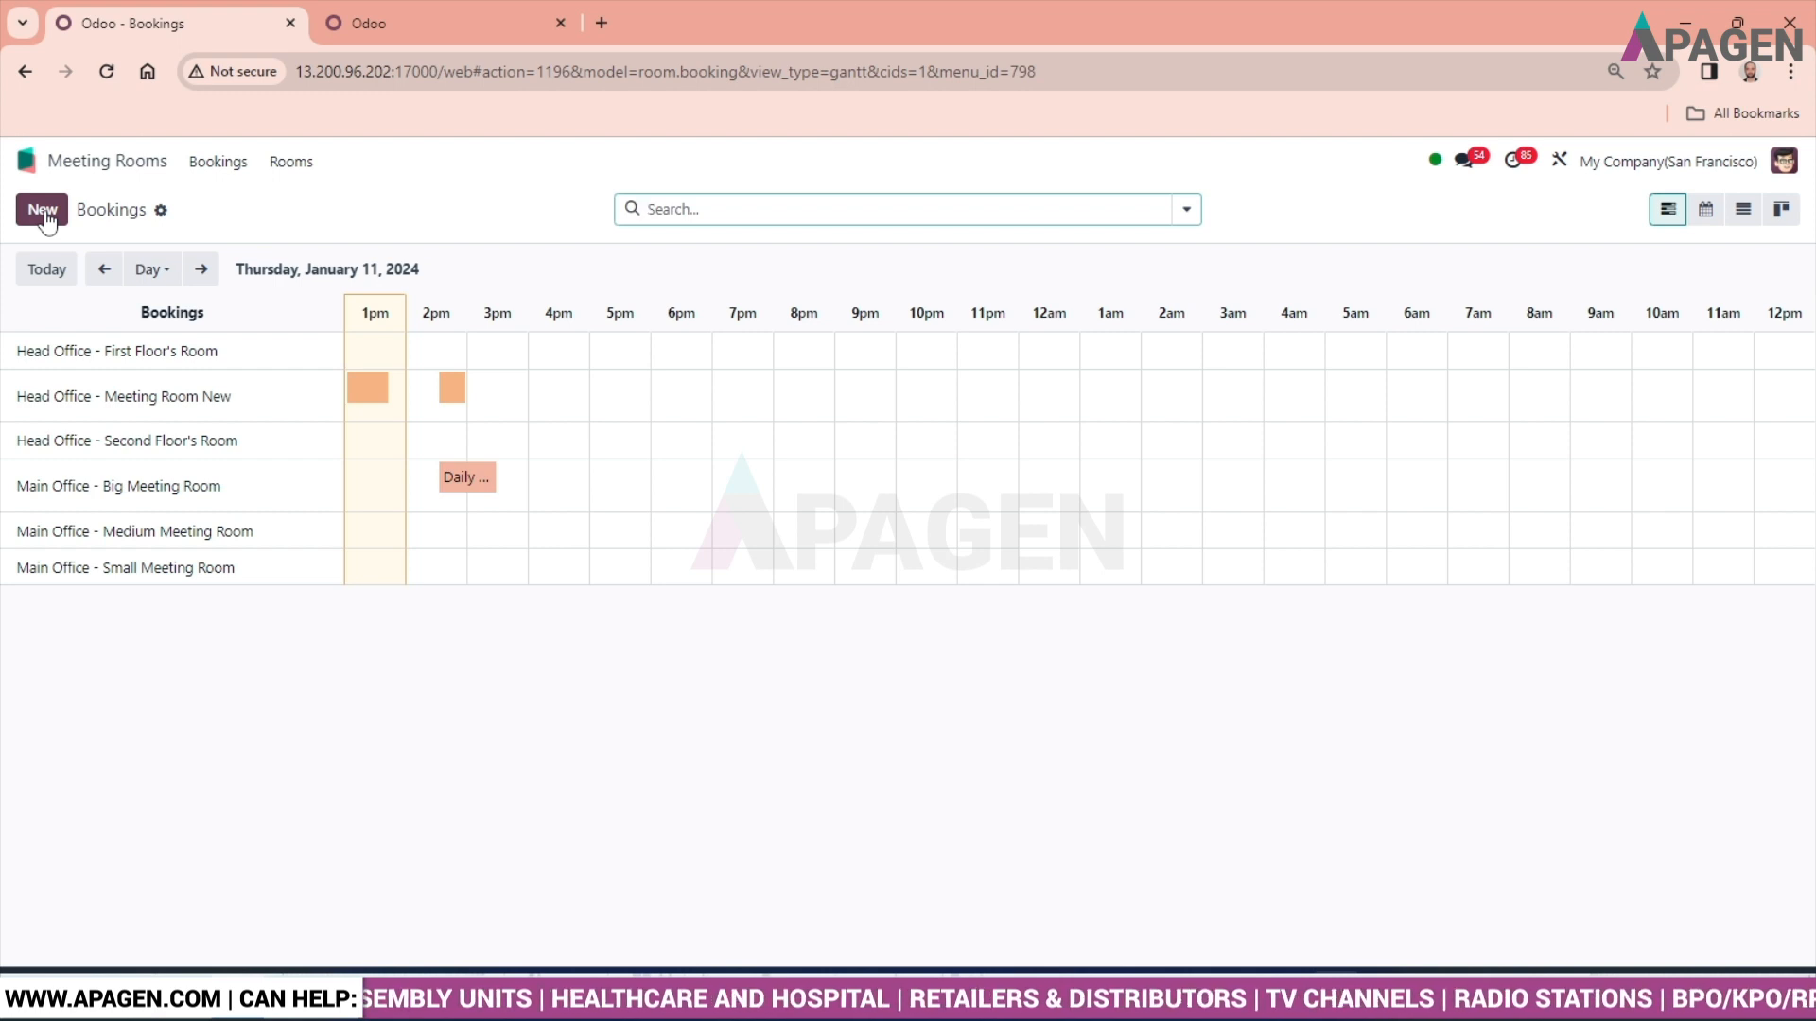
# Step: Start booking 'REVIEW MEETING 3' in room Head Office - Meeting Room New
pyautogui.click(41, 210)
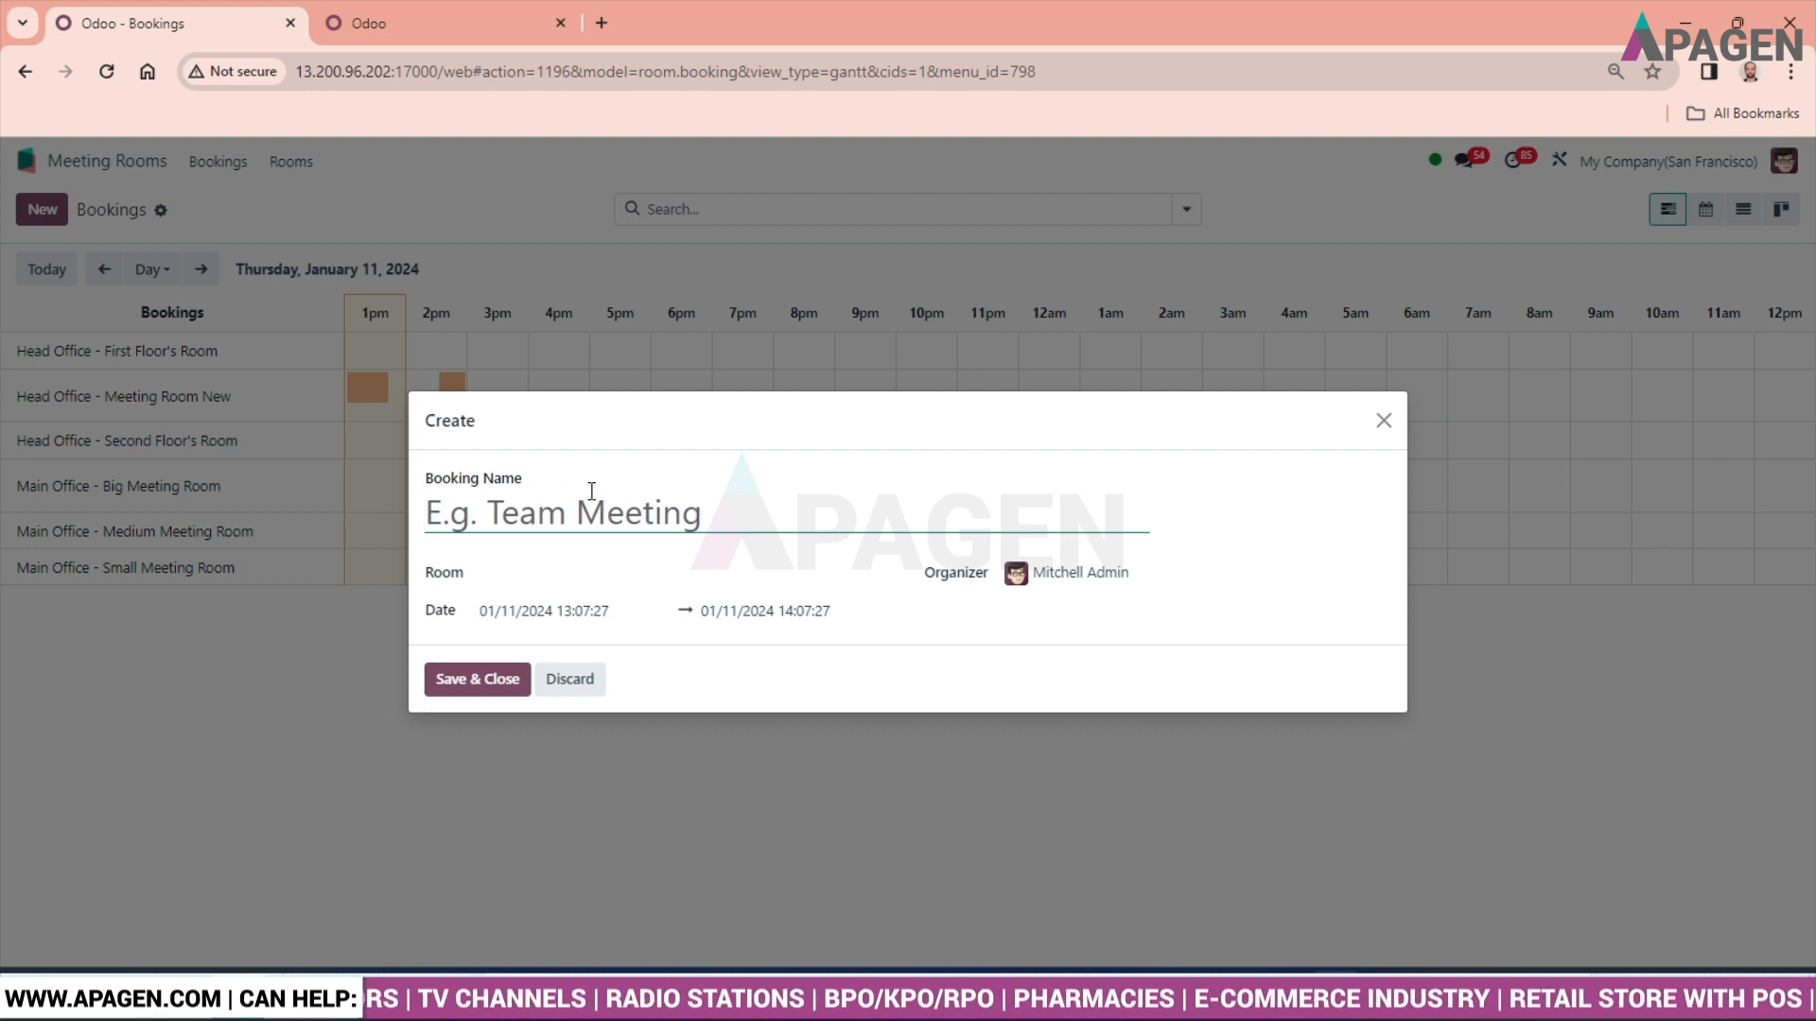
pyautogui.write('R')
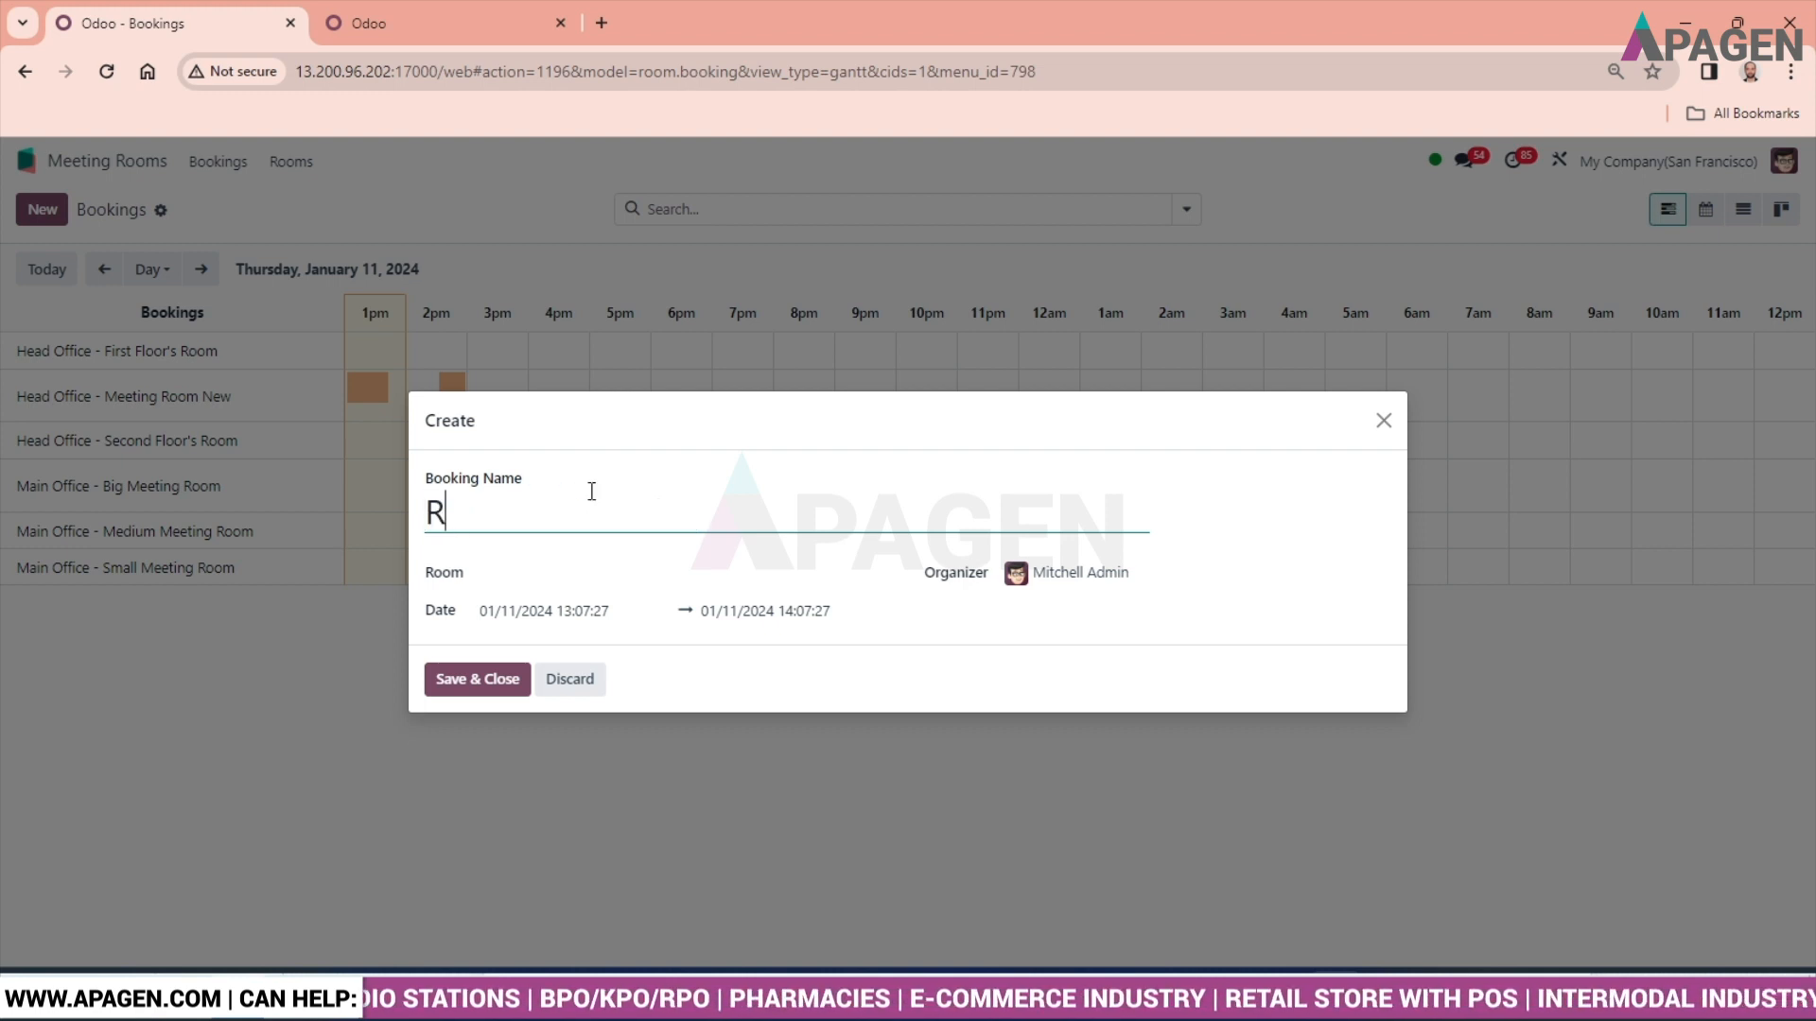
pyautogui.write('EVIEW M')
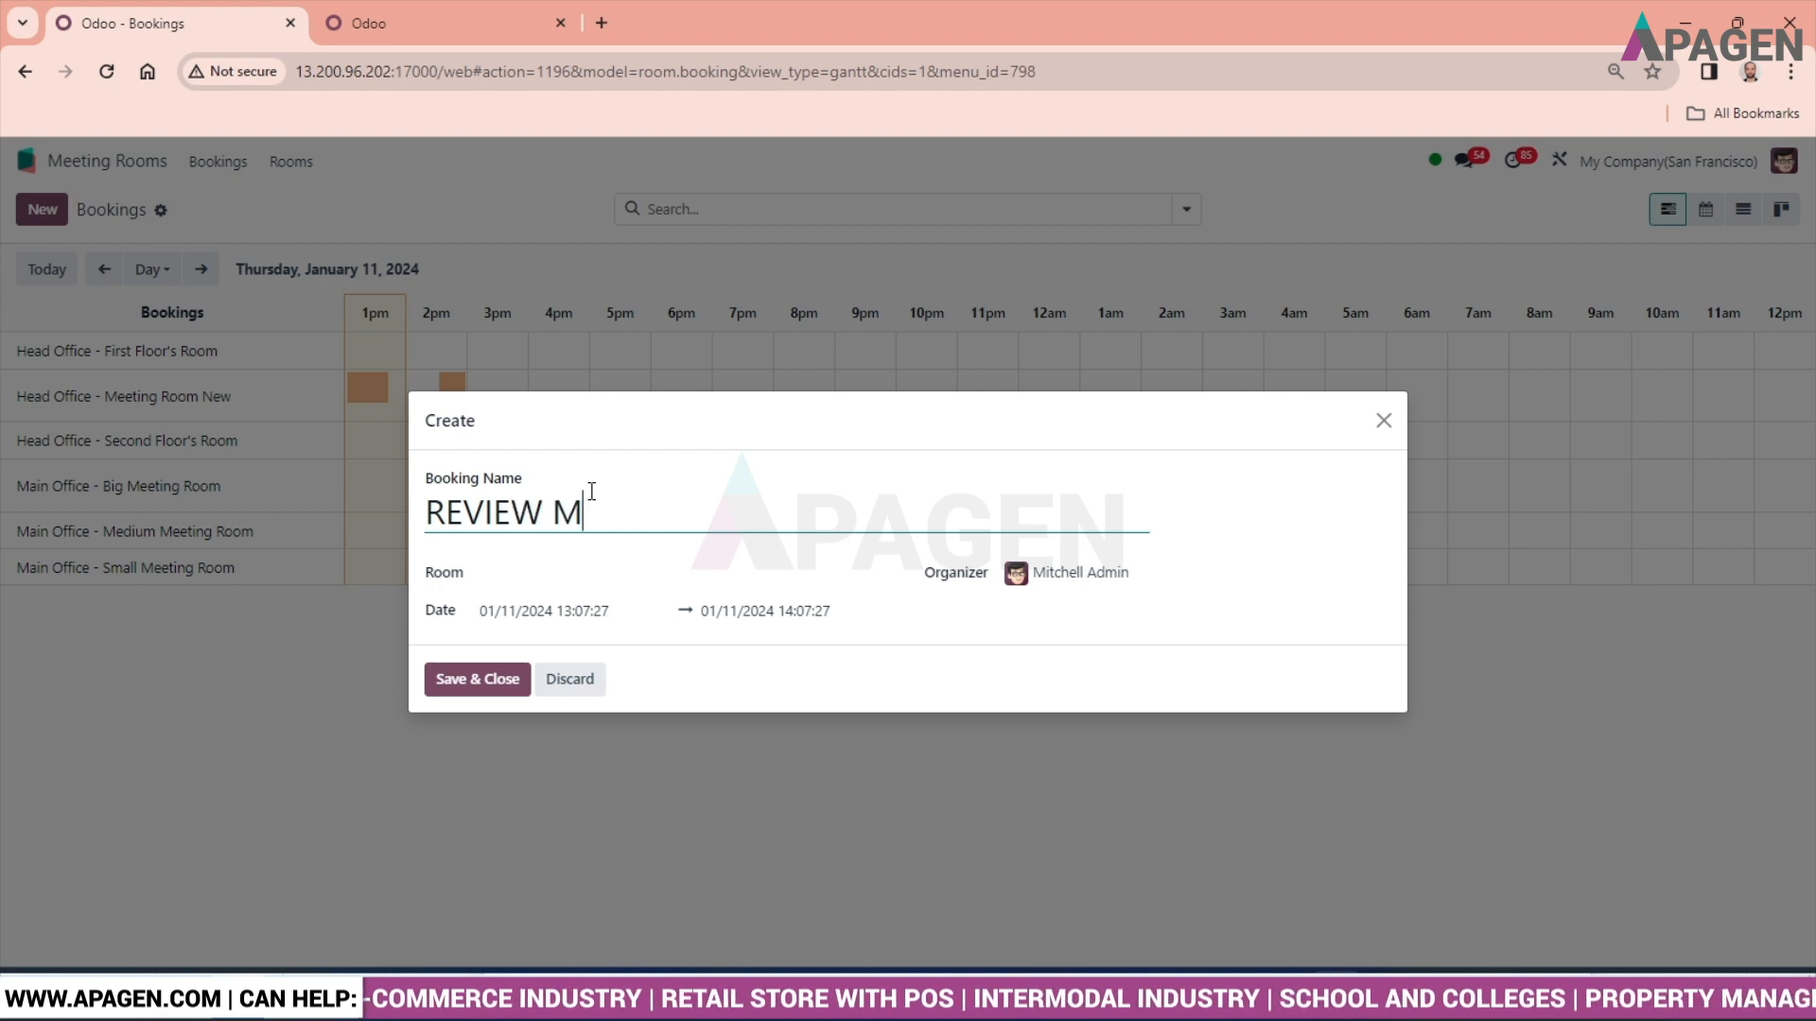
pyautogui.write('EETING 3')
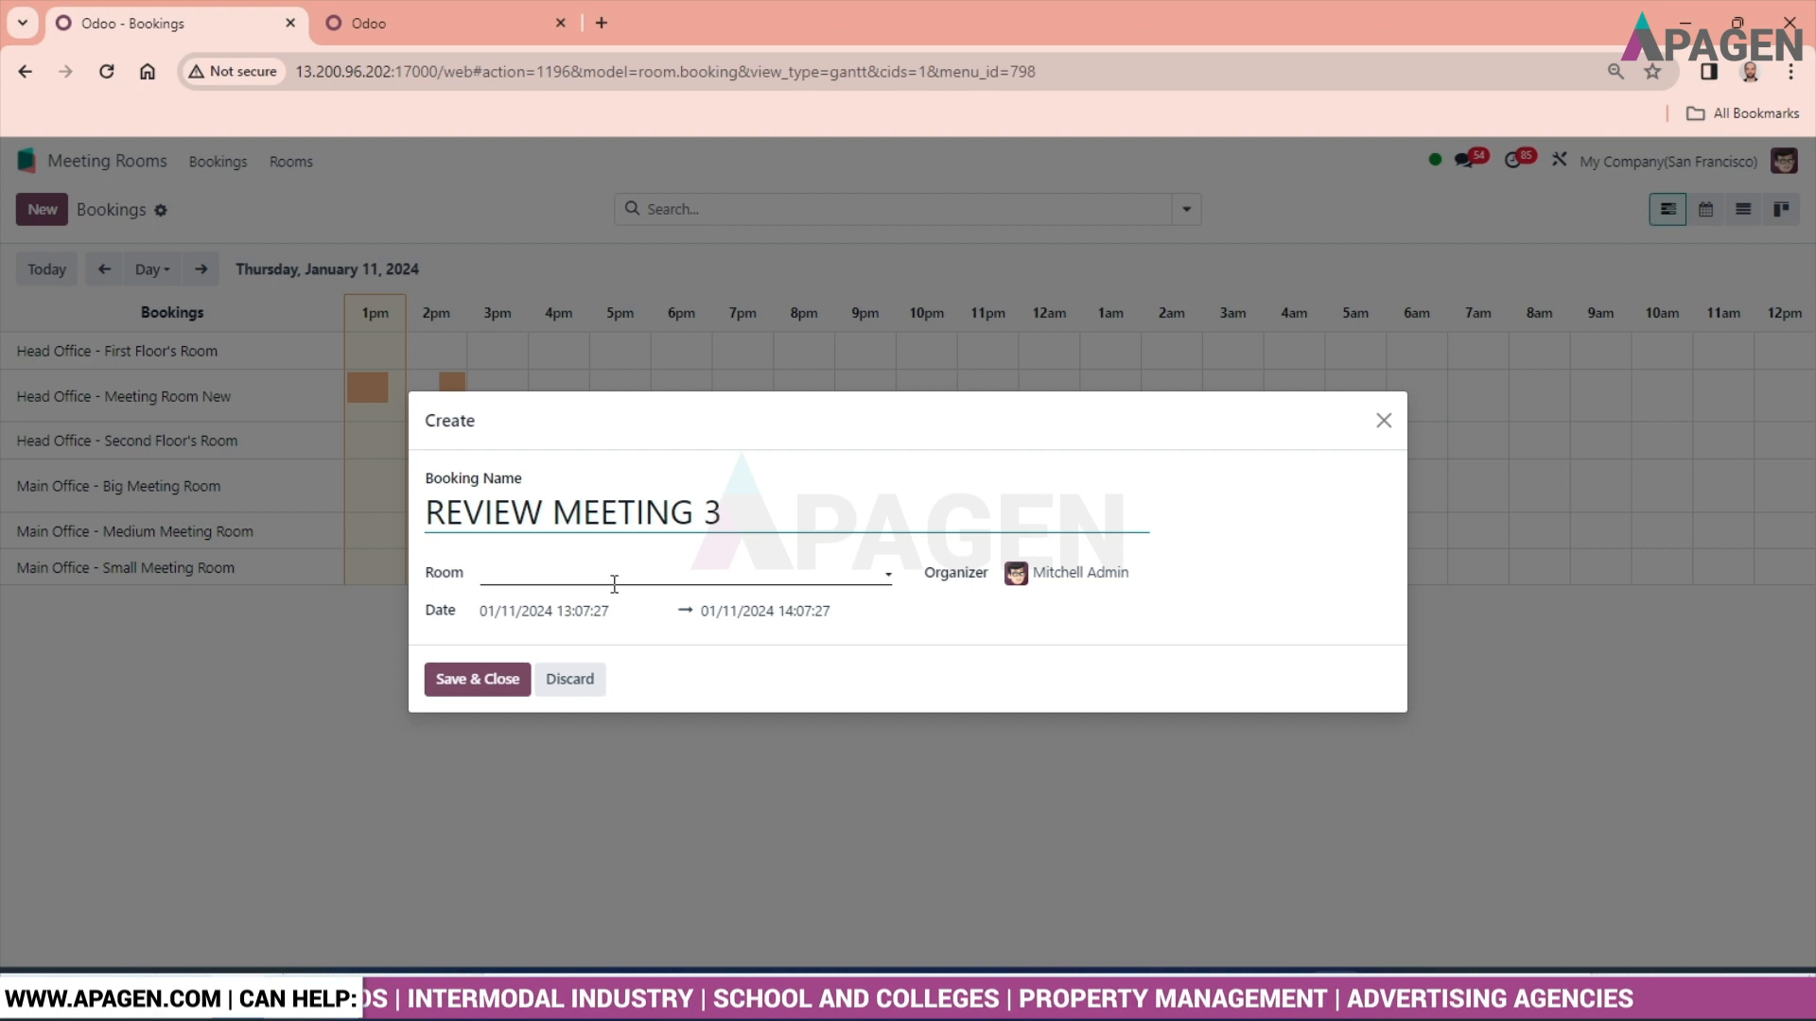
pyautogui.click(681, 572)
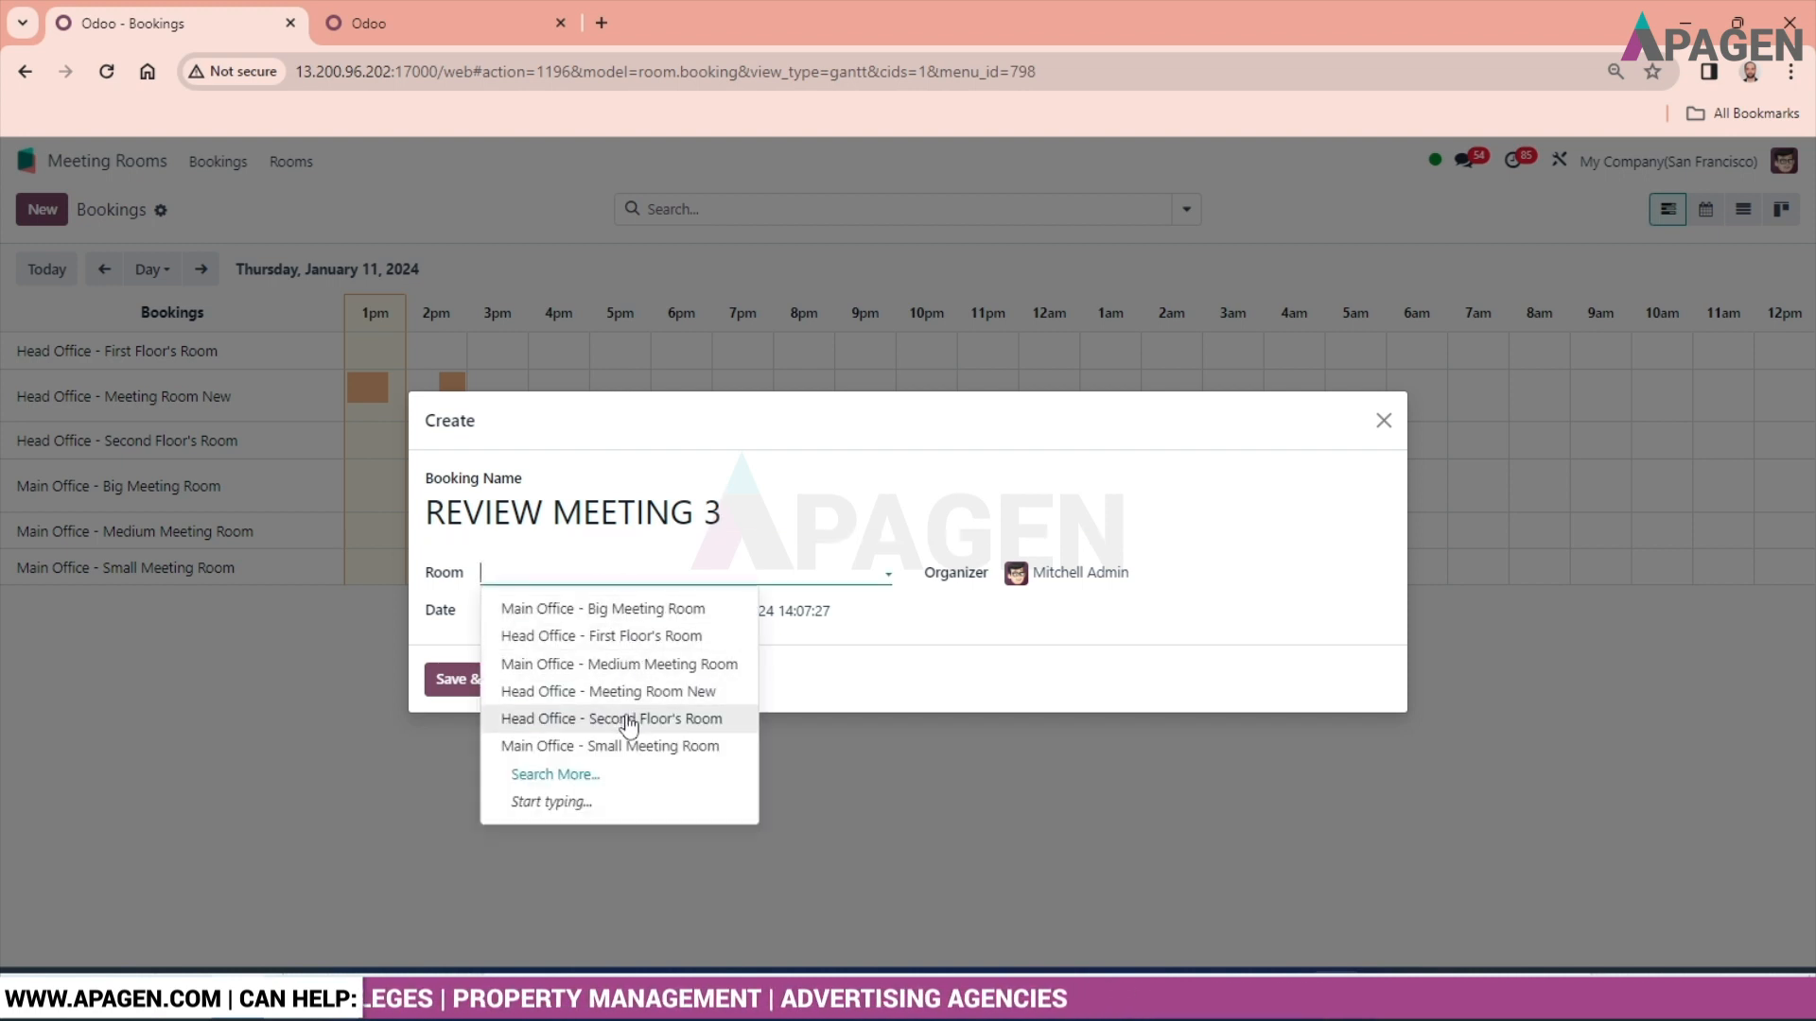
pyautogui.moveTo(656, 635)
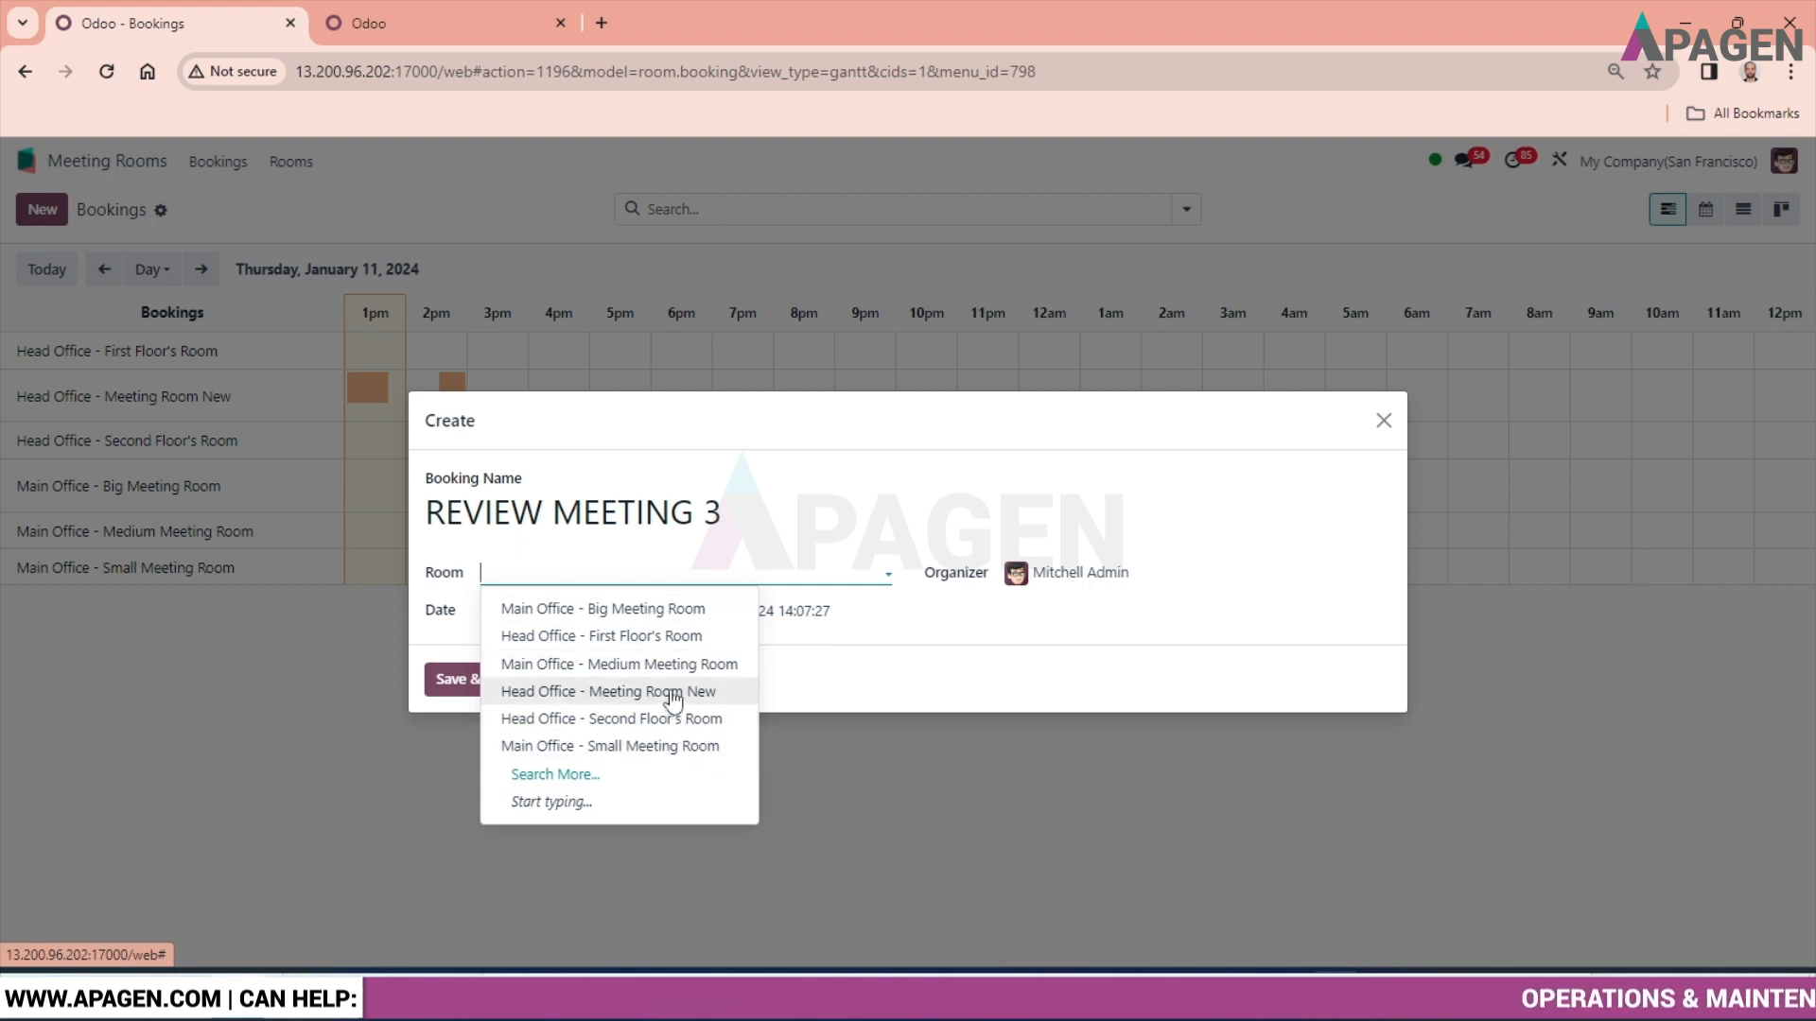
pyautogui.click(607, 691)
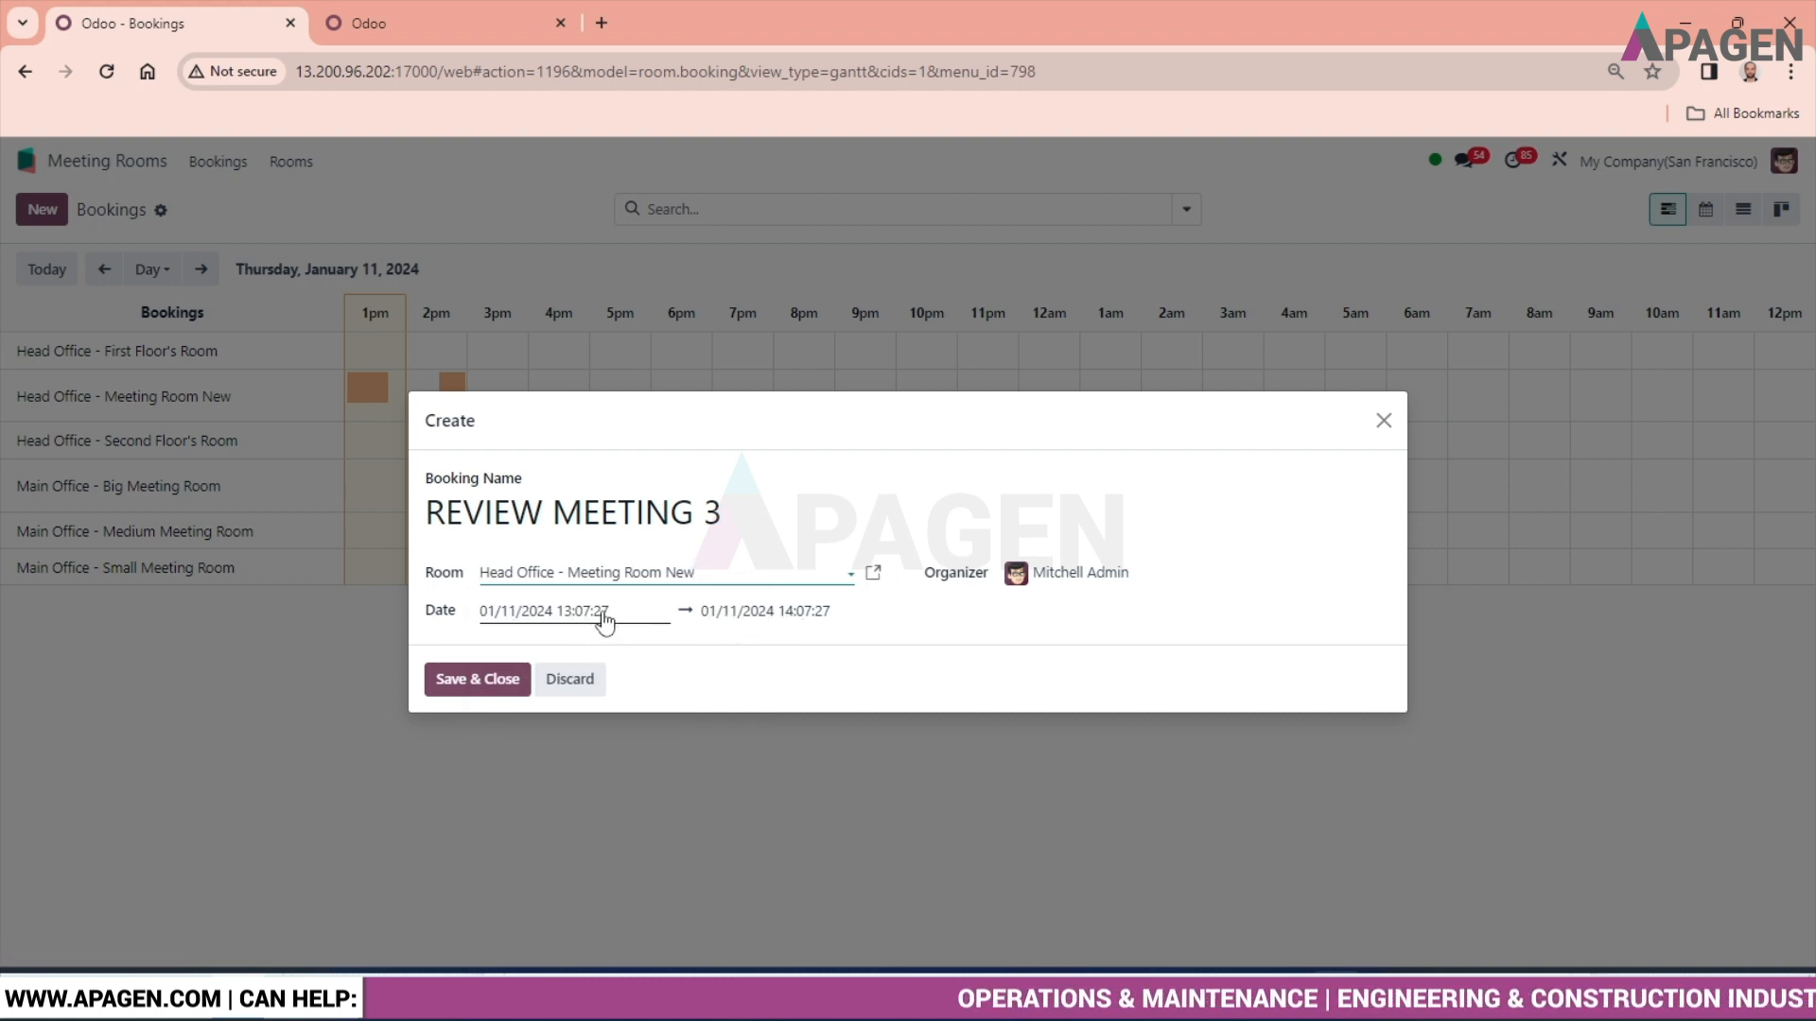
# Step: Set REVIEW MEETING 3 to start at 15:07 and end at 15:30 on 01/11/2024
pyautogui.click(542, 610)
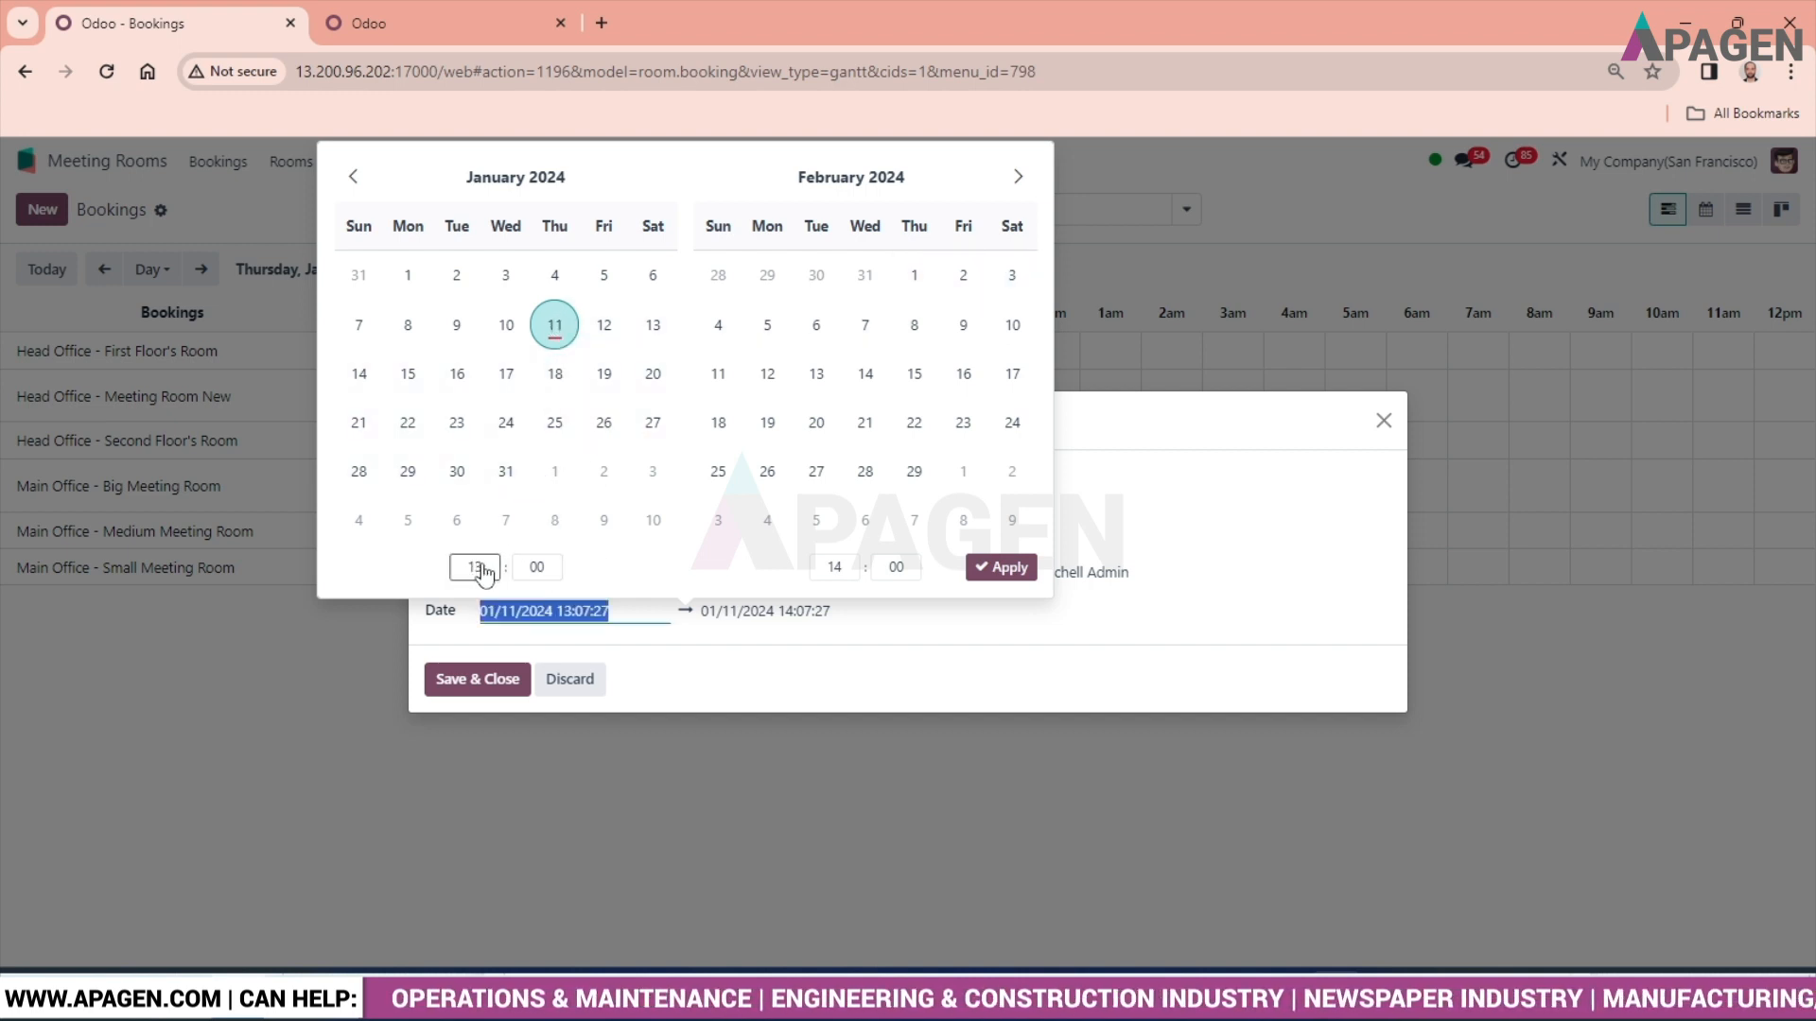
pyautogui.click(471, 567)
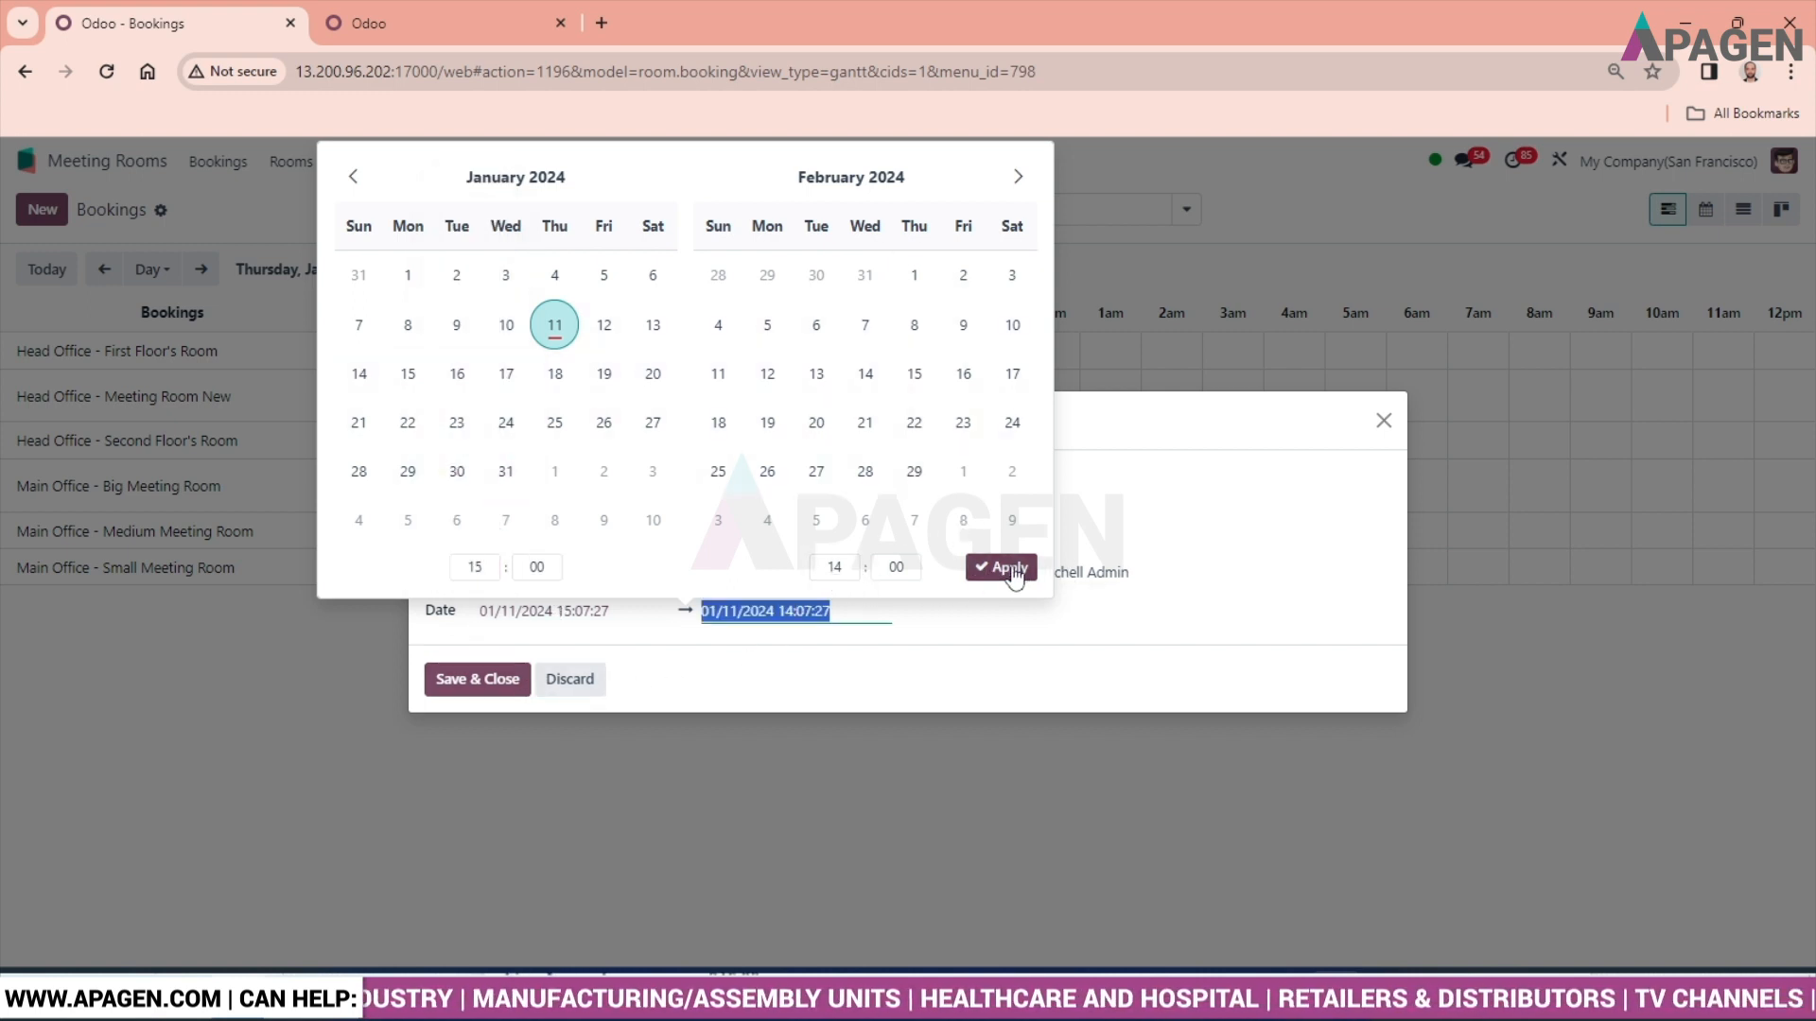
pyautogui.click(1000, 568)
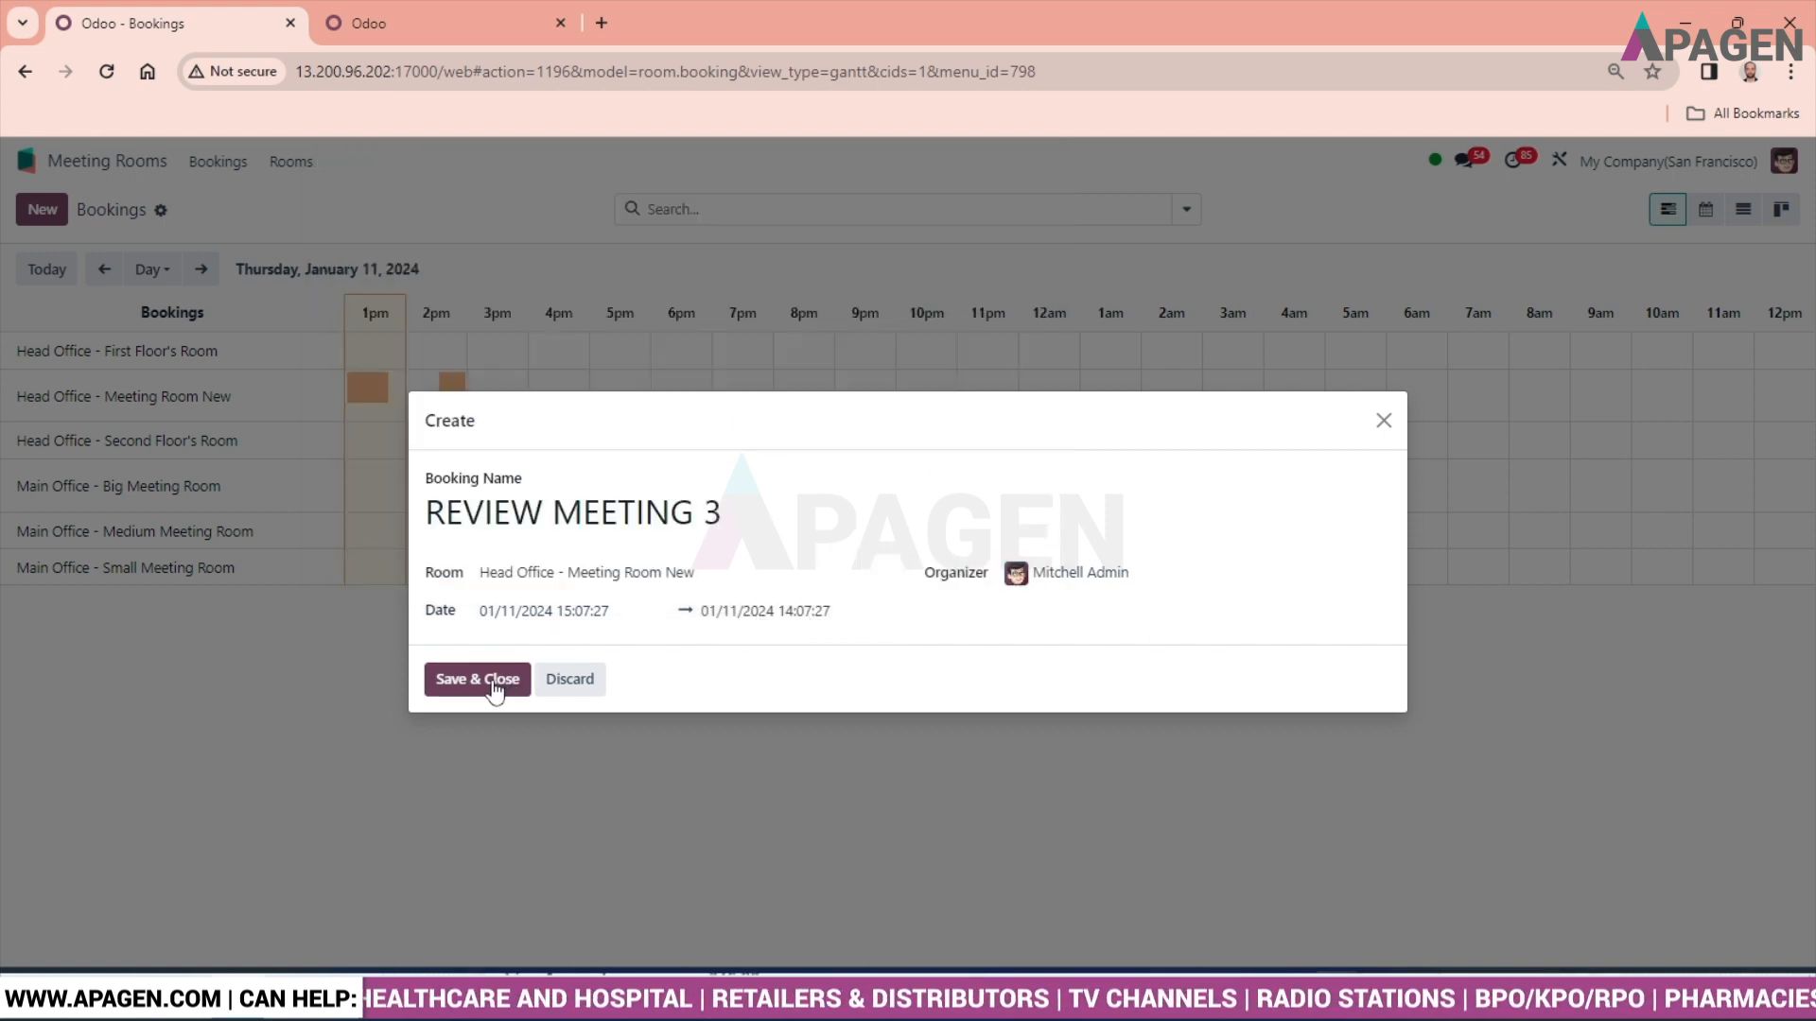
pyautogui.click(476, 679)
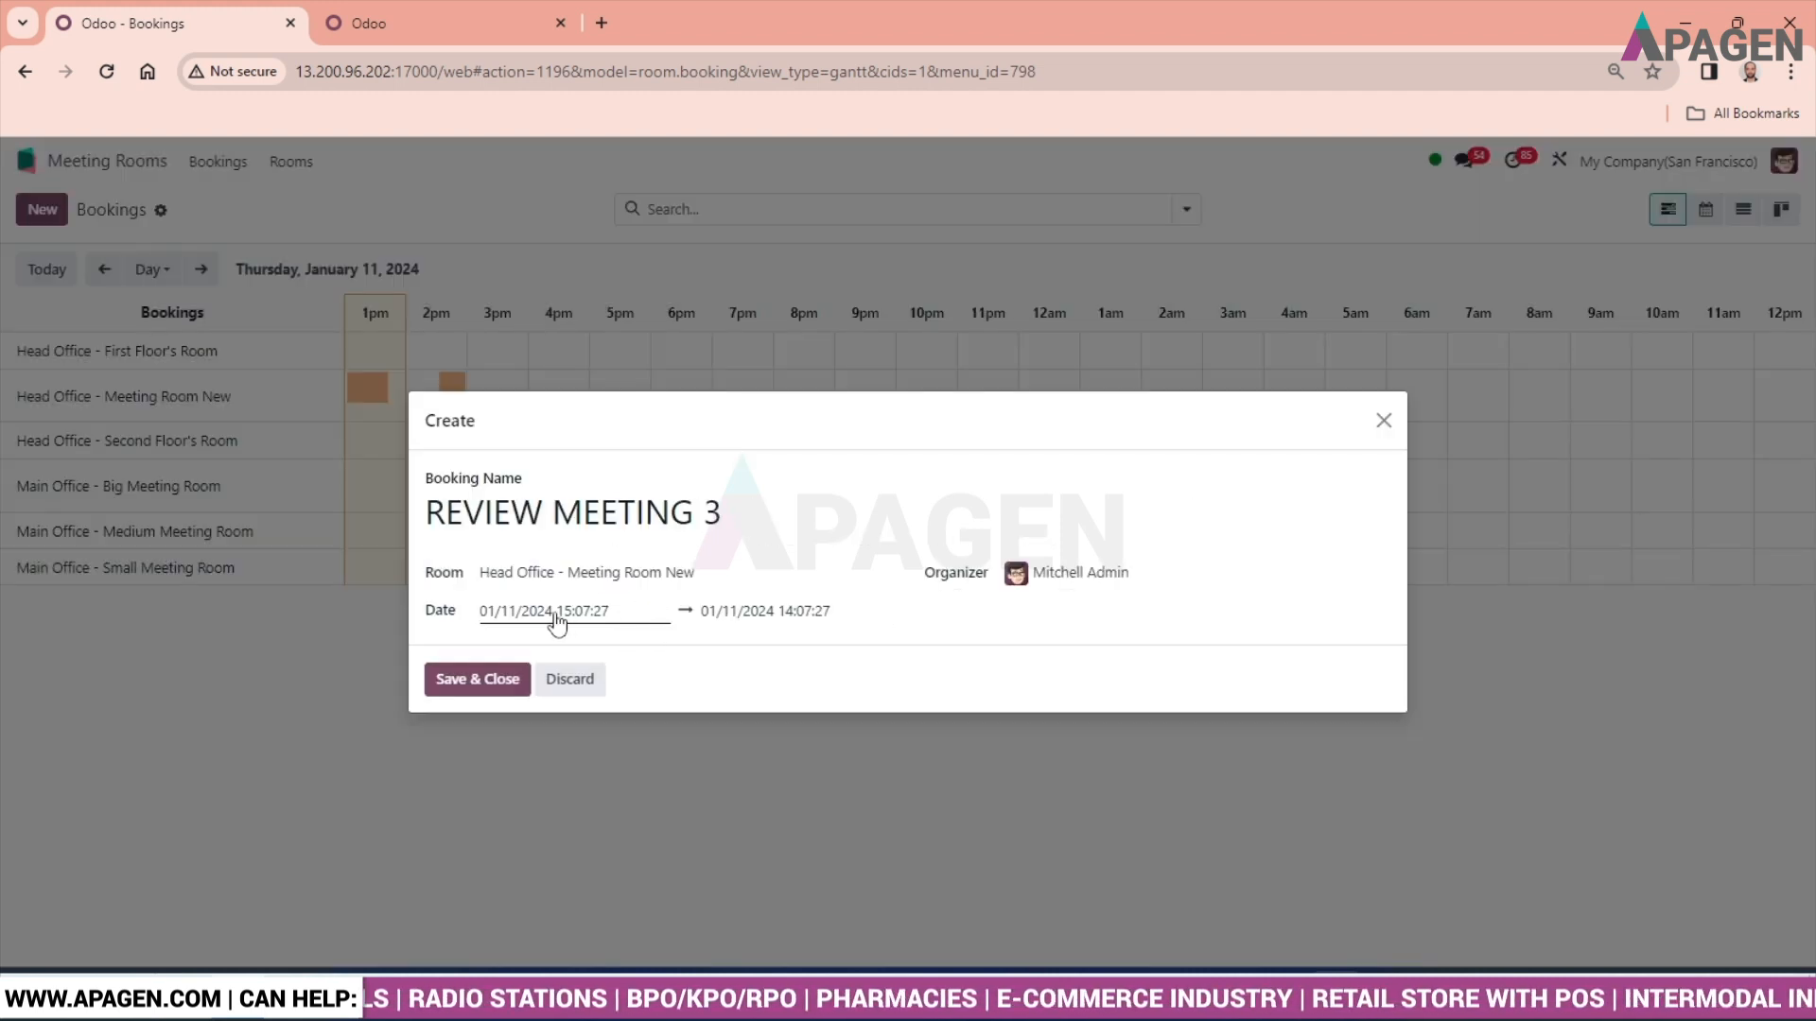
pyautogui.click(764, 610)
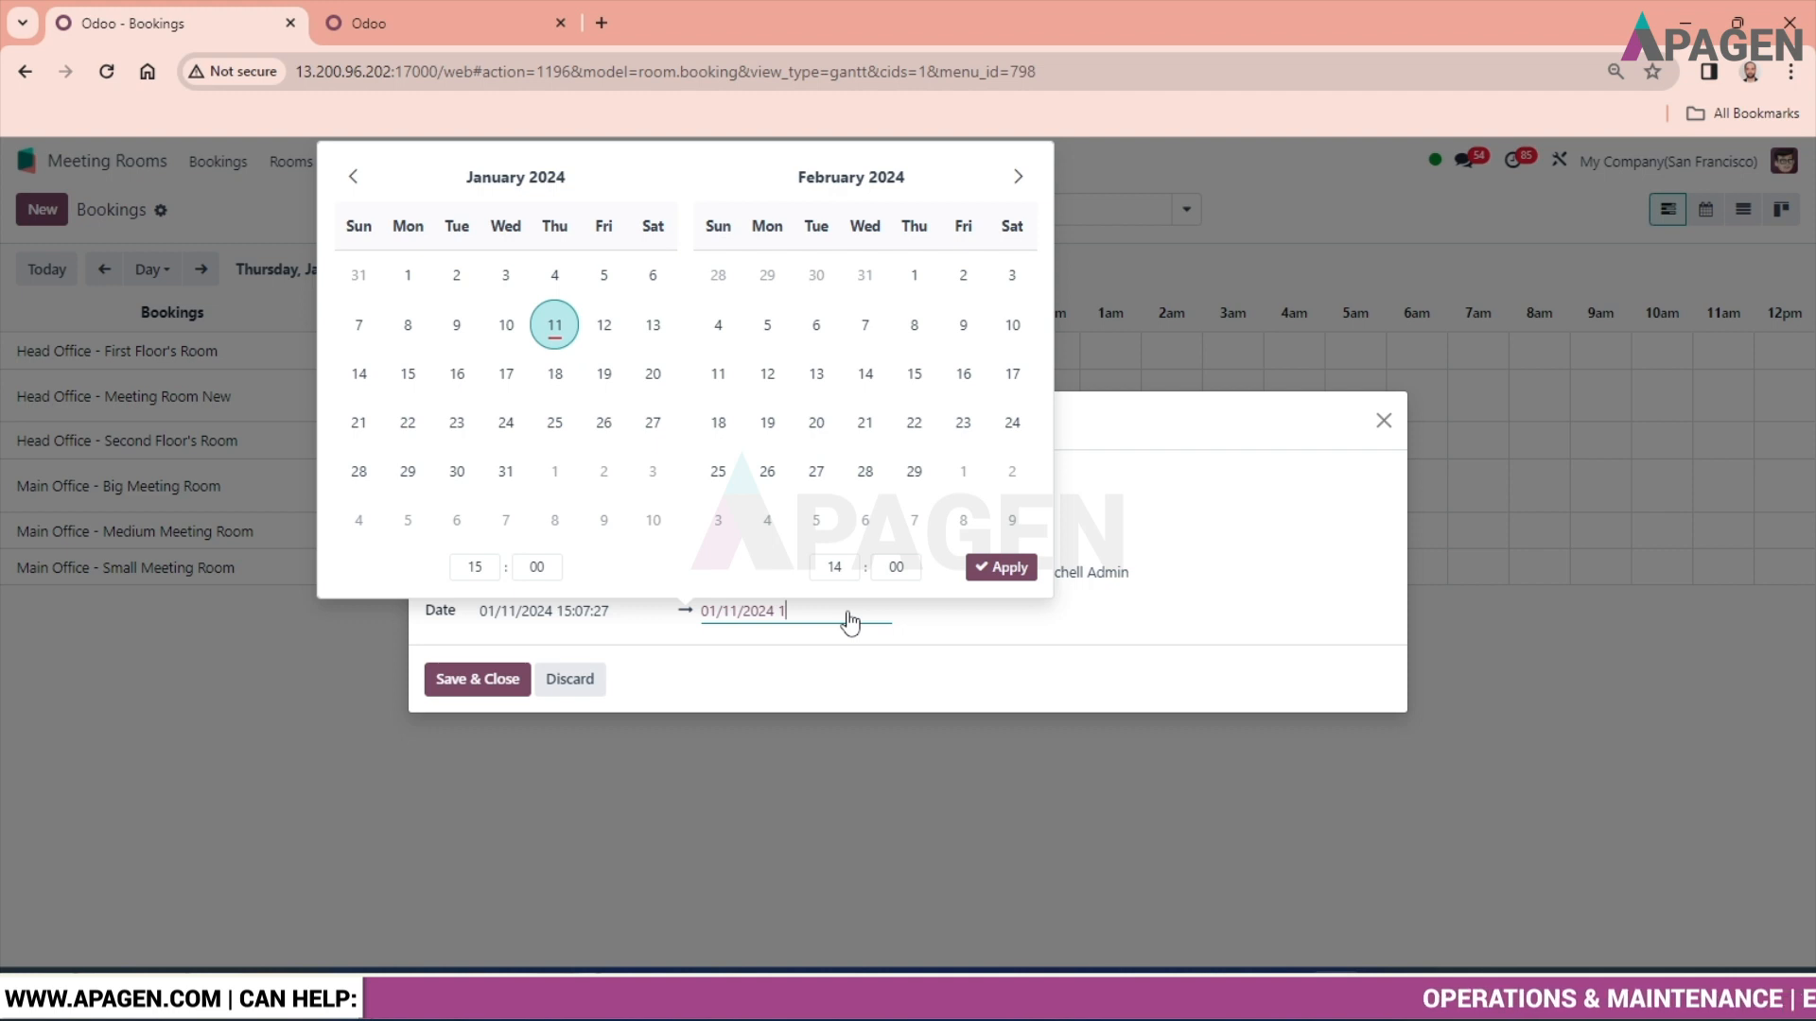
pyautogui.write('5')
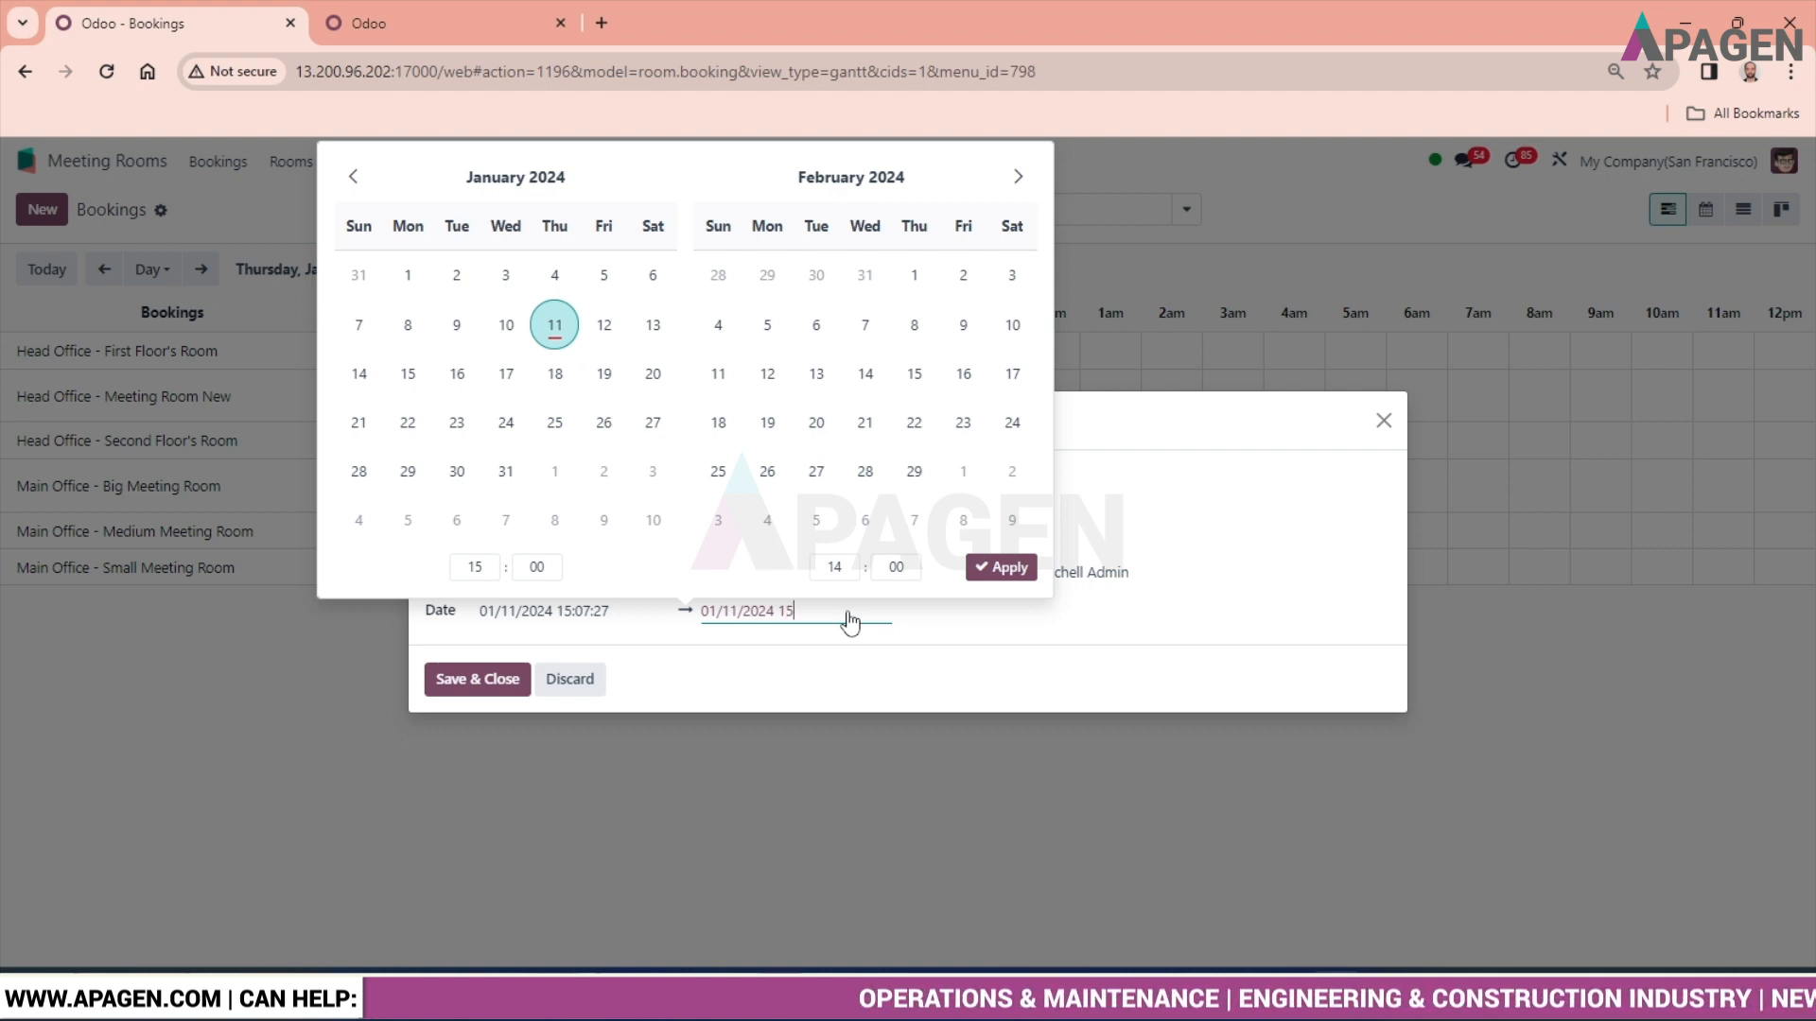
pyautogui.write(':30:00')
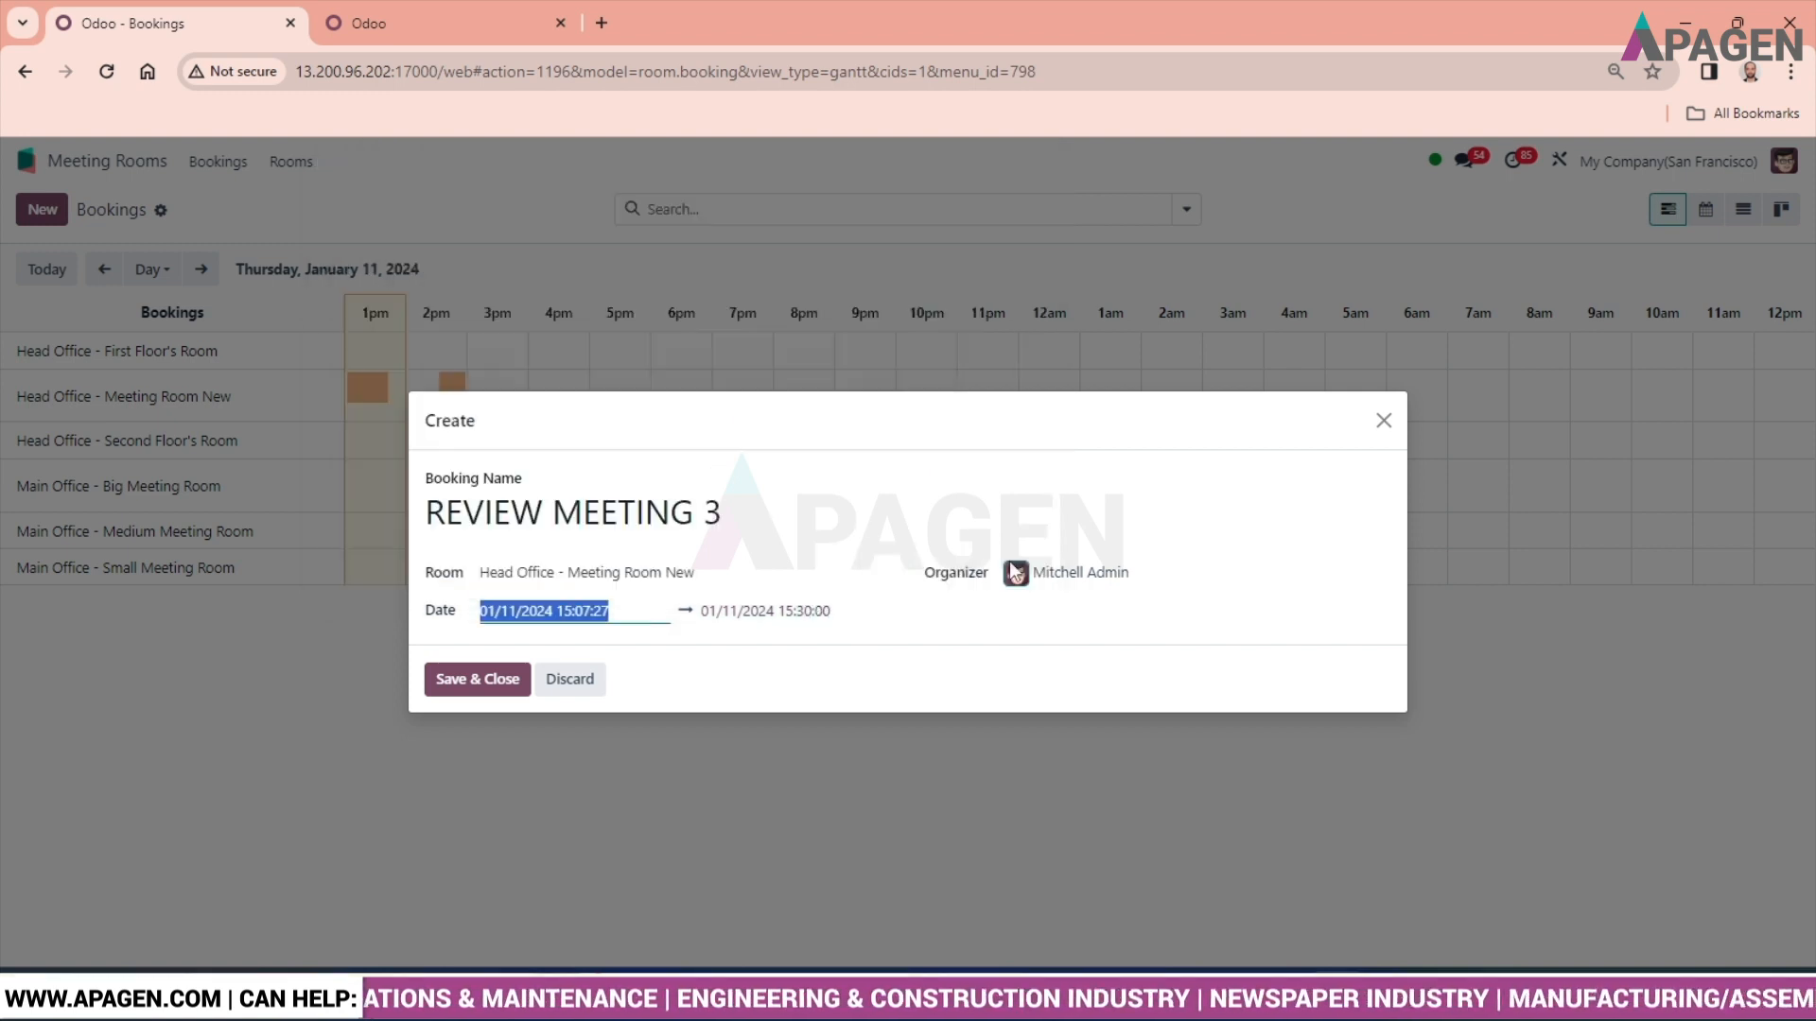
# Step: Save and close REVIEW MEETING 3, then view its 3:07-3:30 PM Gantt bar details
pyautogui.click(476, 679)
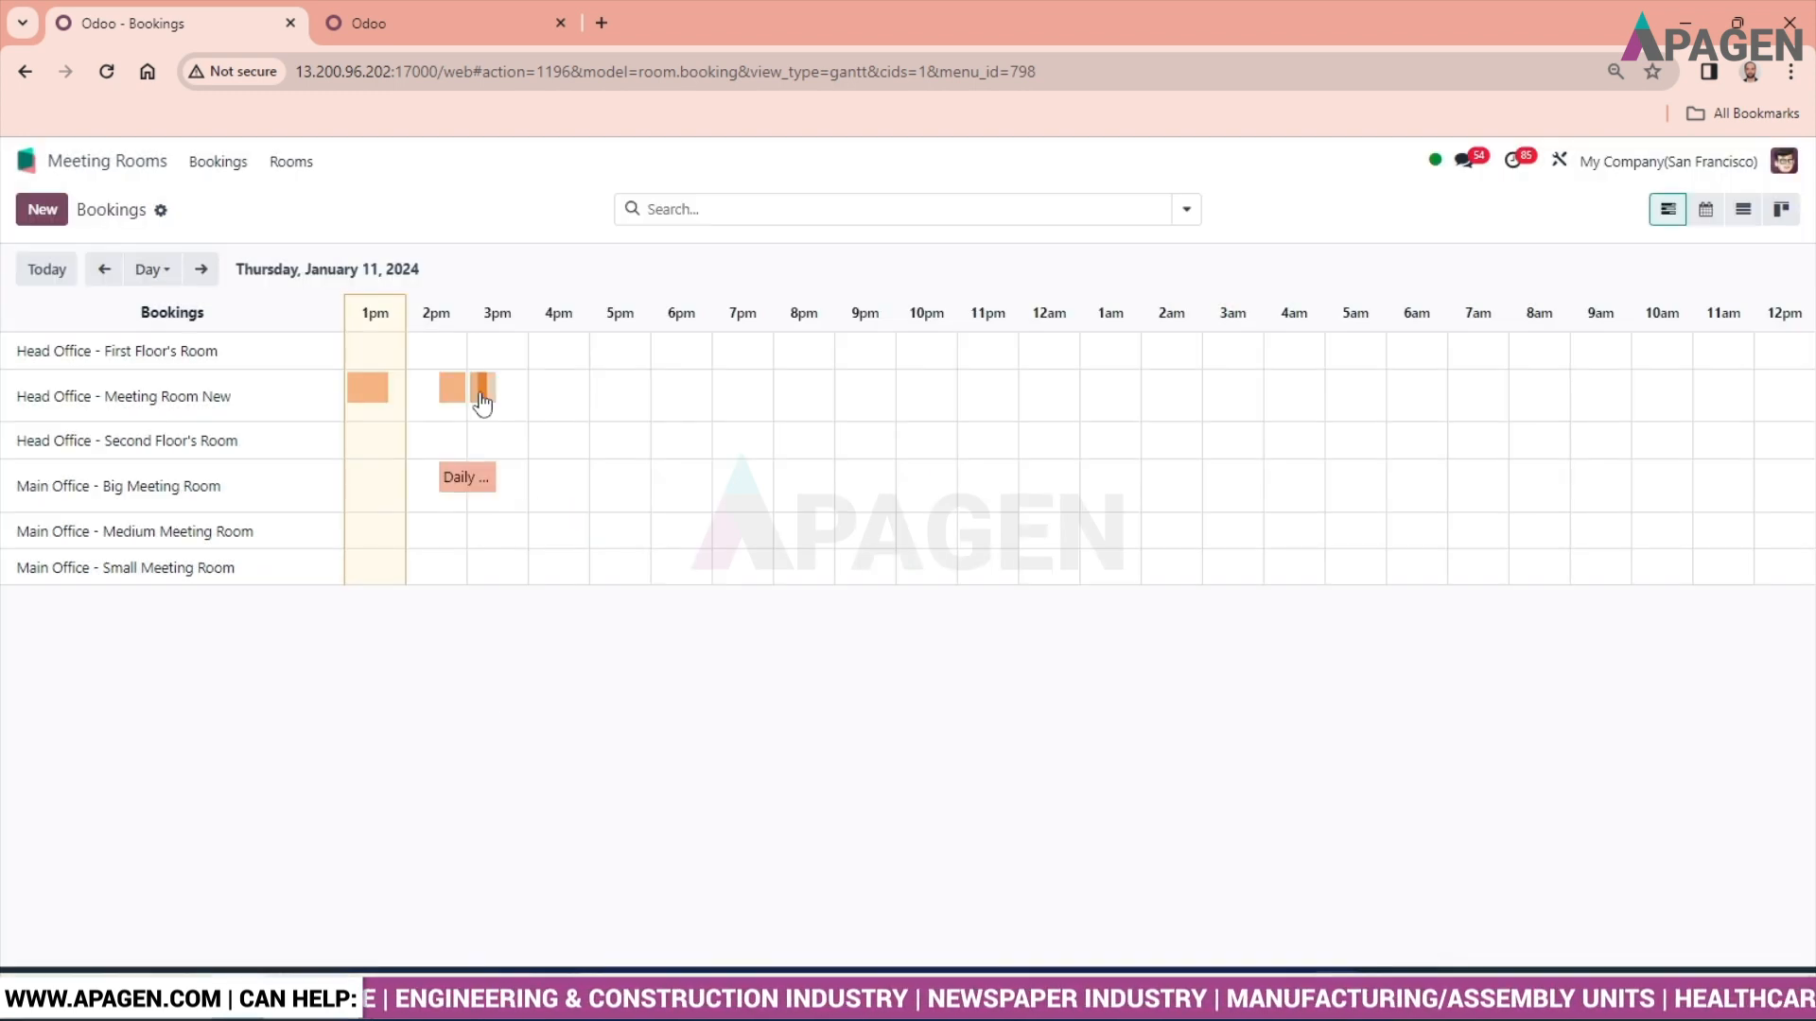
pyautogui.click(481, 388)
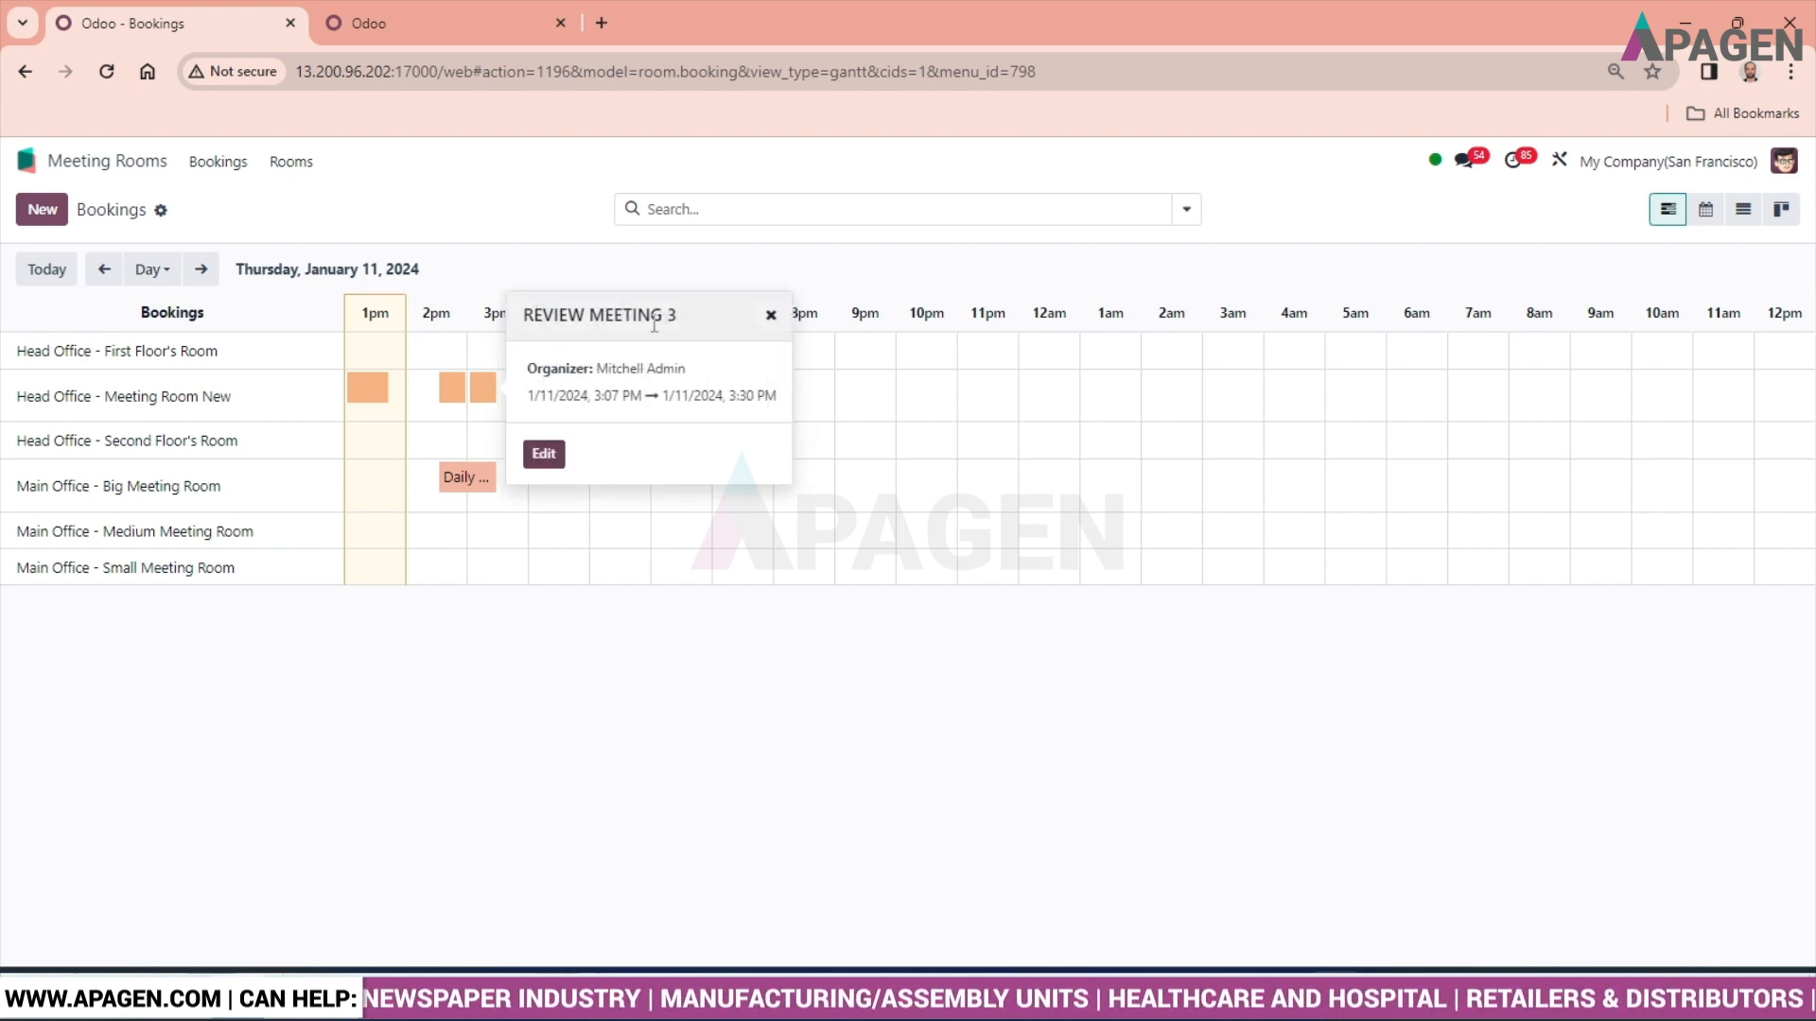
pyautogui.moveTo(662, 623)
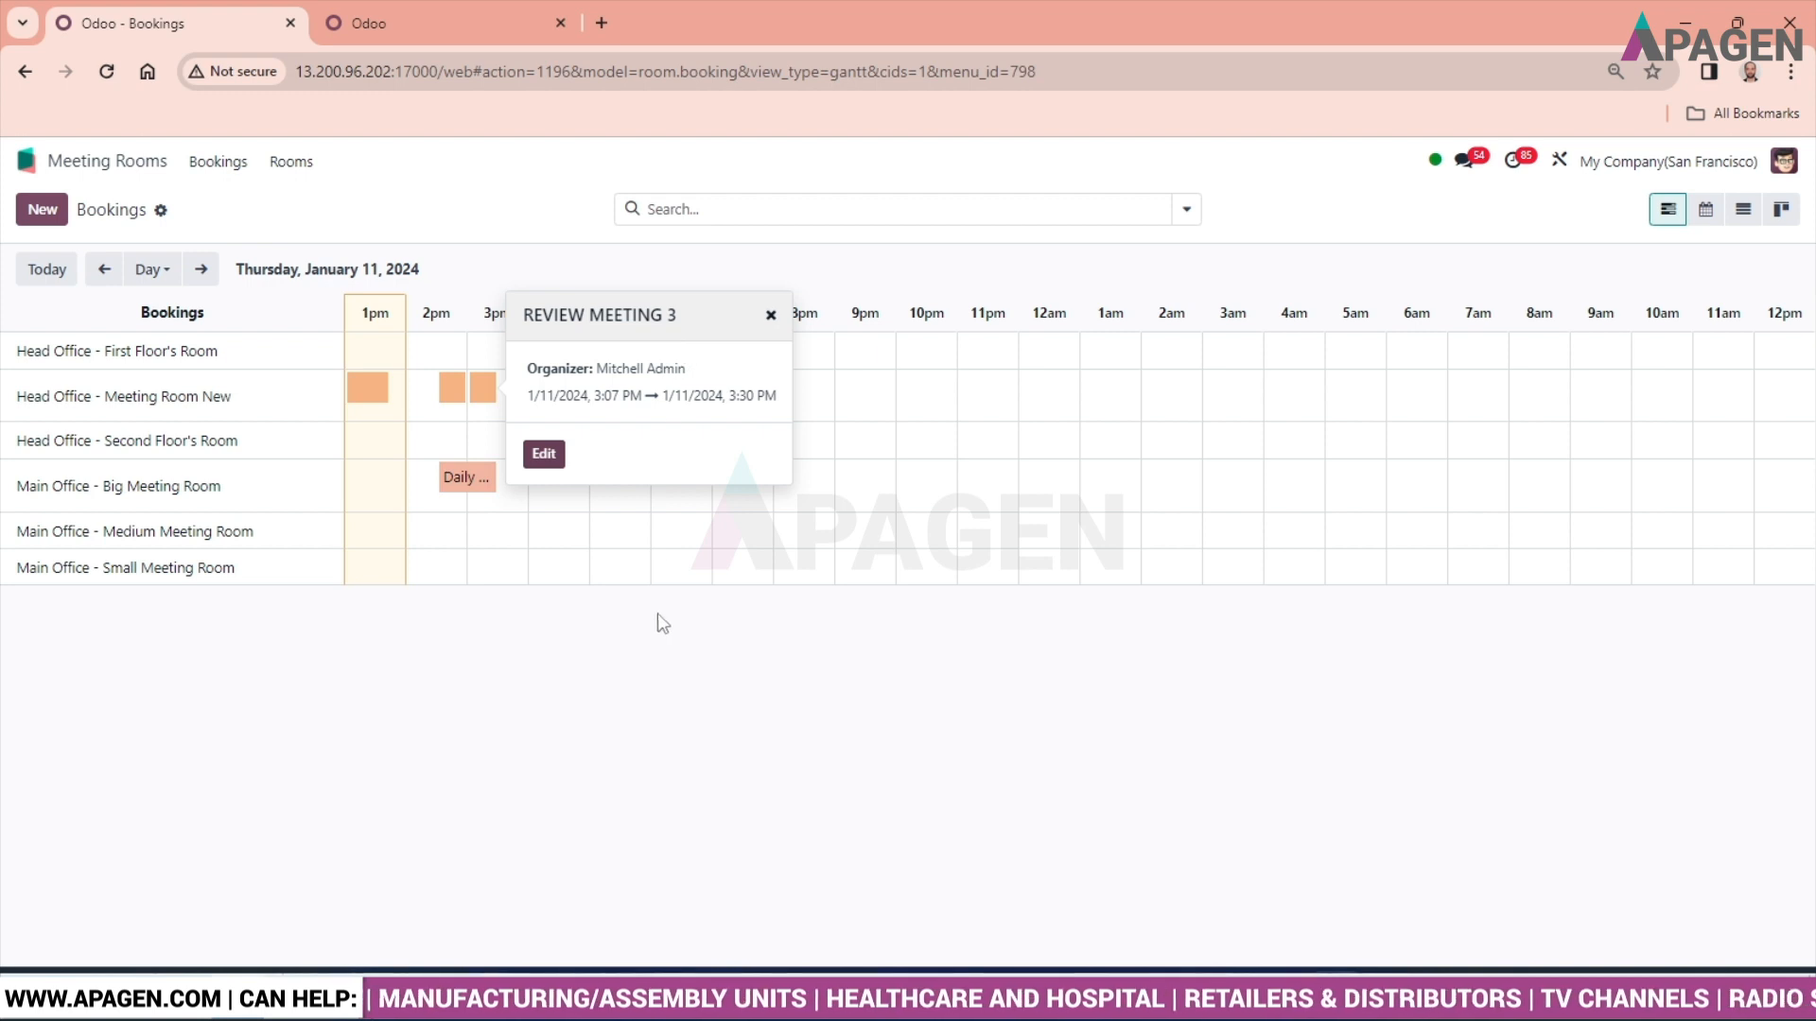
pyautogui.moveTo(654, 729)
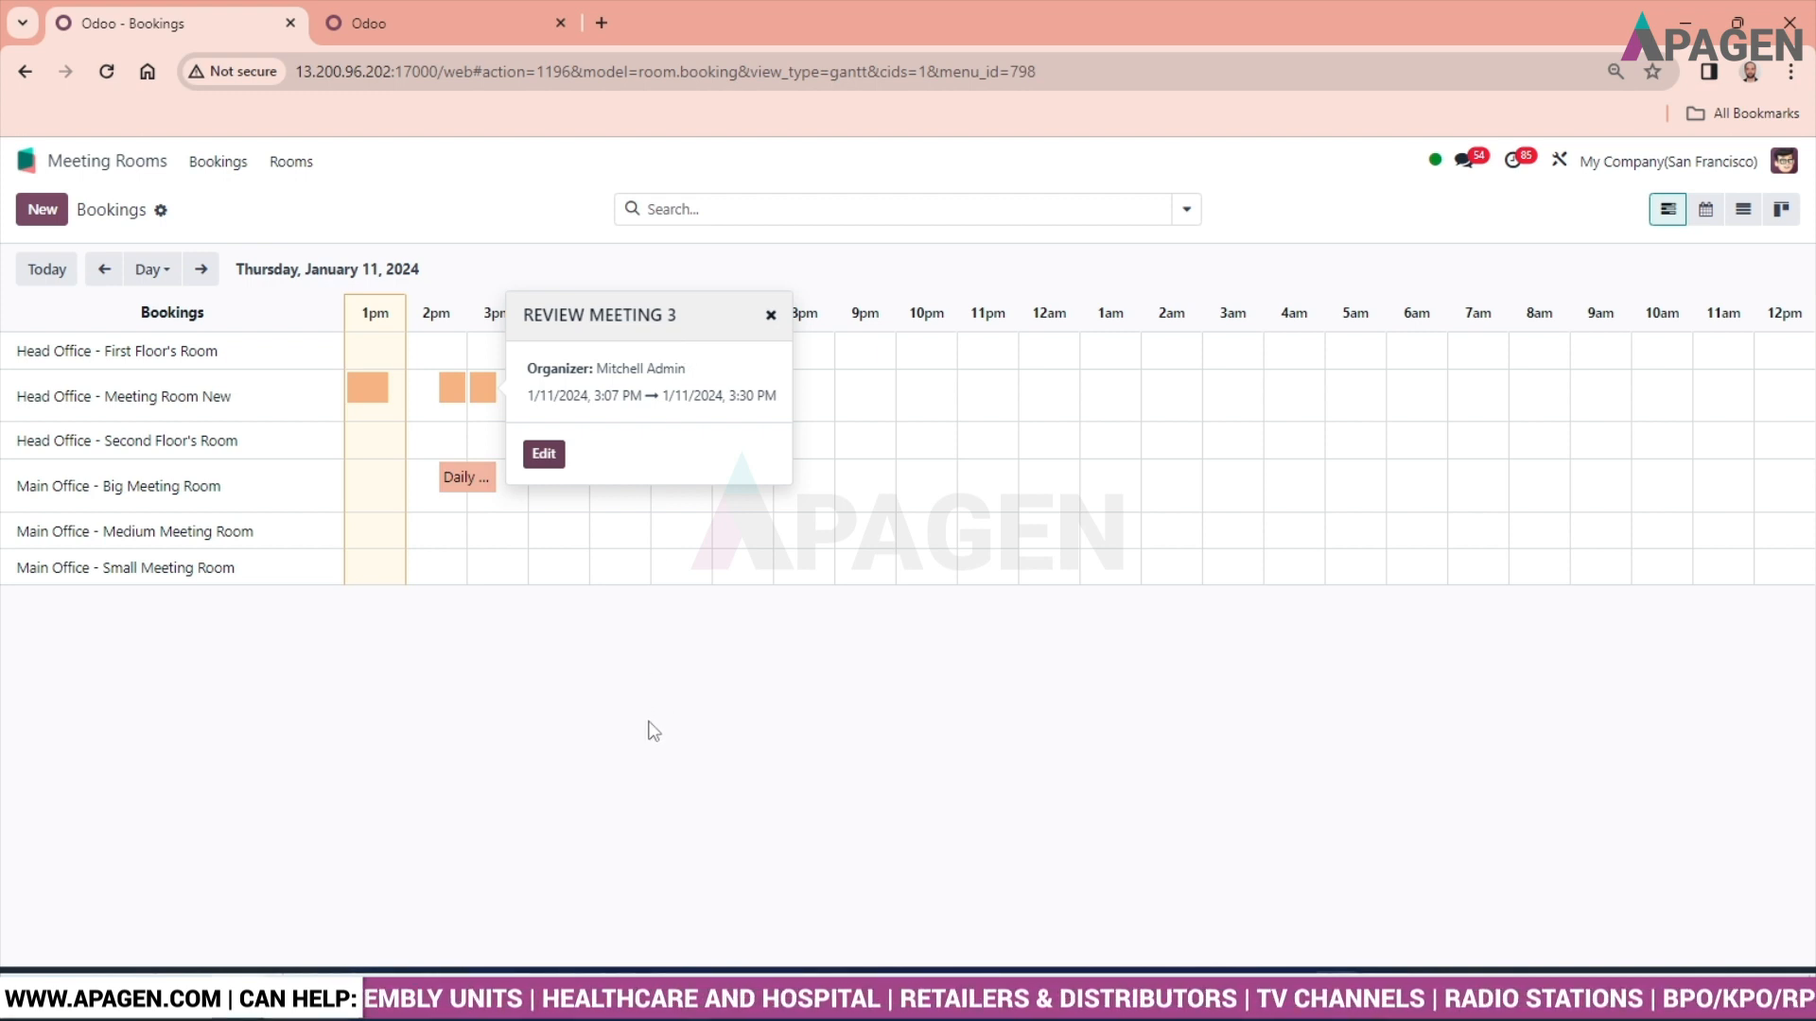